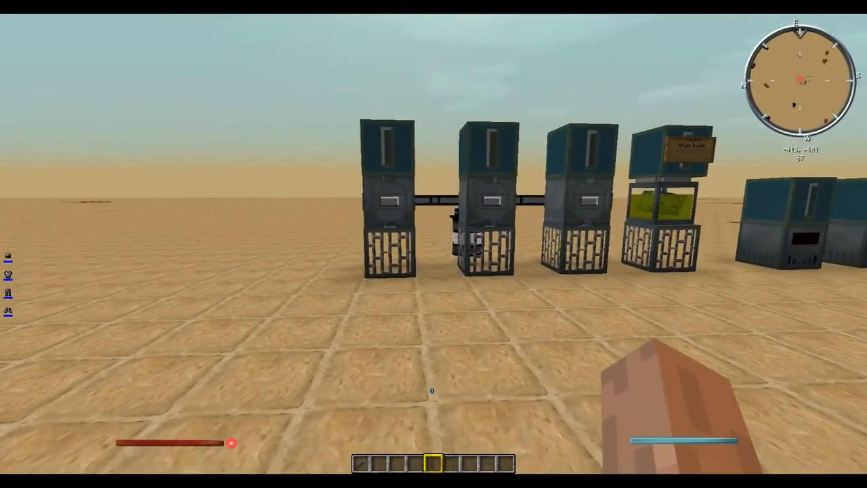
pyautogui.moveTo(434, 244)
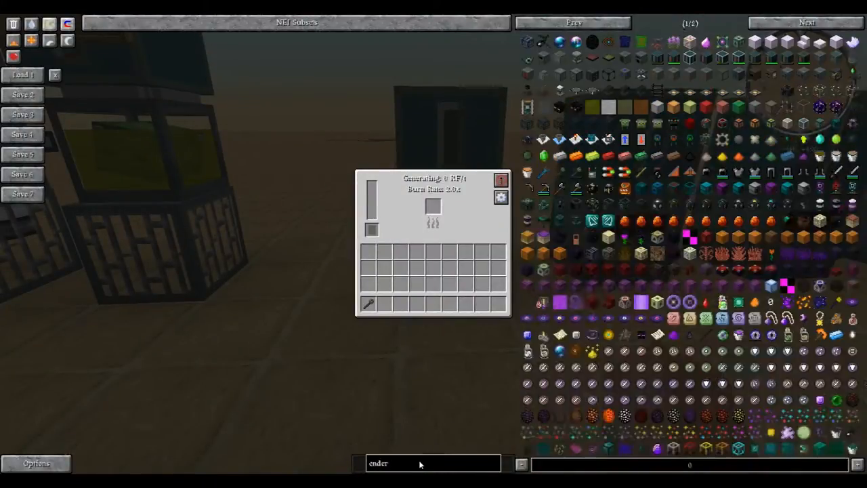
# Search 'coal' in NEI, take a stack of coal for the Stirling generator, and return to the world
pyautogui.write('coal')
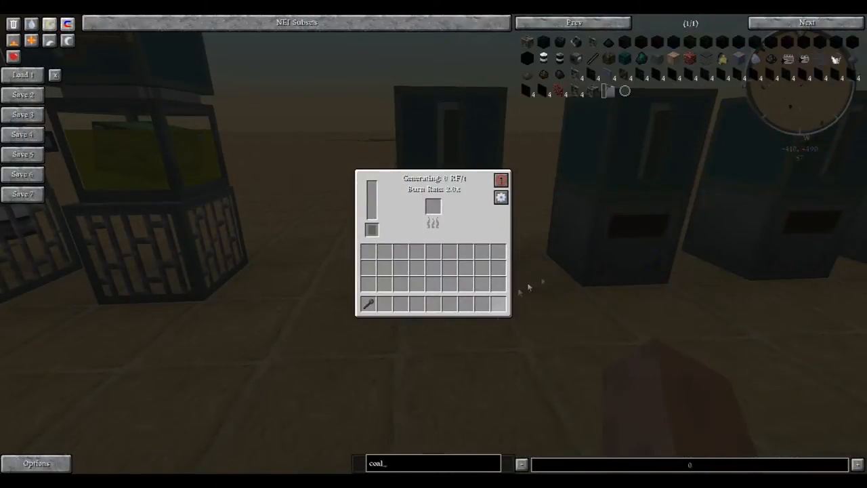
pyautogui.click(385, 304)
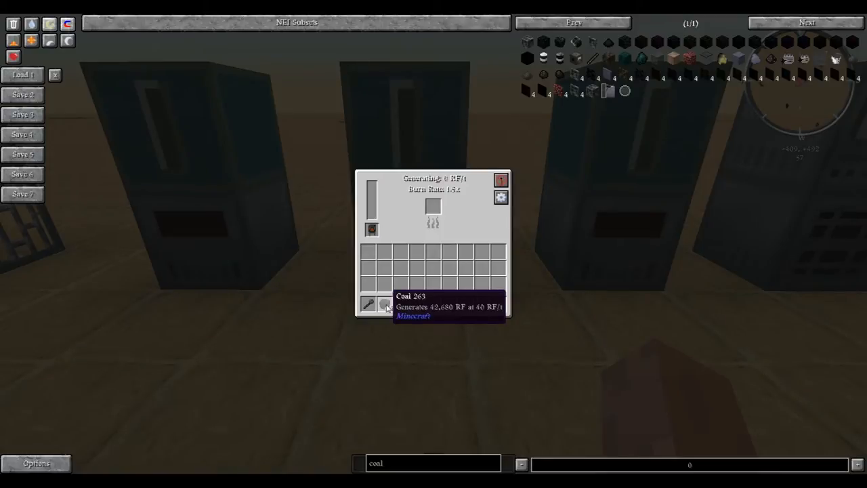
pyautogui.press('Escape')
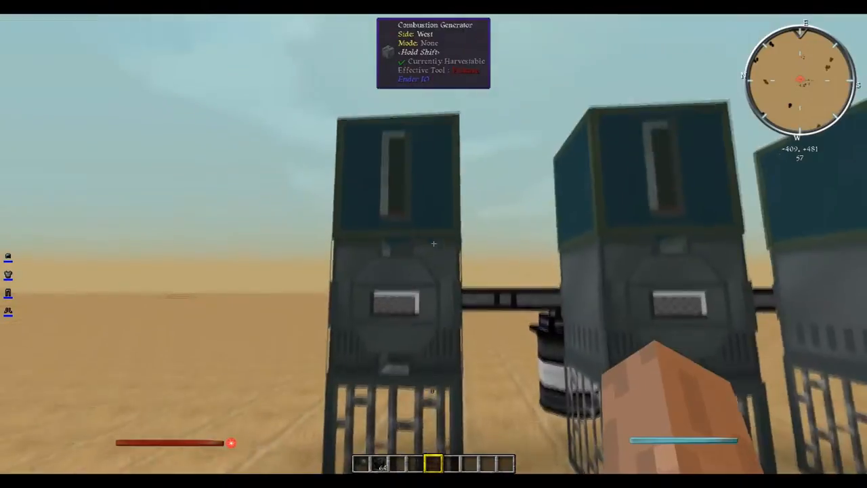
pyautogui.moveTo(434, 244)
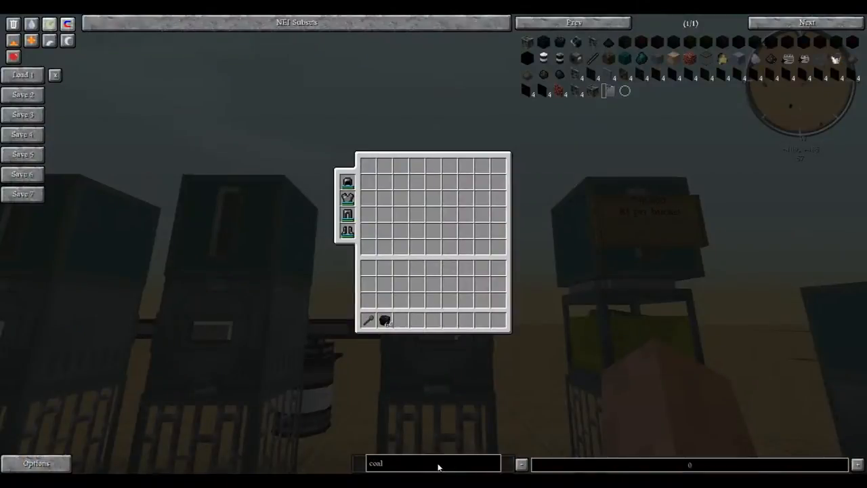
# Search 'ender' in NEI to find the fluid buckets for the combustion generator
pyautogui.write('ender io')
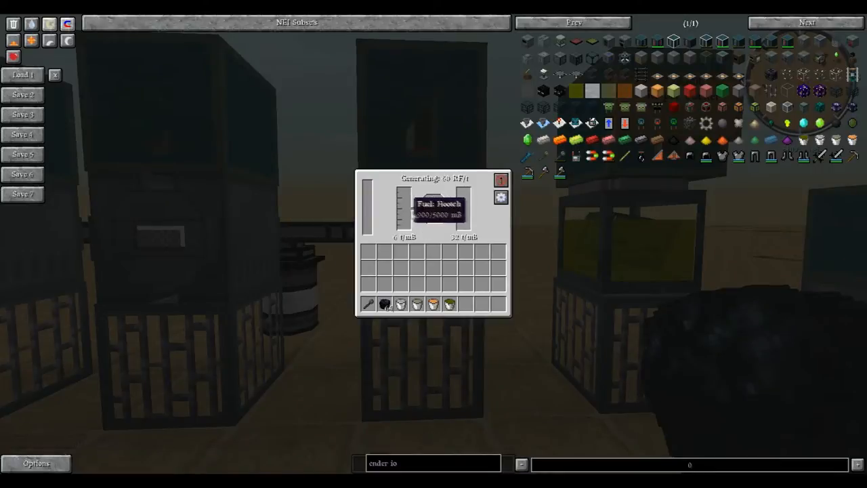
pyautogui.moveTo(437, 217)
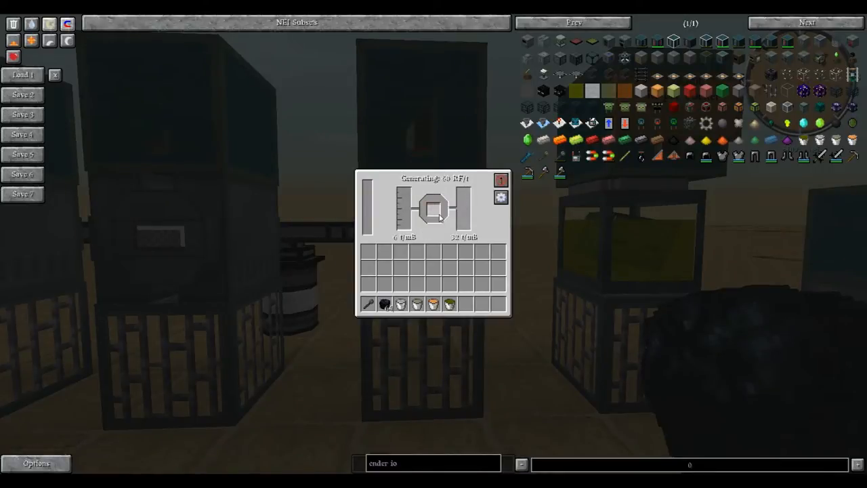
pyautogui.moveTo(446, 183)
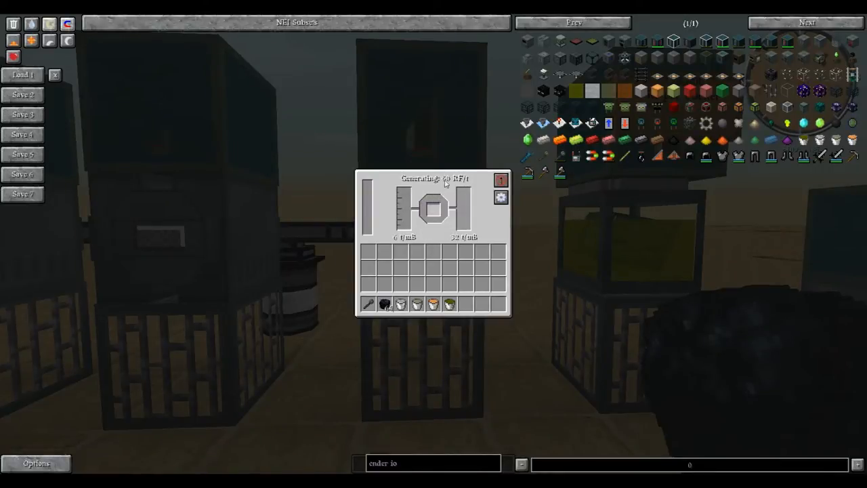
# Load the fluid buckets into the combustion generator's tanks, checking and closing the generator windows
pyautogui.press('Escape')
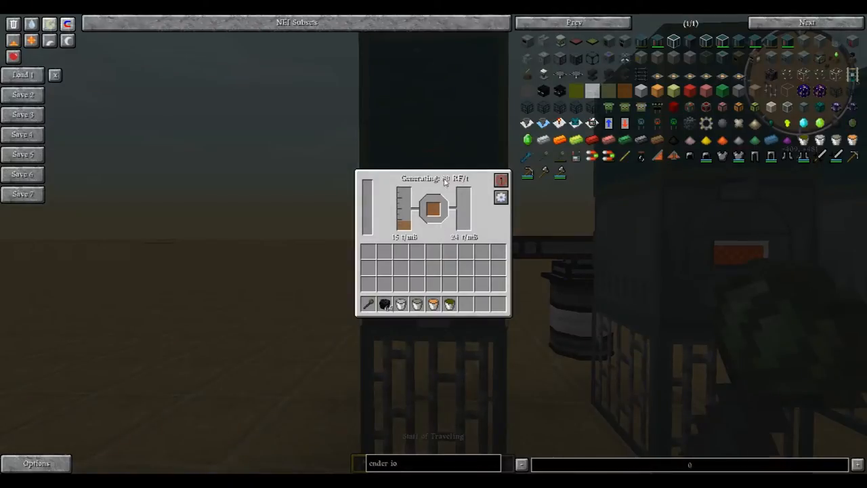
pyautogui.press('Escape')
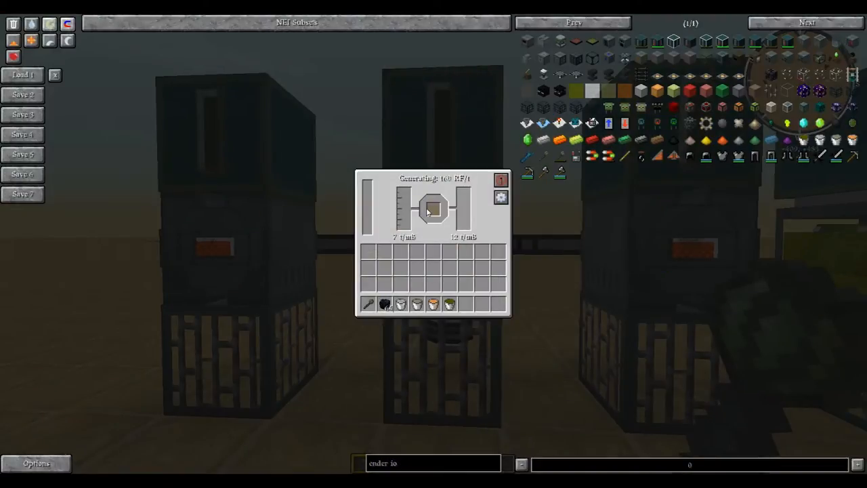
pyautogui.press('Escape')
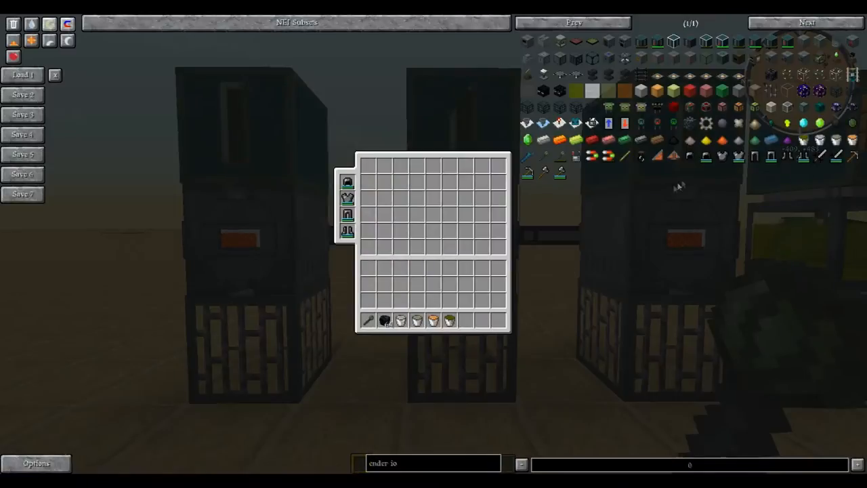
# Show the Vat recipe for the fuel, using Blaze Powder at 10,000 RF
pyautogui.click(623, 92)
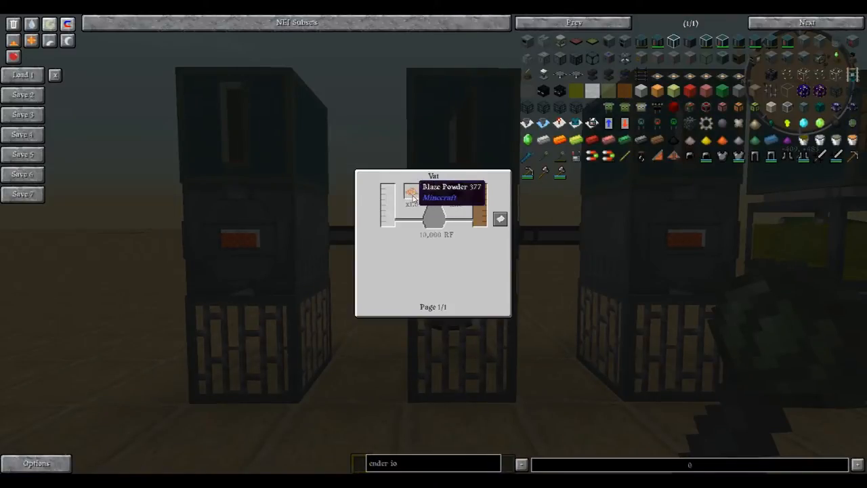
pyautogui.moveTo(456, 193)
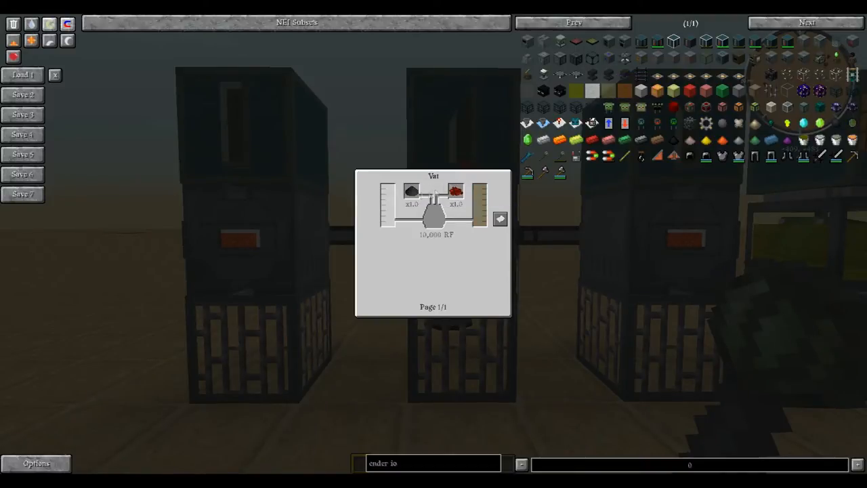
pyautogui.moveTo(412, 193)
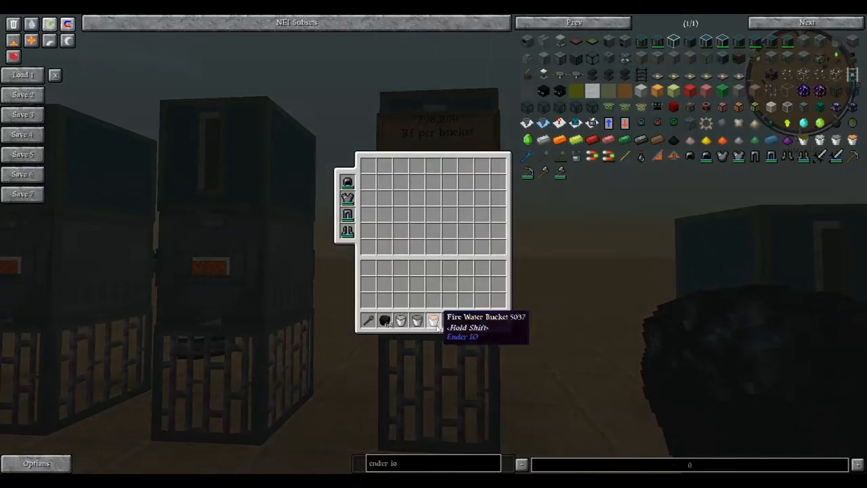
pyautogui.moveTo(450, 320)
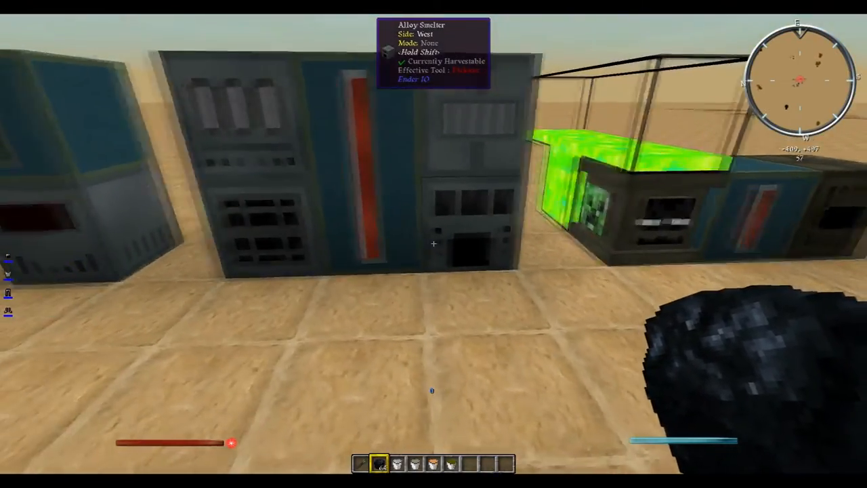
pyautogui.moveTo(433, 244)
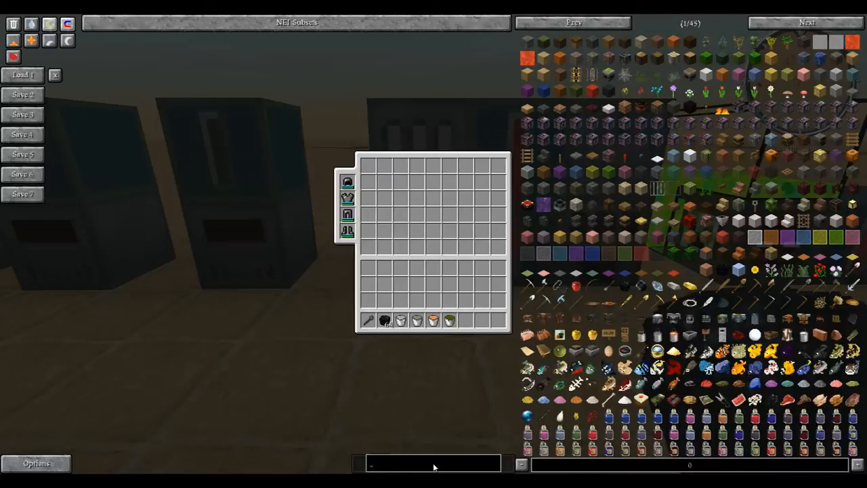
# Search NEI for 'cla', 'ender io' and then 'flint' to fetch flint as a SAG Mill grinding ball
pyautogui.write('cla')
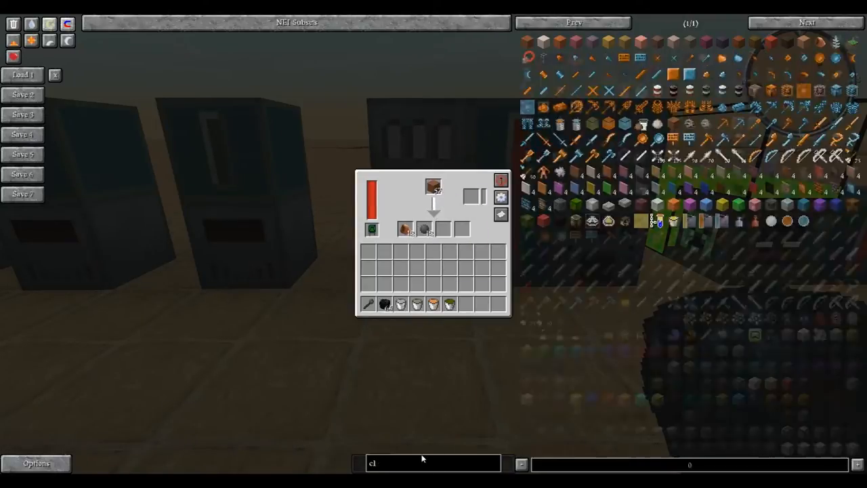
pyautogui.write('ender io')
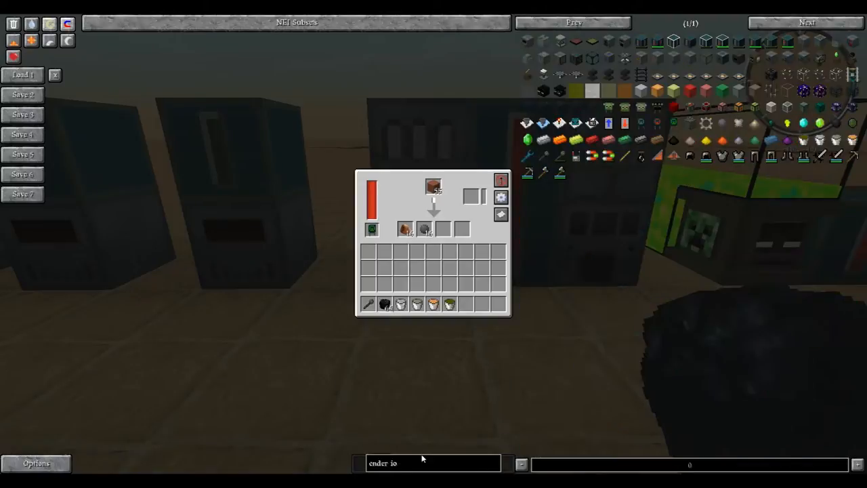
pyautogui.moveTo(713, 300)
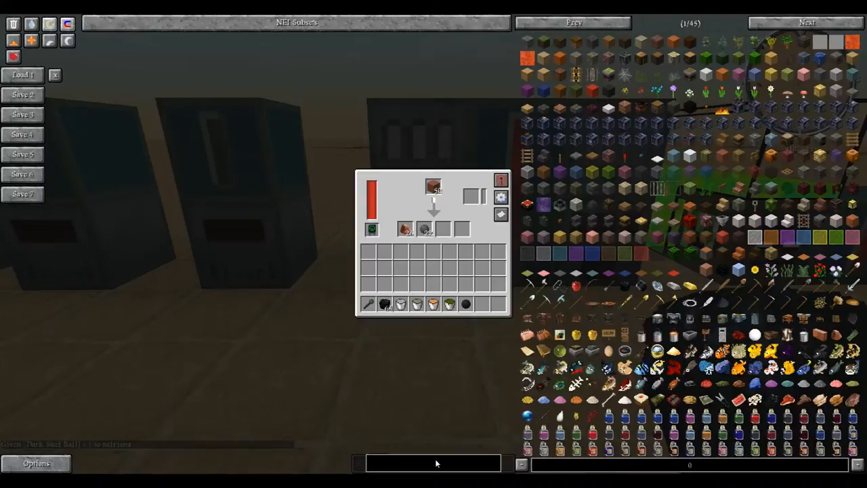
pyautogui.write('flint')
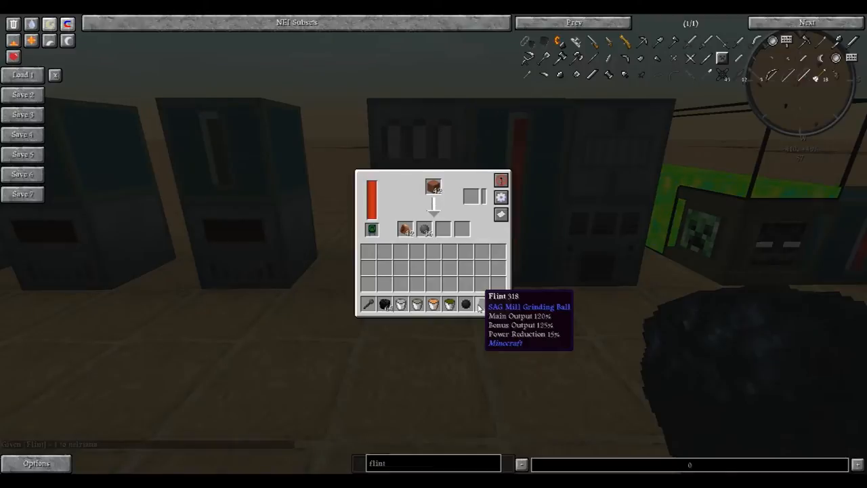
pyautogui.moveTo(466, 304)
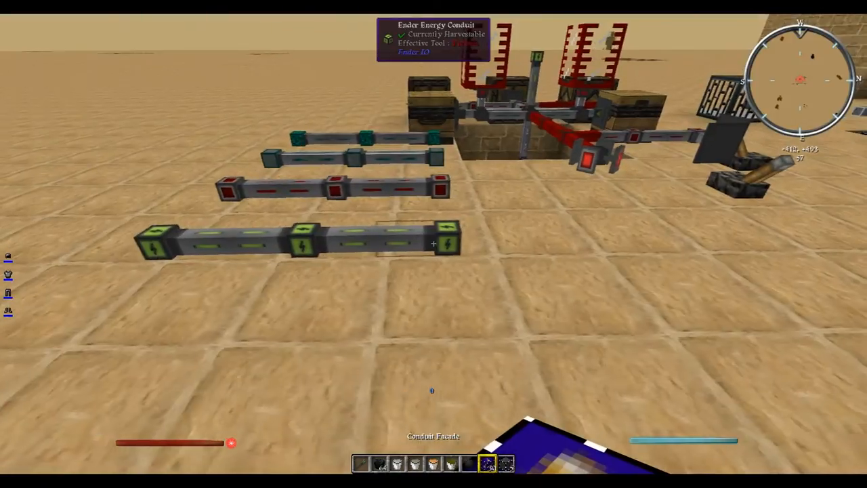
# Place a cobblestone block on the ground beside the energy conduits
pyautogui.click(434, 244)
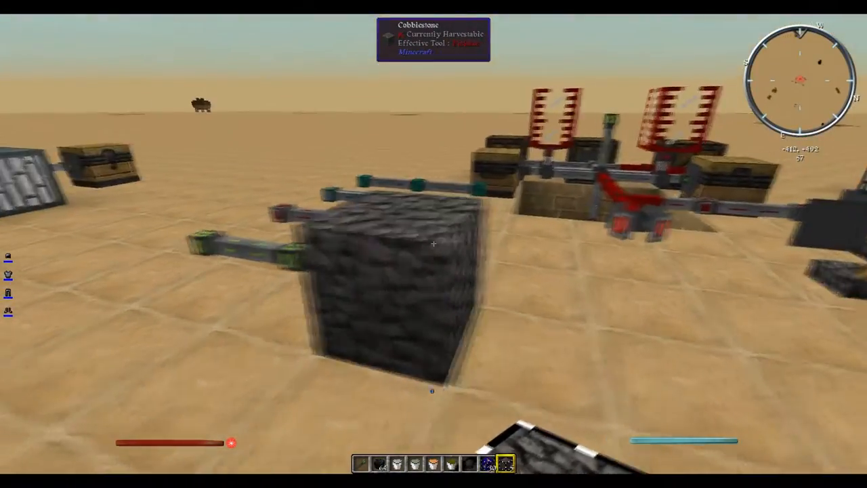
pyautogui.moveTo(434, 244)
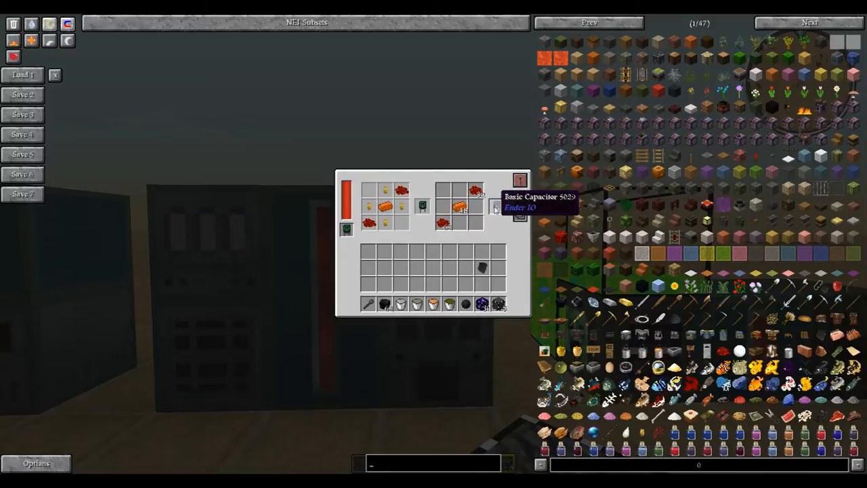
pyautogui.moveTo(442, 222)
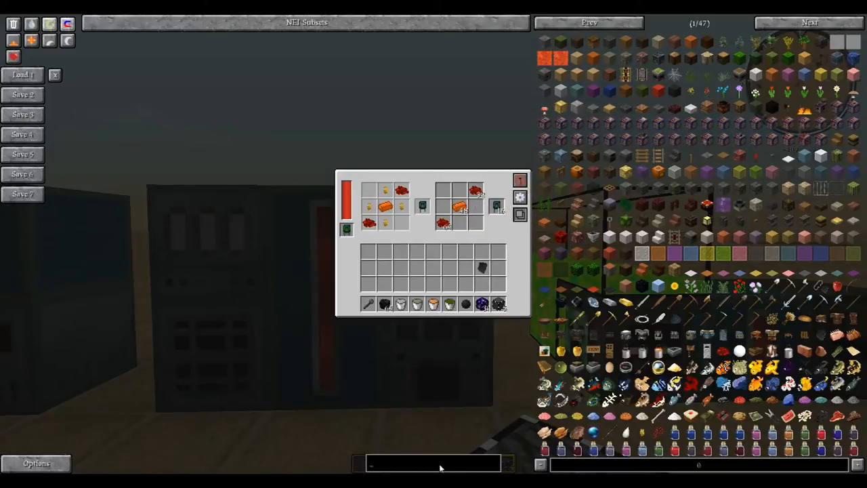
pyautogui.write('gold')
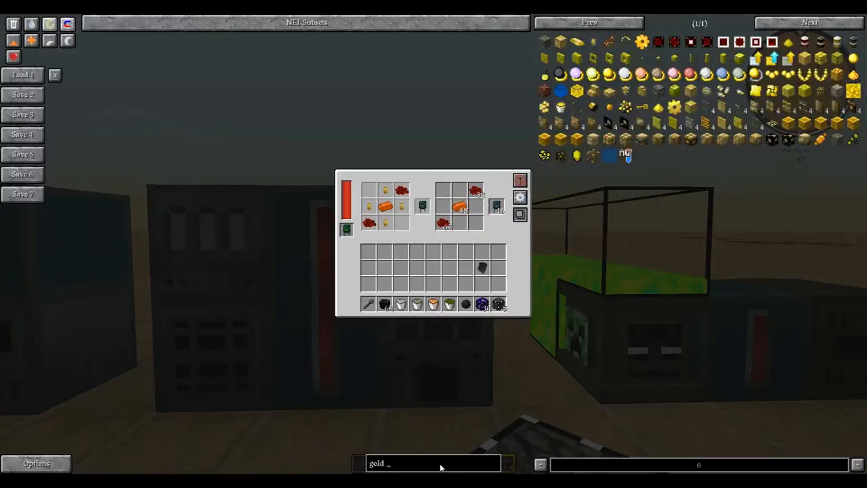
pyautogui.write('nug')
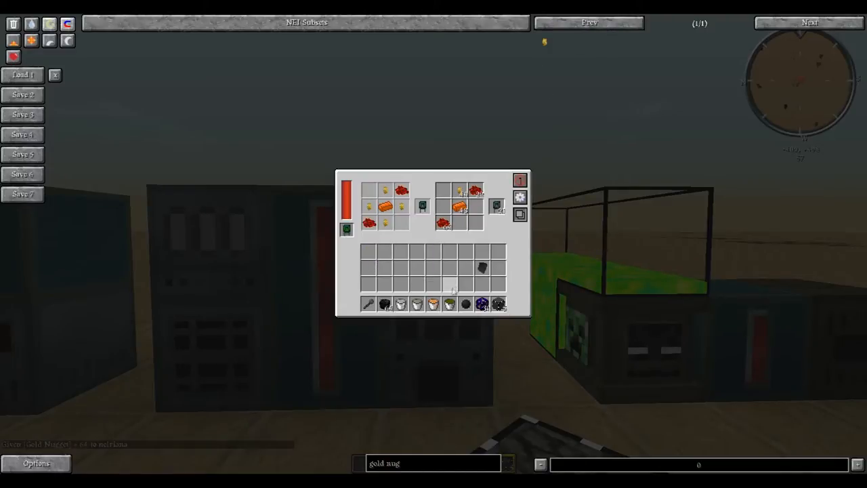
pyautogui.moveTo(499, 206)
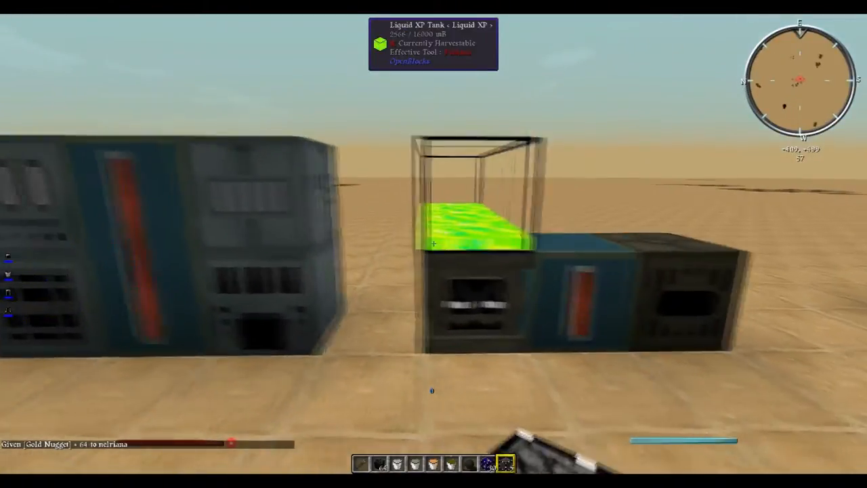
pyautogui.press('e')
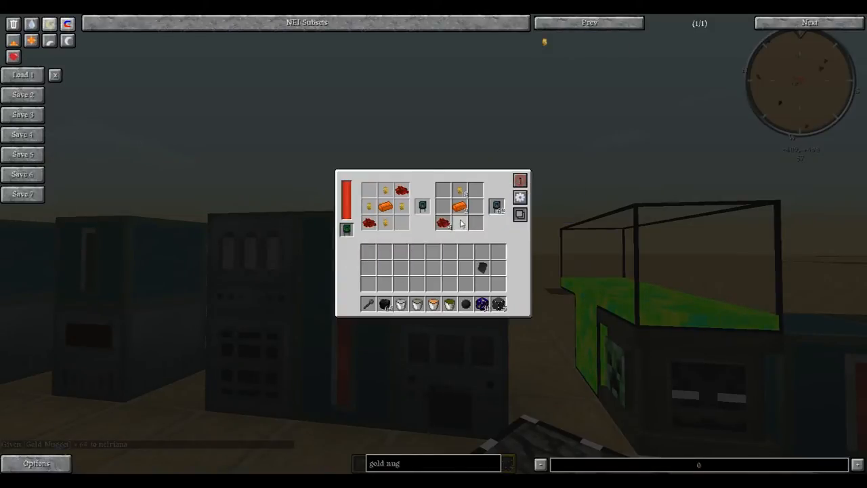
pyautogui.press('Escape')
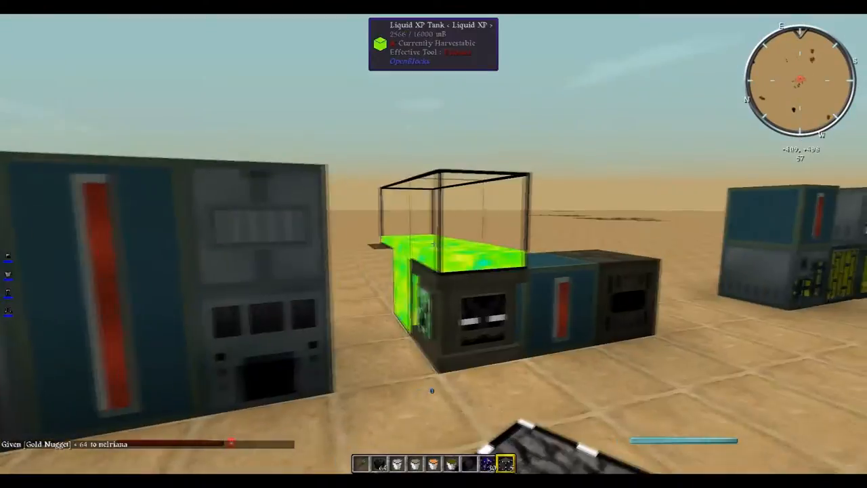
pyautogui.moveTo(434, 244)
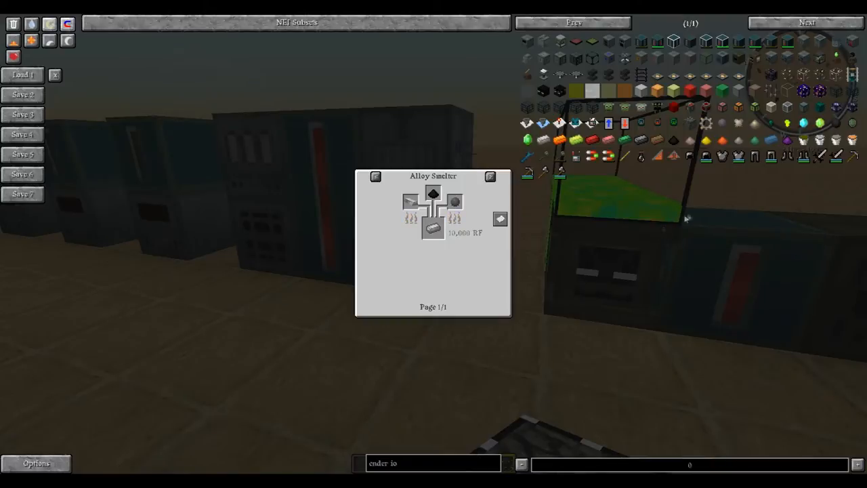
# Leave the recipe view and take Pulverized Coal from NEI into the inventory
pyautogui.click(500, 218)
pyautogui.write('iron')
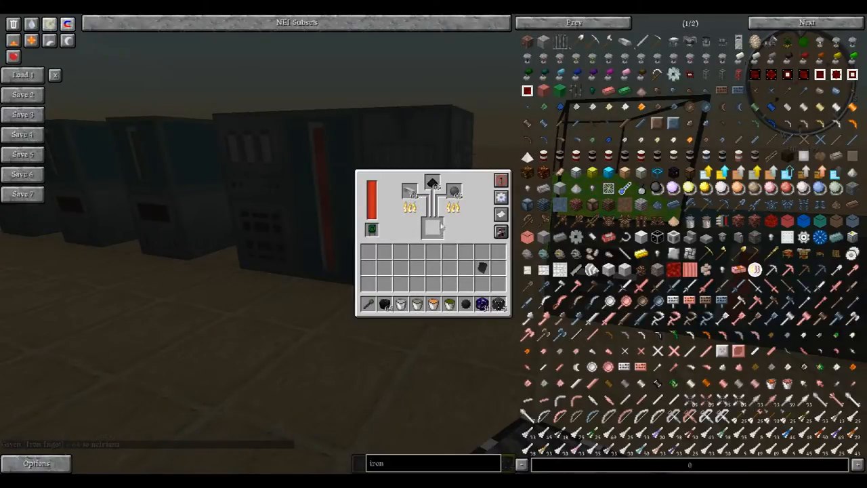
pyautogui.moveTo(434, 187)
pyautogui.write('coal')
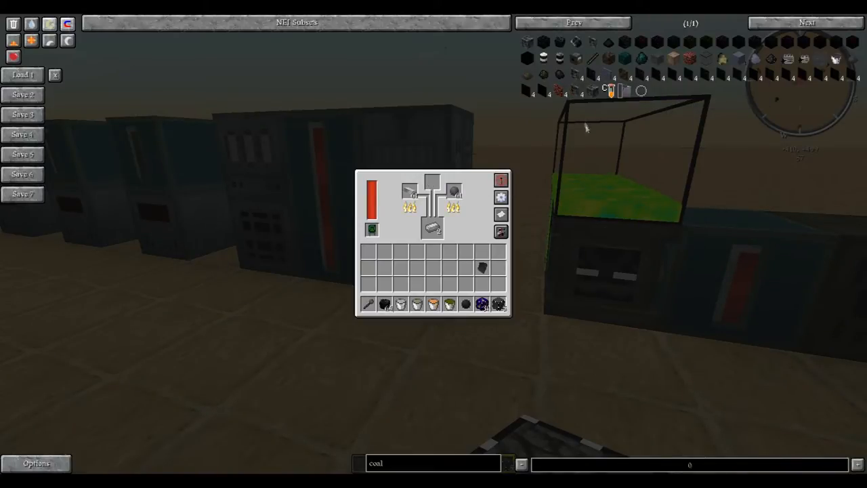
pyautogui.moveTo(855, 60)
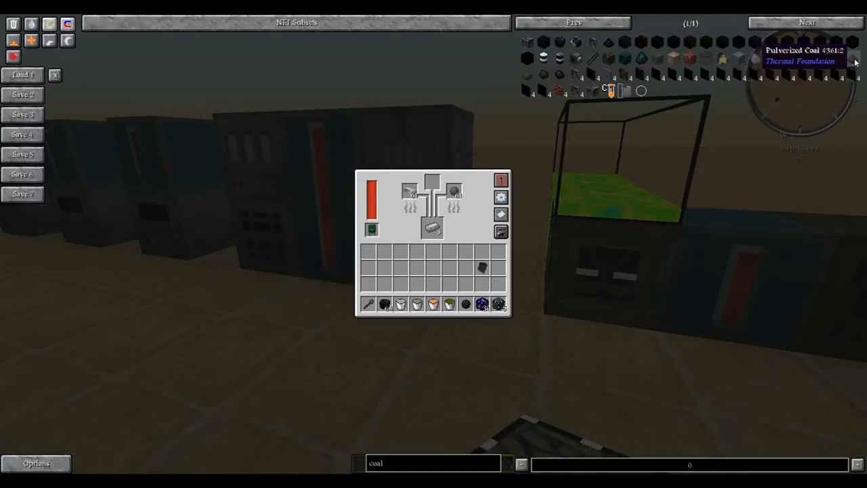
pyautogui.click(369, 253)
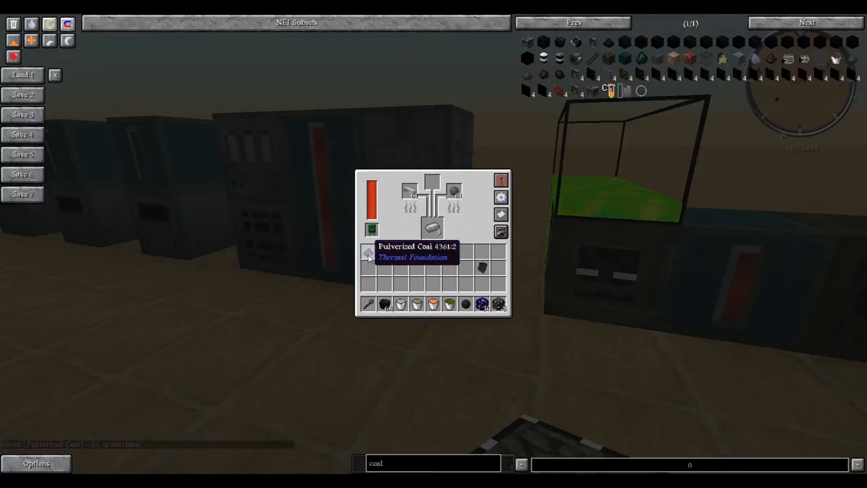
pyautogui.moveTo(434, 183)
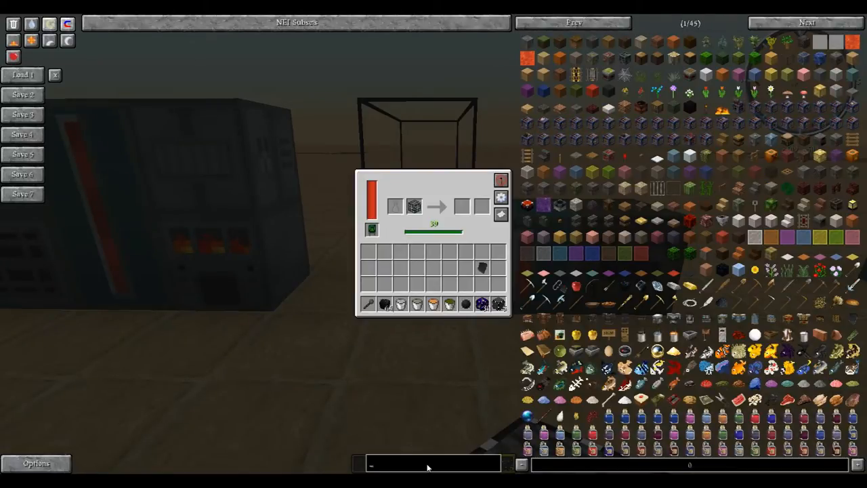
# Search NEI for 'ender io' to take an item, then filter the list to 'sheep'
pyautogui.write('ender io')
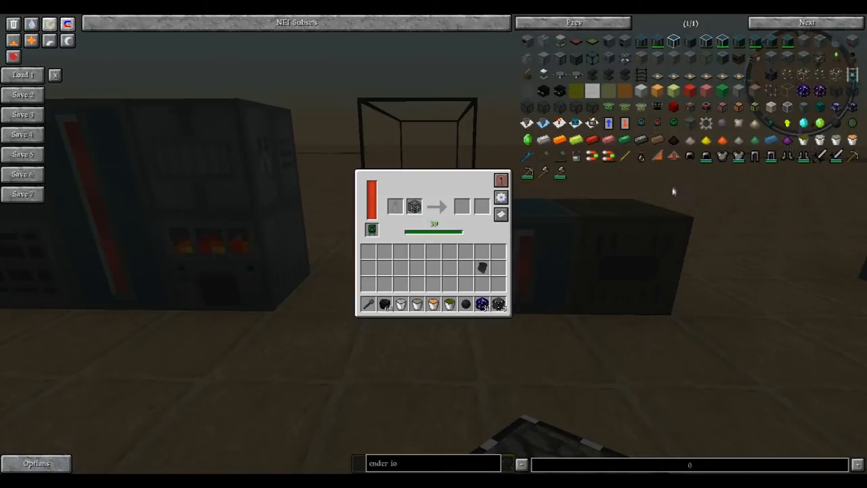
pyautogui.moveTo(742, 194)
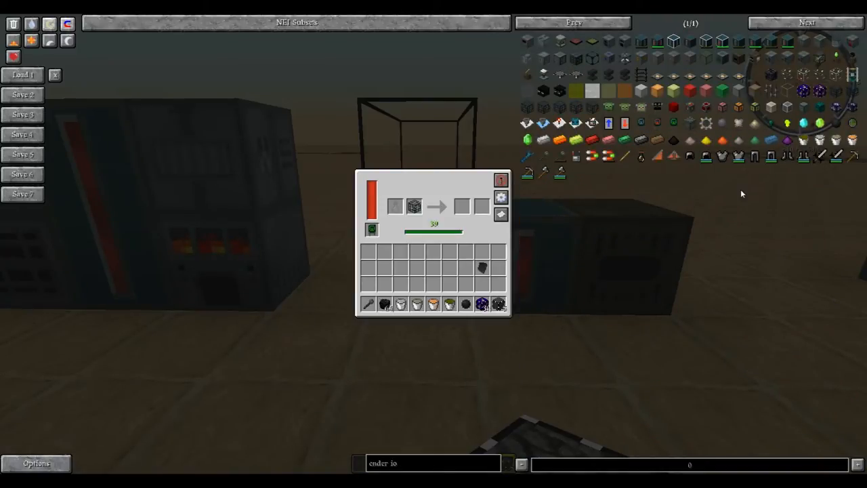
pyautogui.moveTo(583, 273)
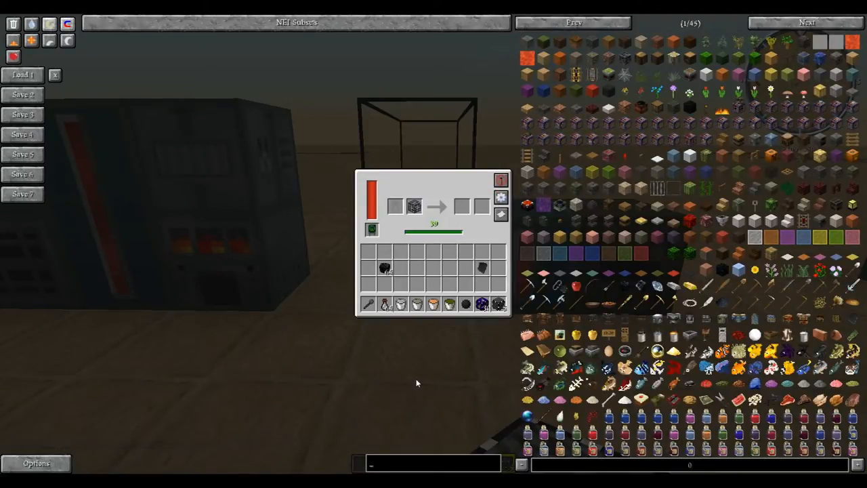
pyautogui.write('sheep')
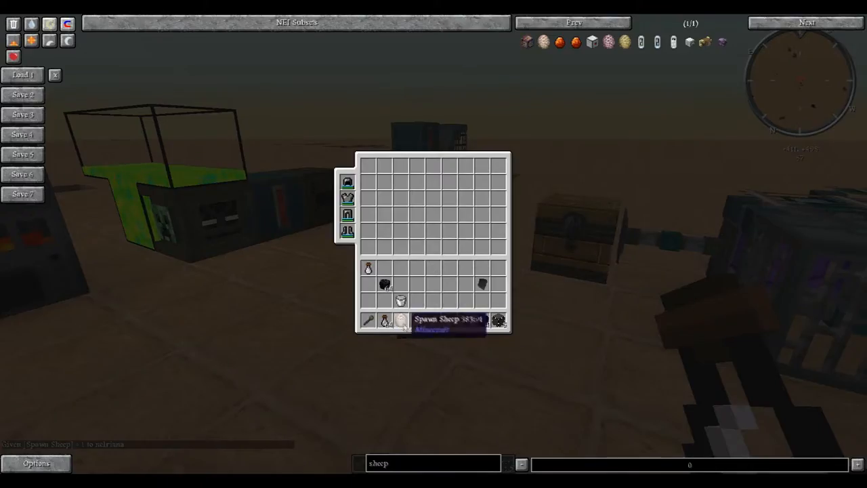
# Move the Sheep spawn egg to the hotbar, return to the world to spawn a sheep, and reopen the inventory
pyautogui.click(49, 24)
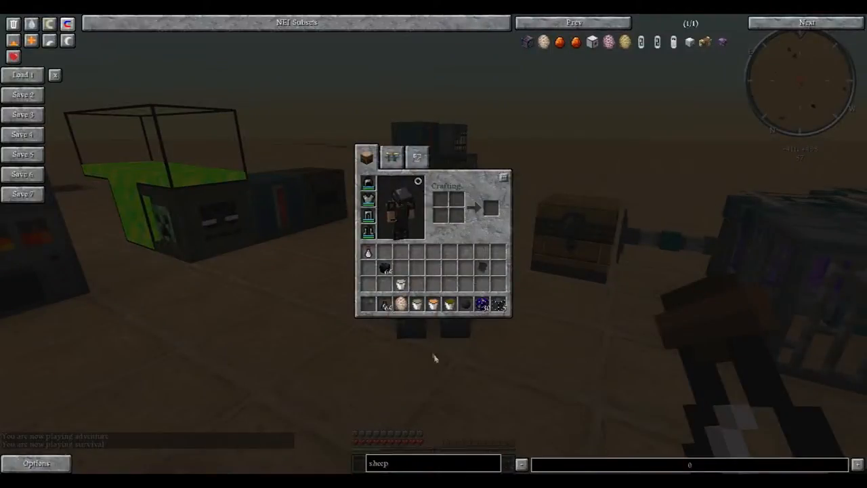
pyautogui.press('Escape')
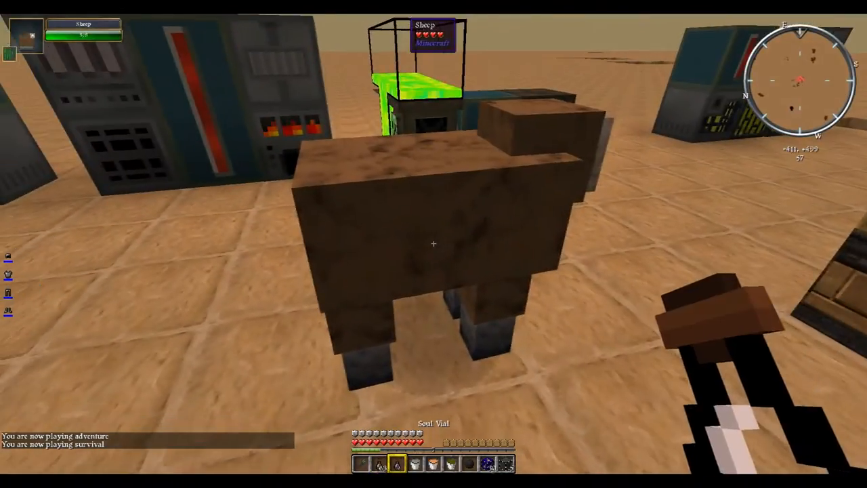
pyautogui.press('e')
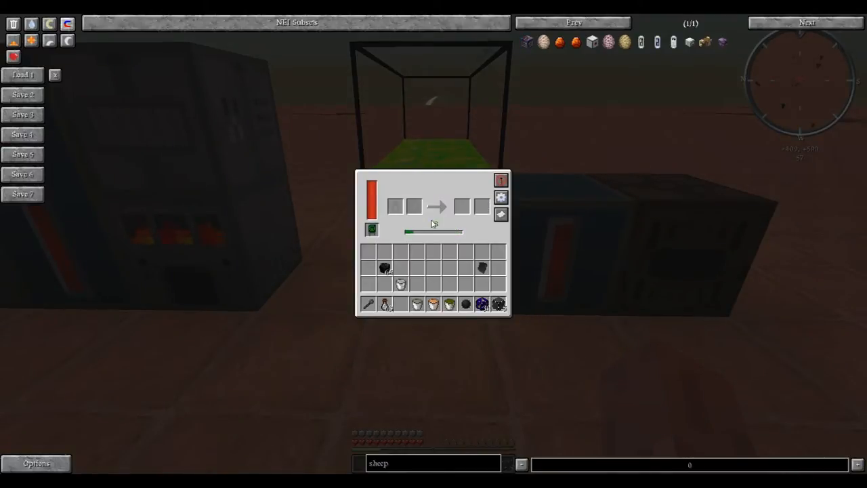
pyautogui.moveTo(437, 206)
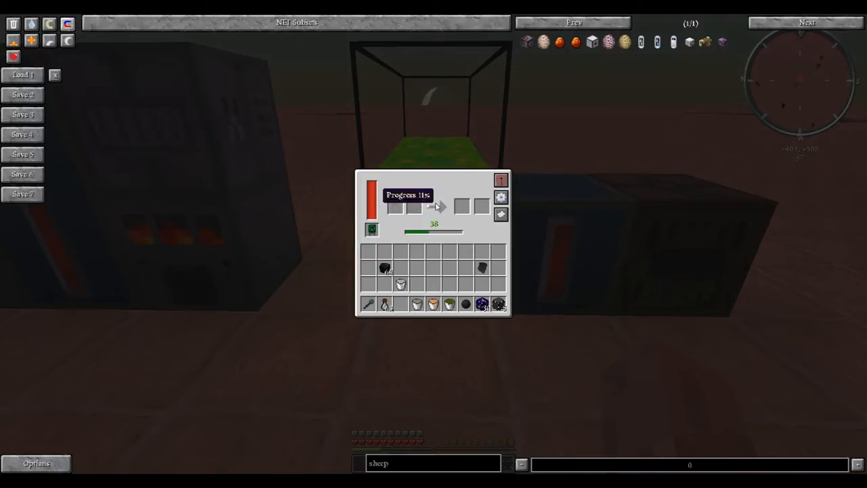
# Collect the machine's output item into the inventory and close the machine windows
pyautogui.press('Escape')
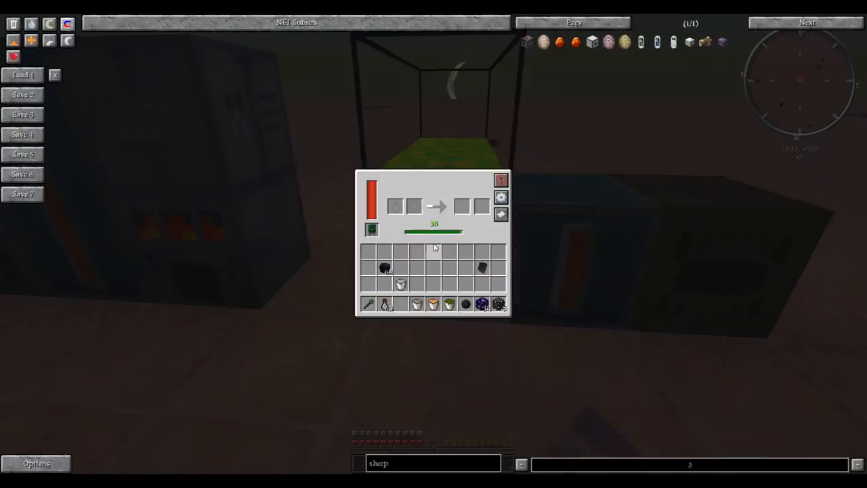
pyautogui.press('Escape')
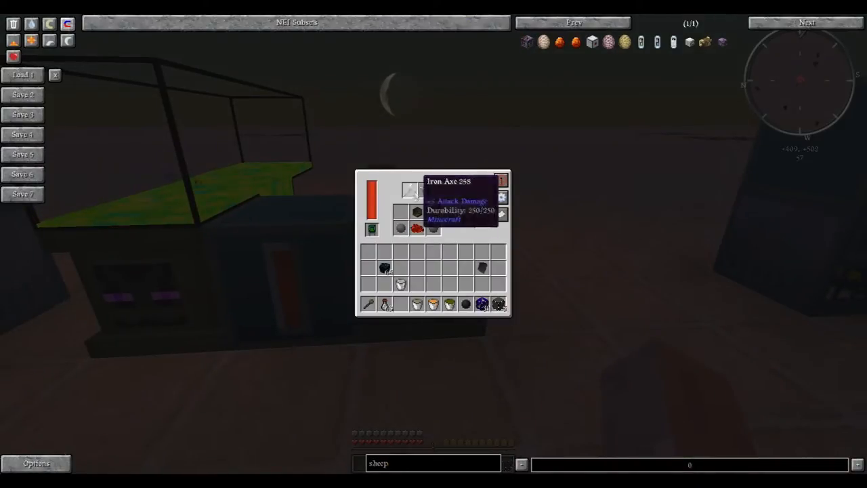
# Filter the NEI item browser to 'ender io' and hover the Zombie Electrode
pyautogui.press('e')
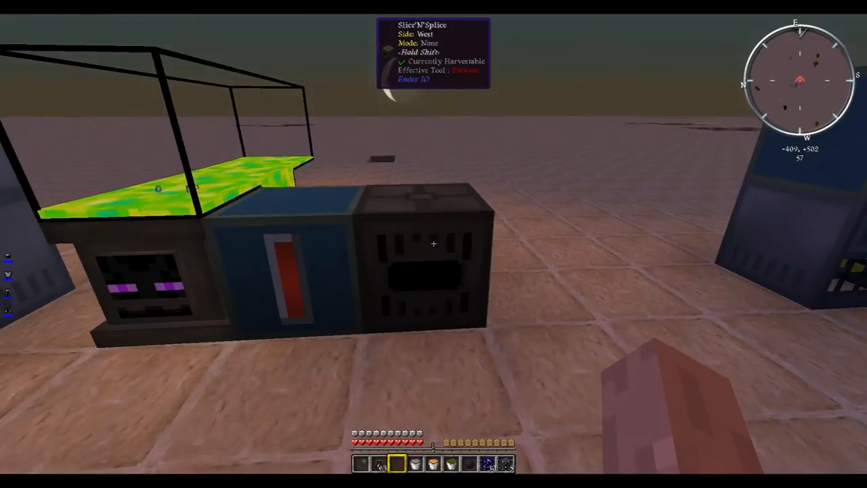
pyautogui.press('e')
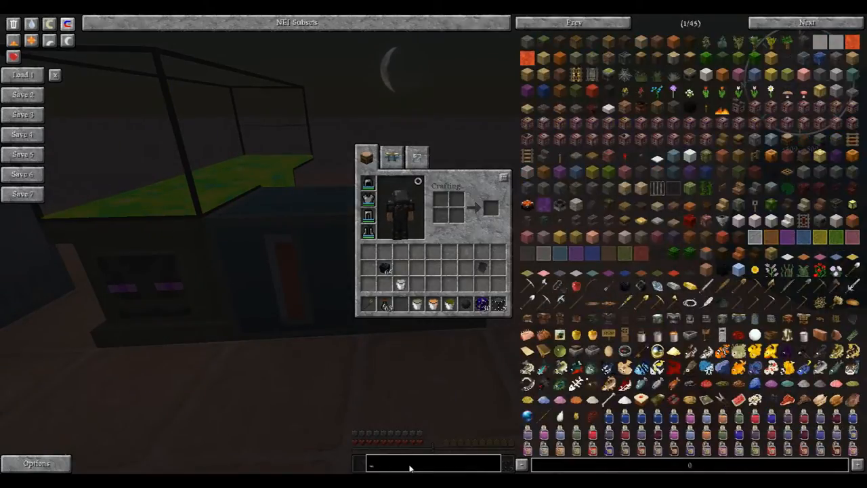
pyautogui.write('ender io')
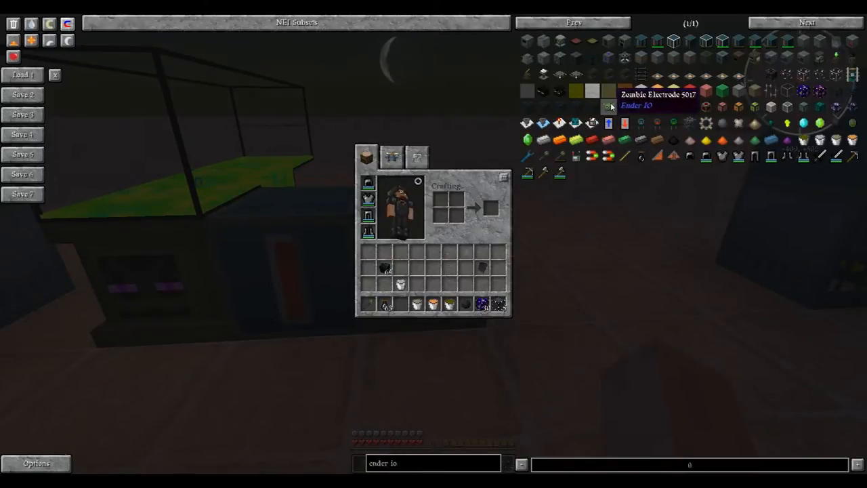
pyautogui.moveTo(640, 107)
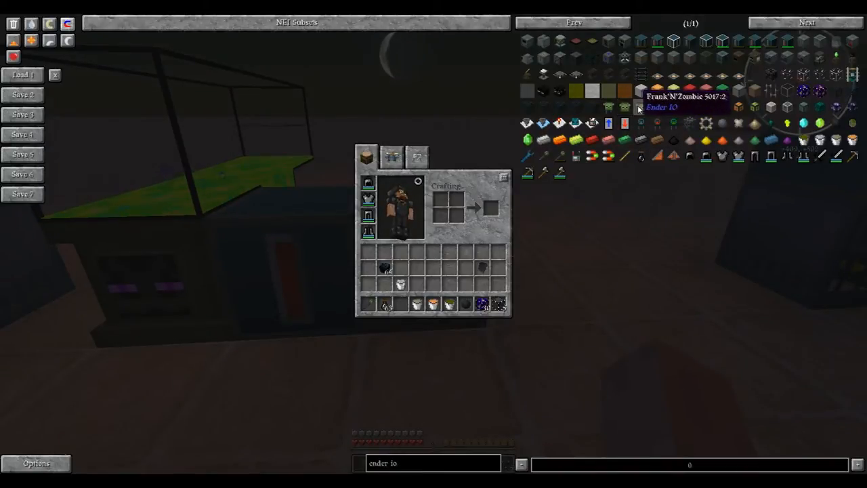
pyautogui.moveTo(680, 238)
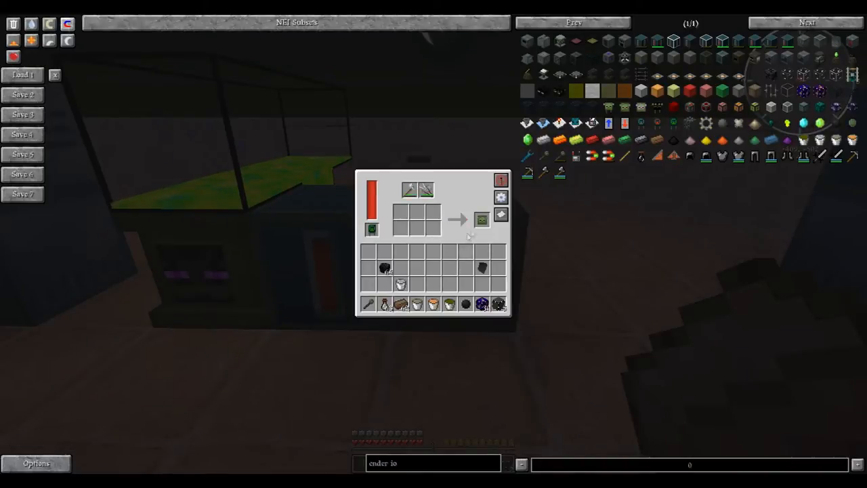
pyautogui.moveTo(483, 220)
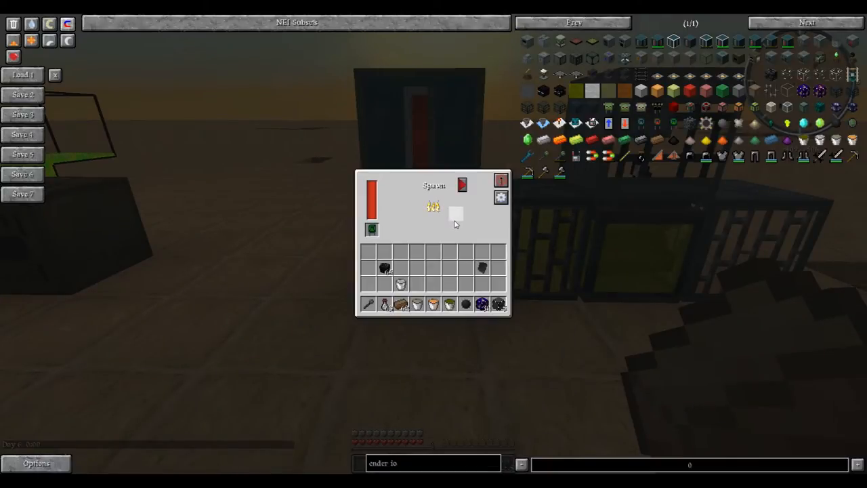
# Leave the Powered Spawner screen with a chicken soul loaded and return to the Killer Joe
pyautogui.press('Escape')
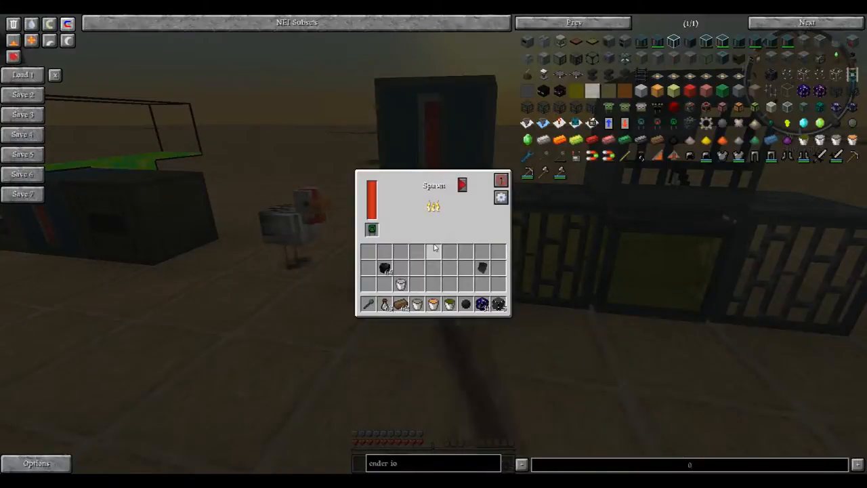
pyautogui.click(464, 184)
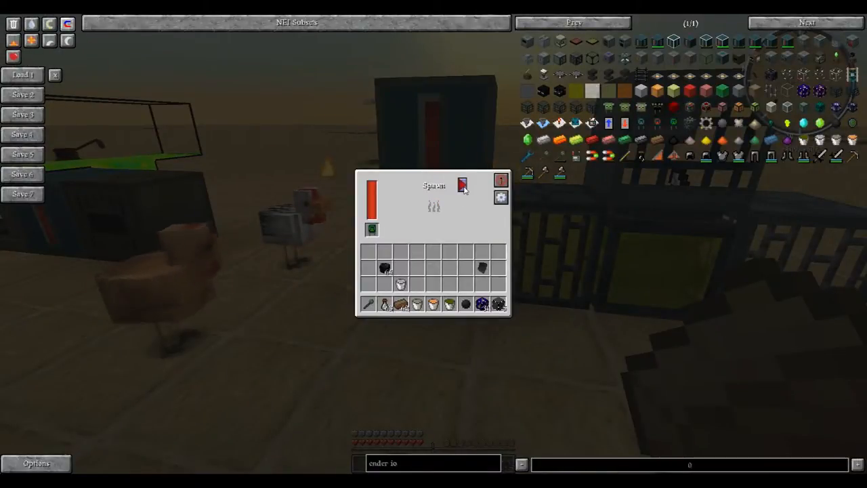
pyautogui.press('Escape')
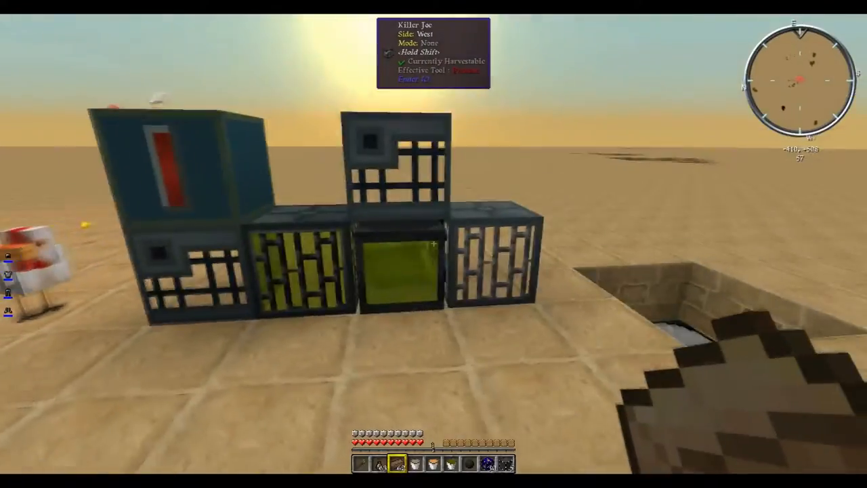
pyautogui.moveTo(434, 244)
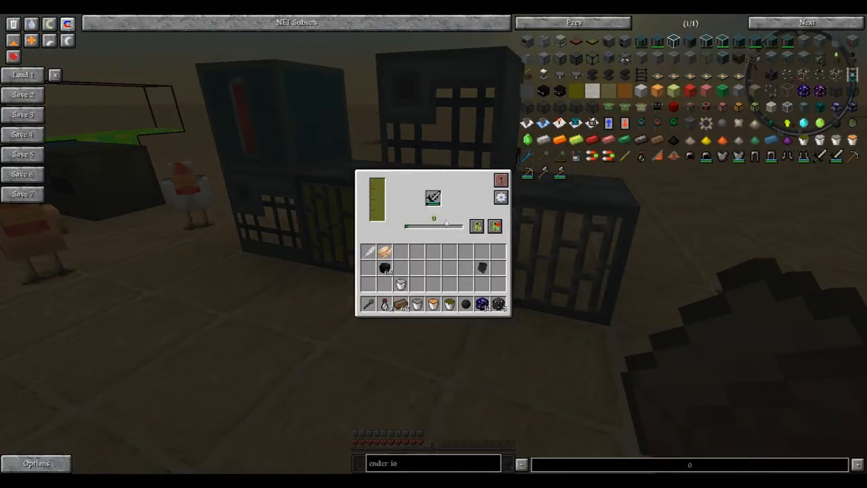
pyautogui.moveTo(433, 197)
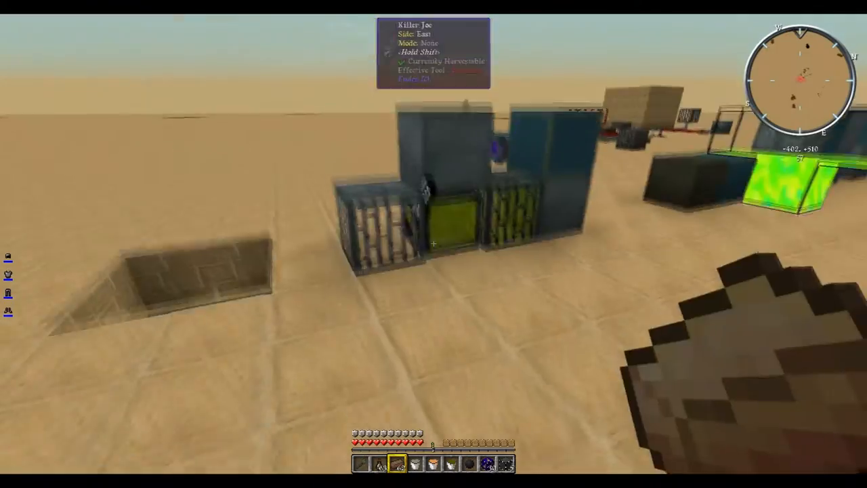
pyautogui.moveTo(434, 244)
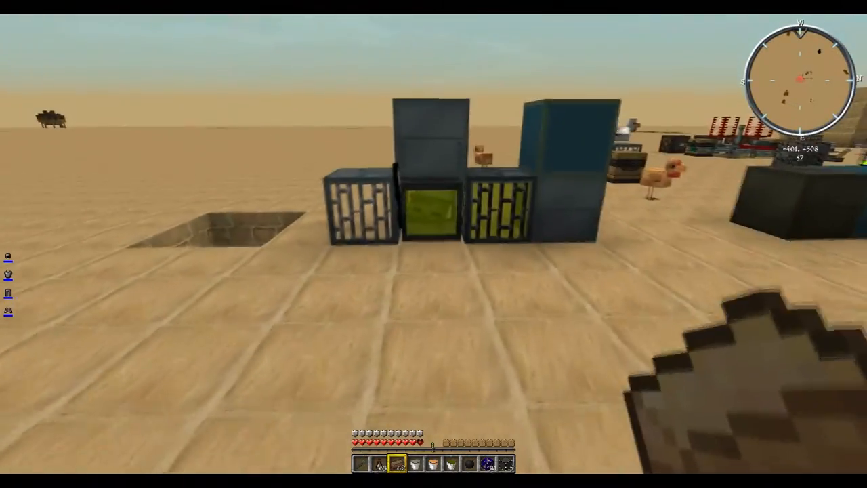
pyautogui.moveTo(433, 244)
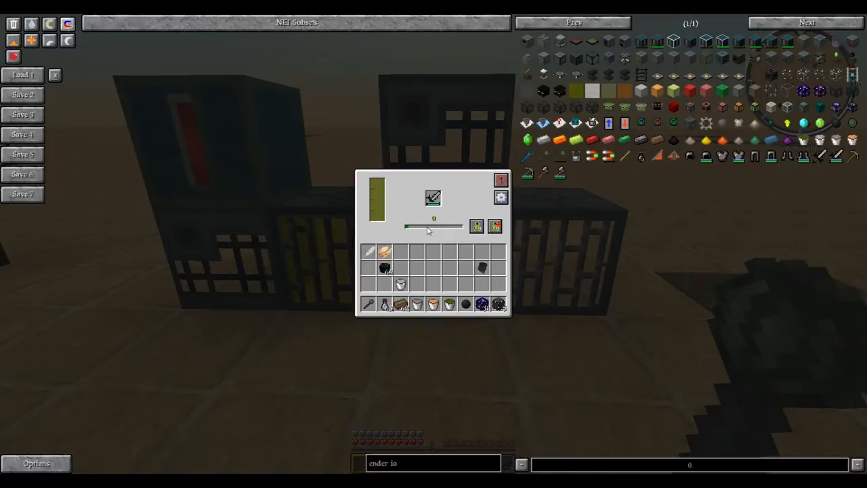
pyautogui.moveTo(477, 226)
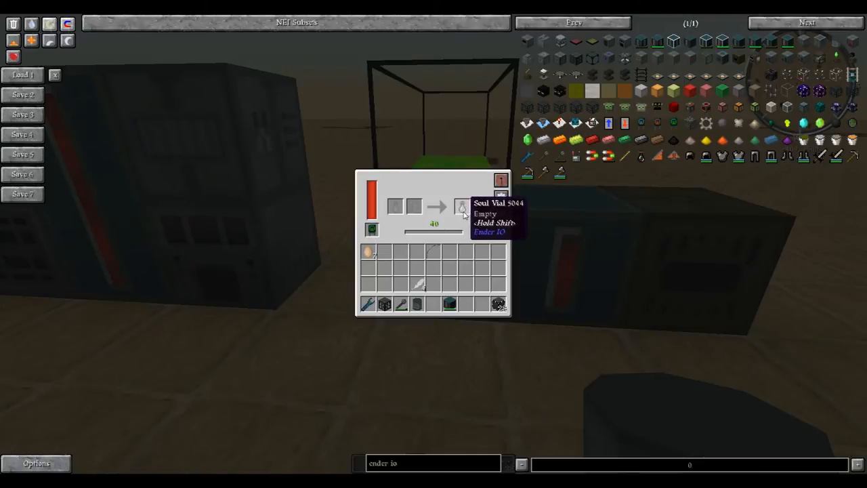
pyautogui.moveTo(481, 206)
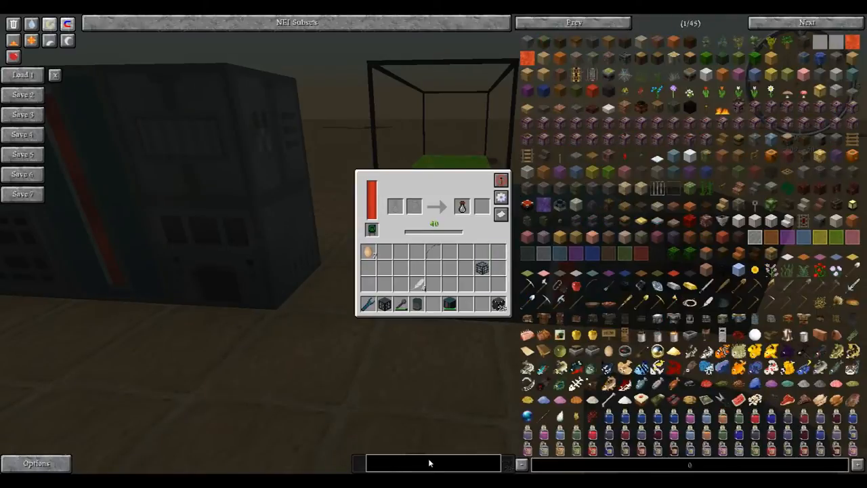
# Look up the Soul Vial and Powered Spawner under 'ender io', then leave the Soul Binder
pyautogui.write('ender io')
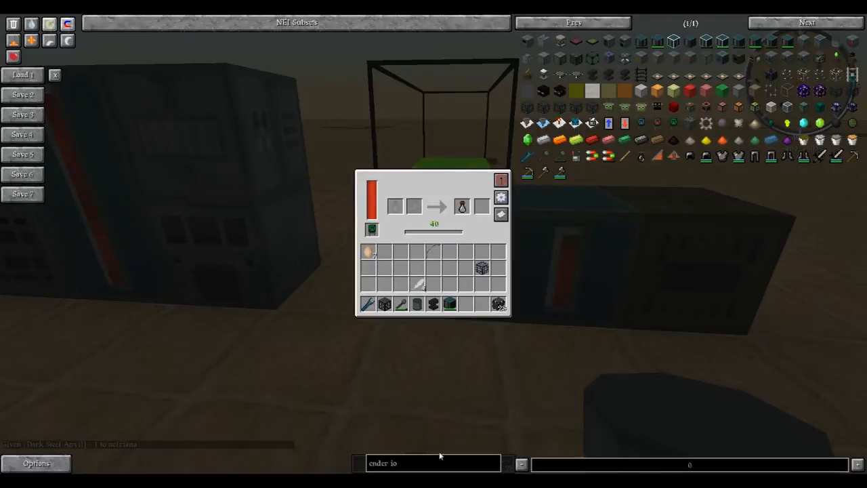
pyautogui.moveTo(771, 61)
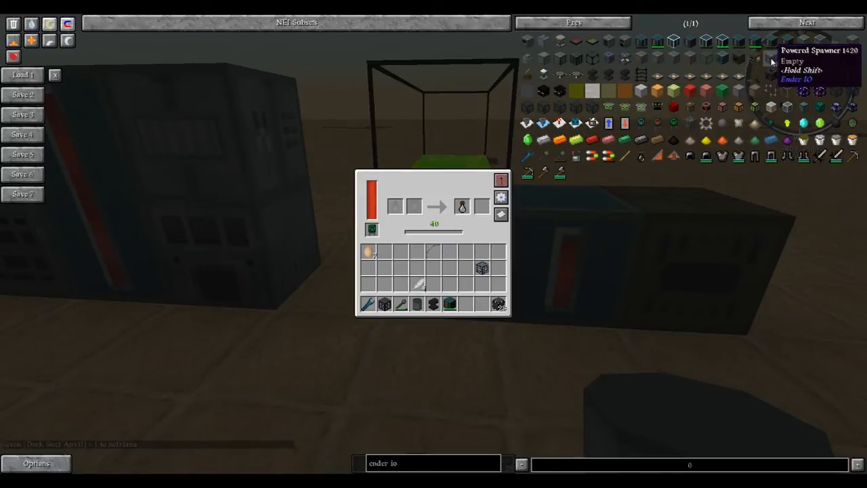
pyautogui.press('Escape')
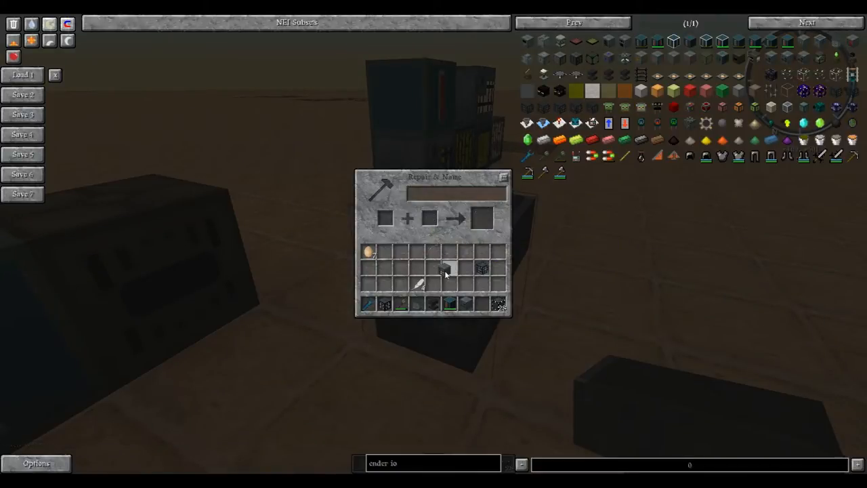
pyautogui.moveTo(448, 270)
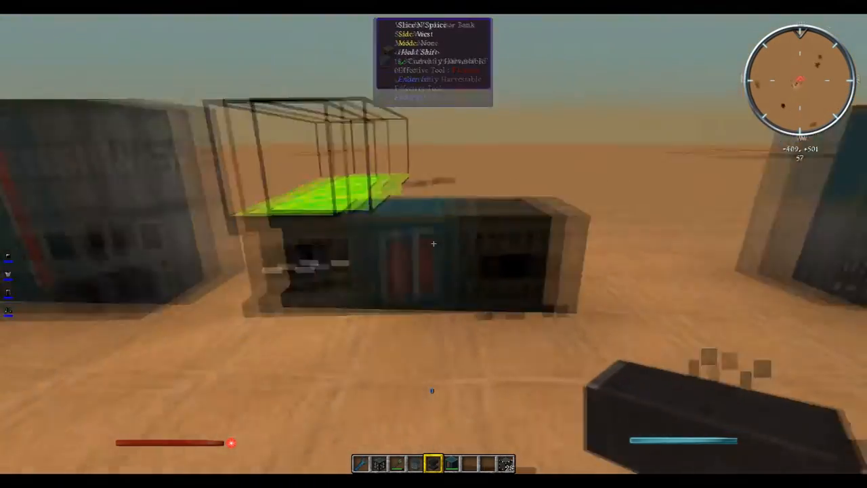
pyautogui.press('e')
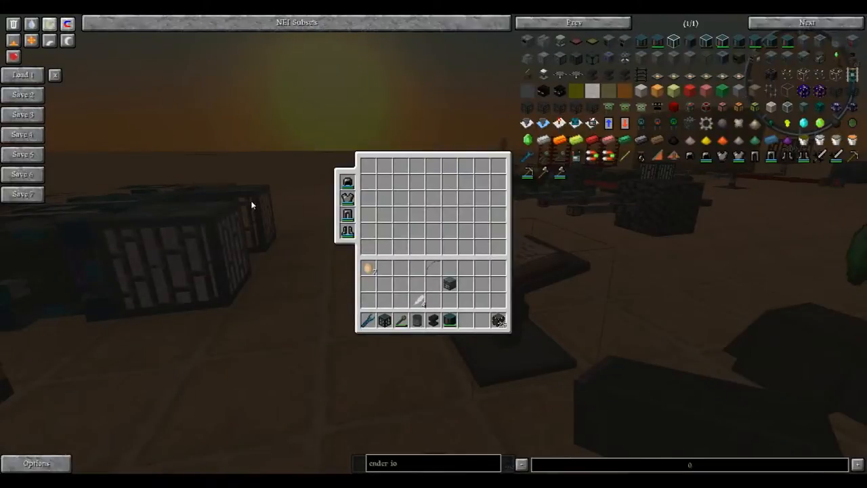
pyautogui.press('Escape')
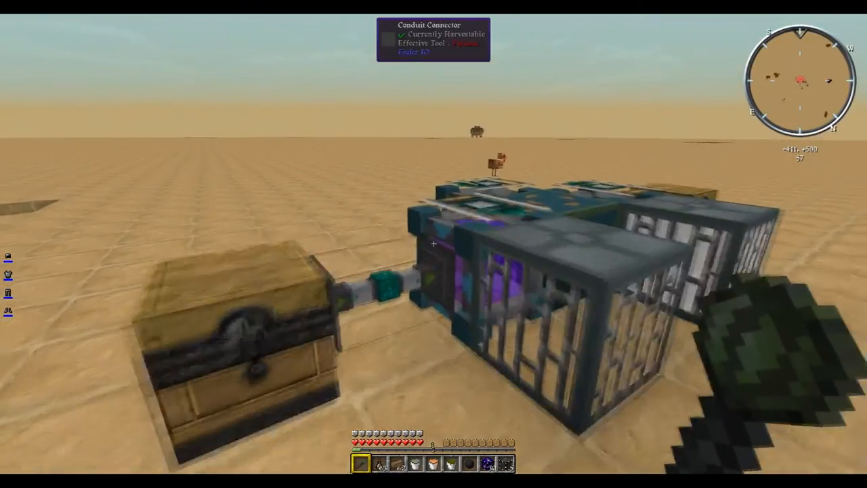
pyautogui.rightClick(434, 244)
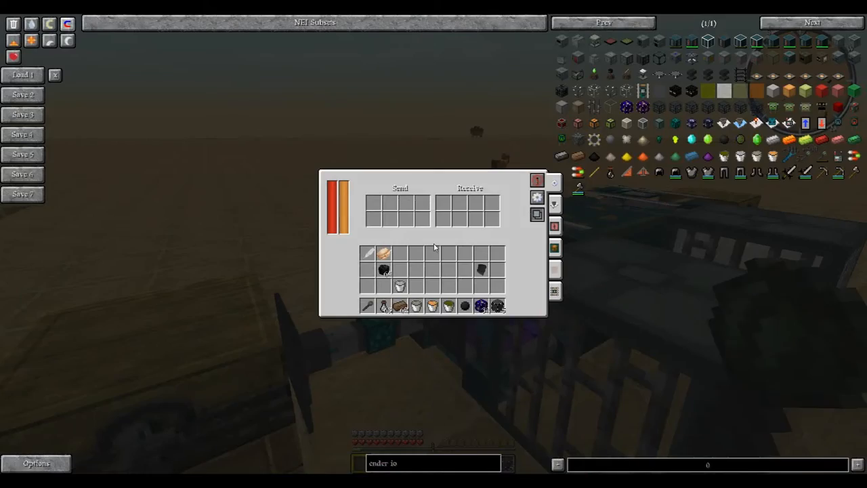
pyautogui.press('Escape')
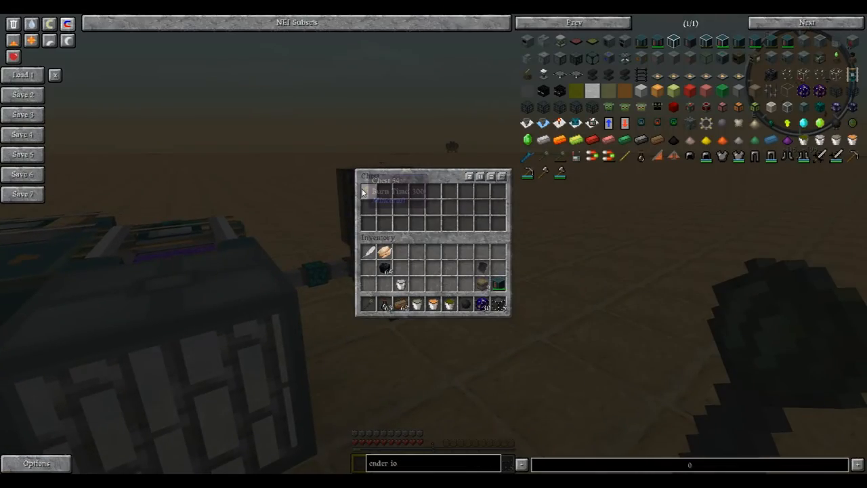
pyautogui.press('Escape')
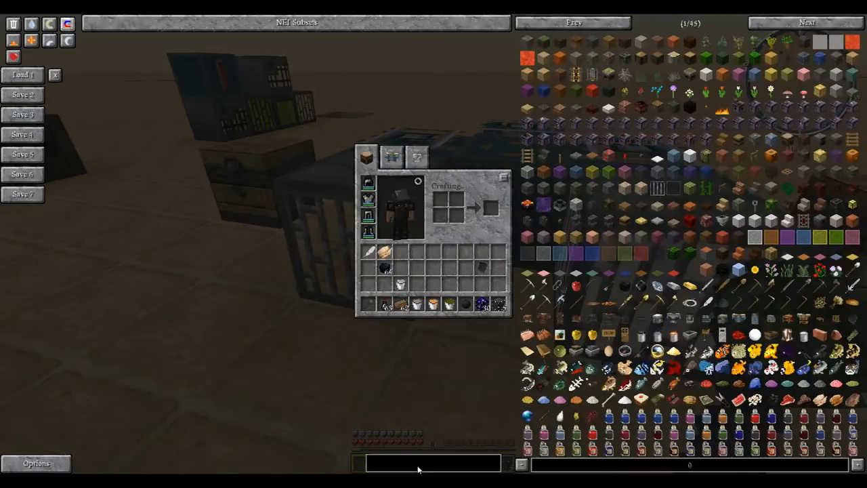
# Search 'minec' in NEI and return to the world holding a minecart
pyautogui.write('minecar')
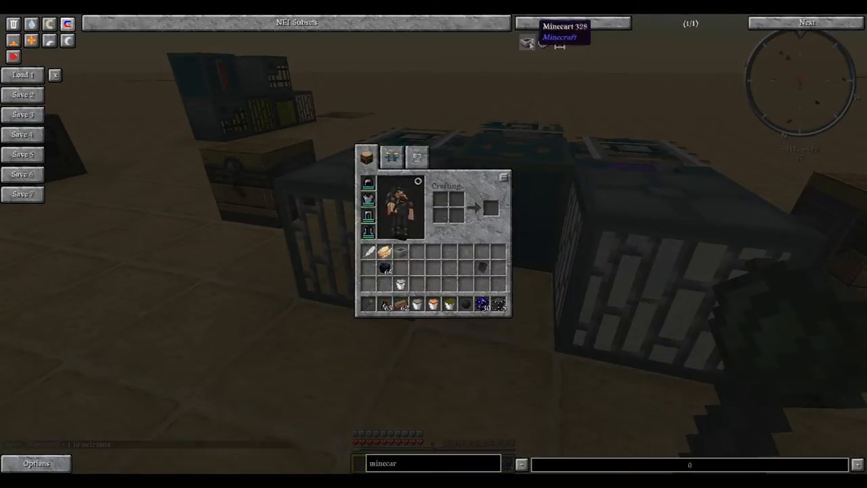
pyautogui.press('Escape')
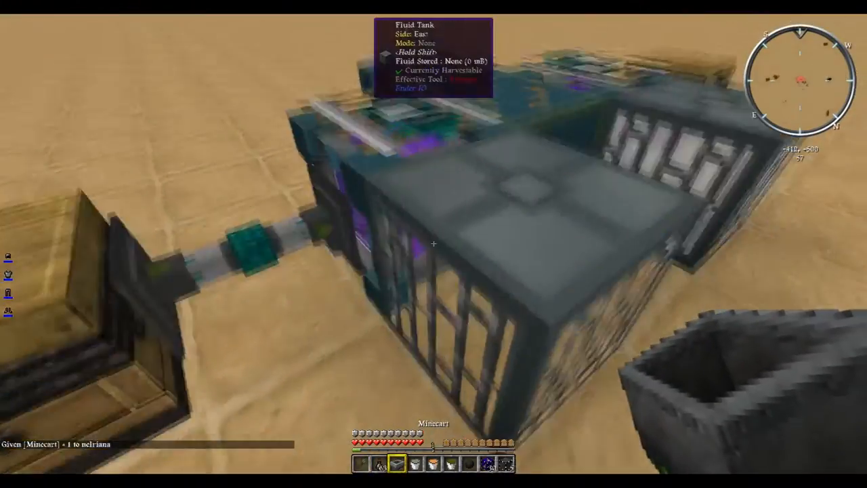
pyautogui.moveTo(434, 244)
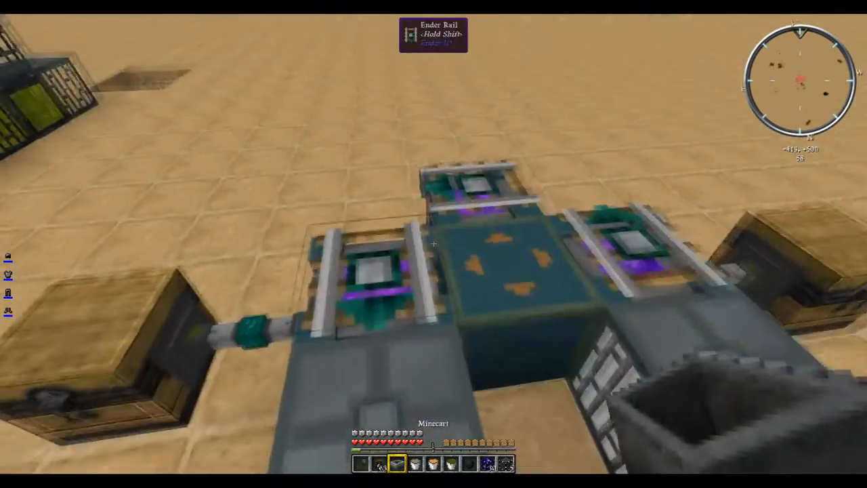
pyautogui.moveTo(434, 244)
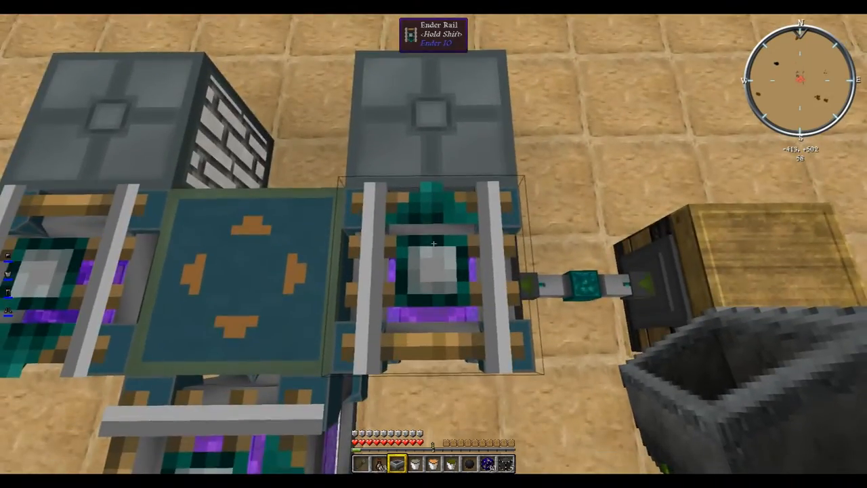
pyautogui.moveTo(434, 244)
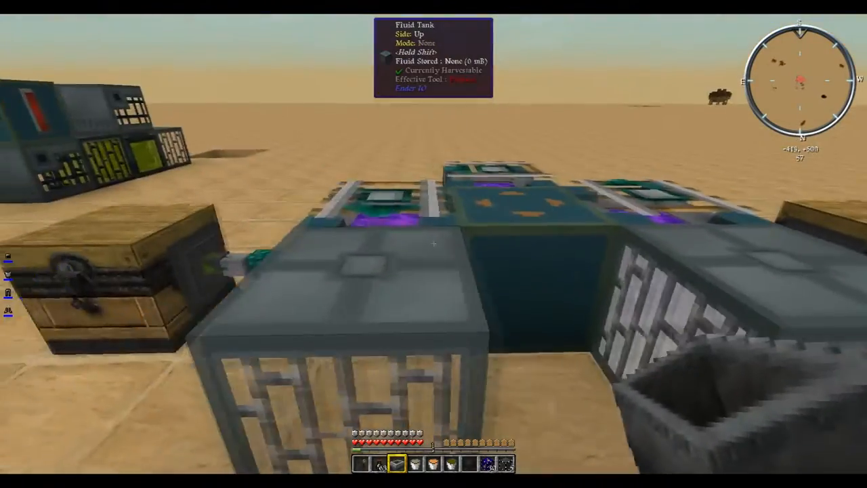
pyautogui.moveTo(434, 244)
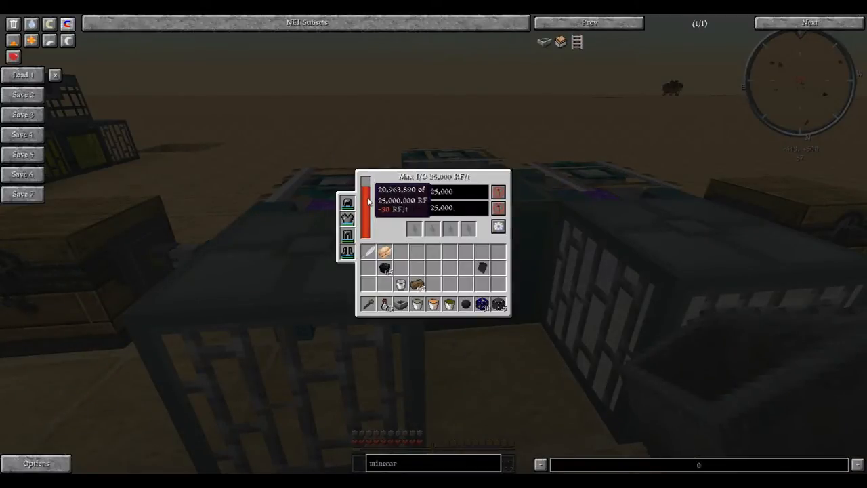
# Leave the current screen before reviewing the Dimensional Transceiver's power and channels
pyautogui.press('Escape')
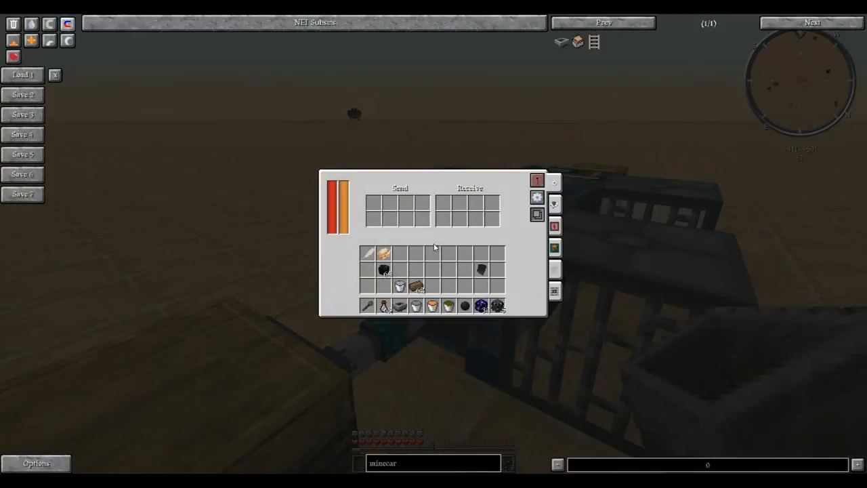
pyautogui.moveTo(557, 198)
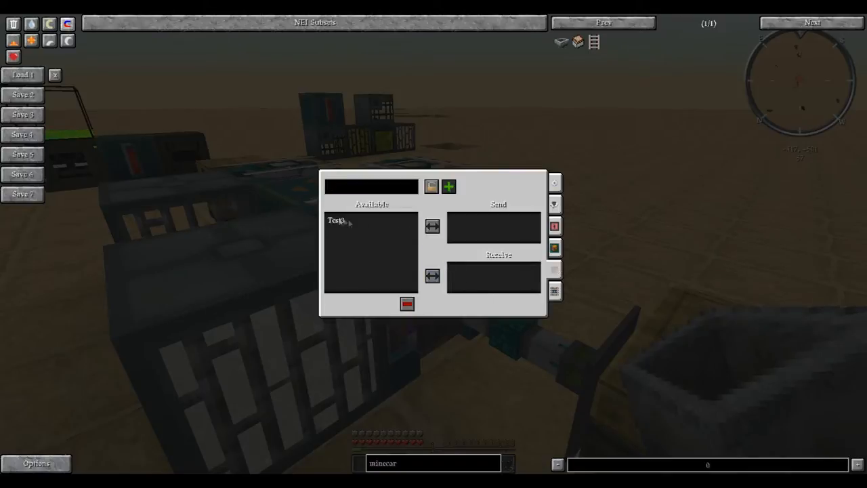
# Leave the transceiver's channel list showing the Test channel and return to the world
pyautogui.press('Escape')
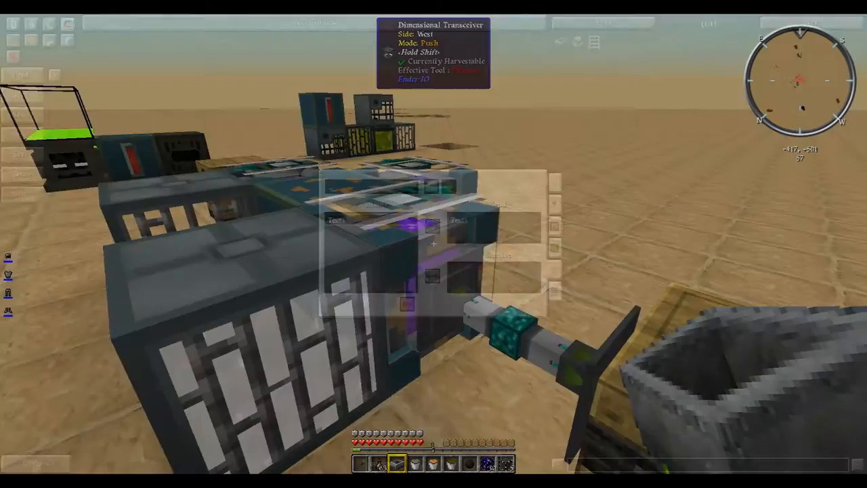
pyautogui.moveTo(434, 244)
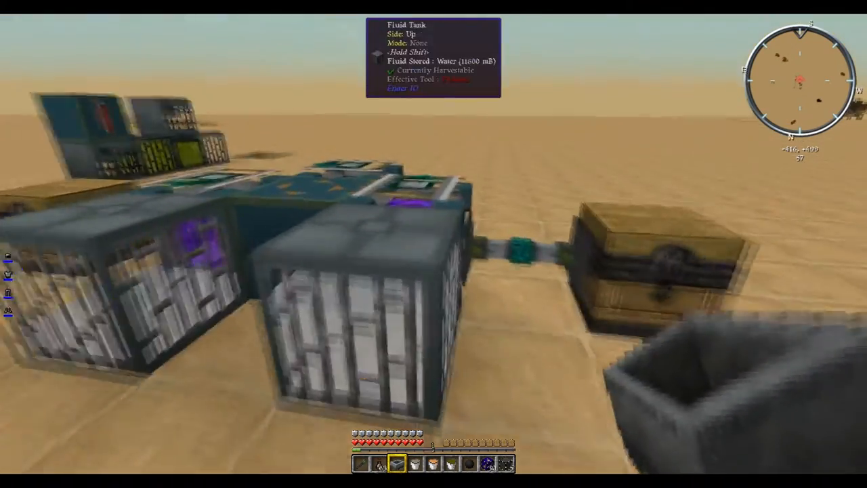
pyautogui.moveTo(433, 244)
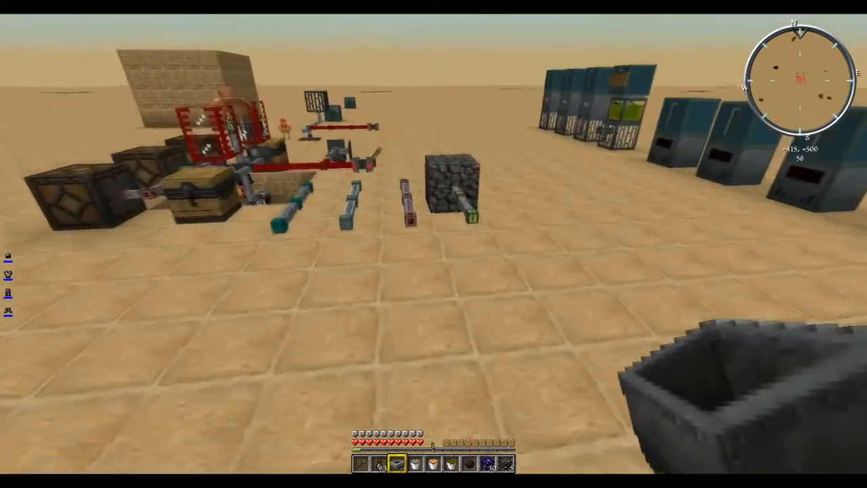
# Browse the Redstone and Insulated Redstone Conduits in the inventory among the laid-out item conduits
pyautogui.press('e')
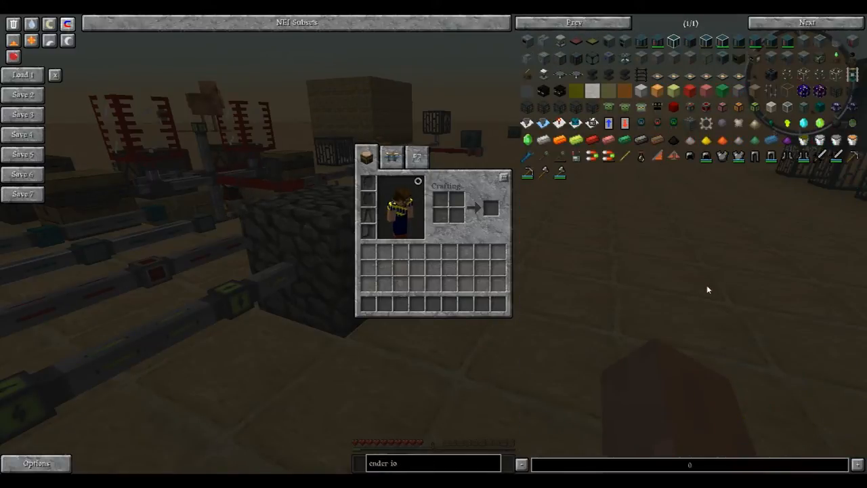
pyautogui.press('Escape')
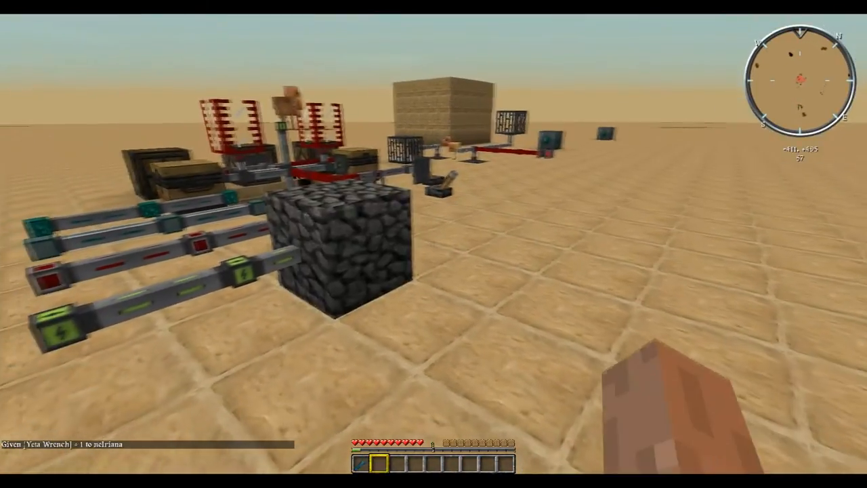
pyautogui.moveTo(434, 244)
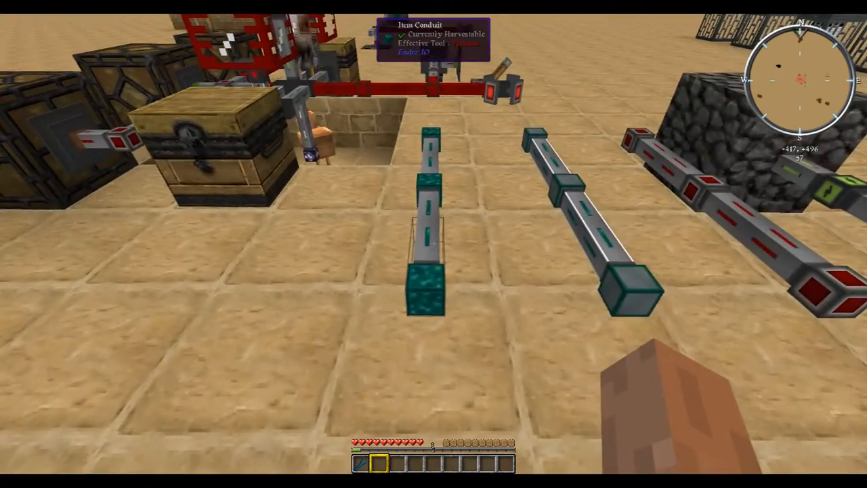
pyautogui.press('e')
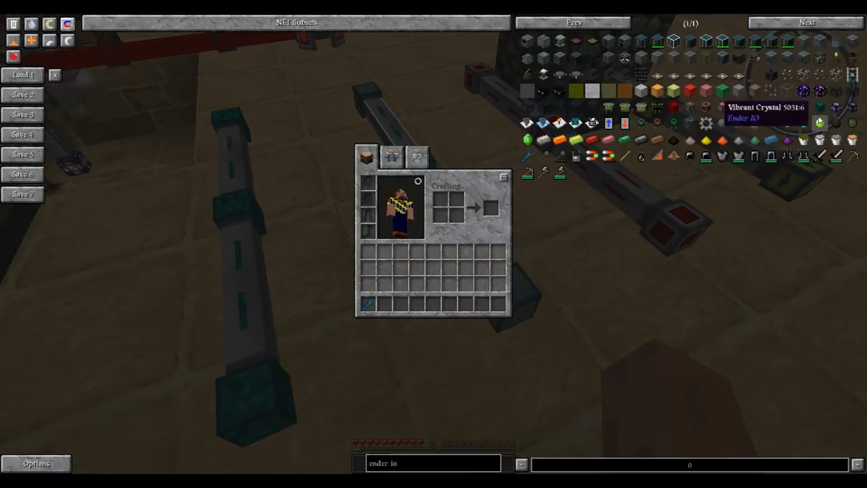
pyautogui.moveTo(675, 107)
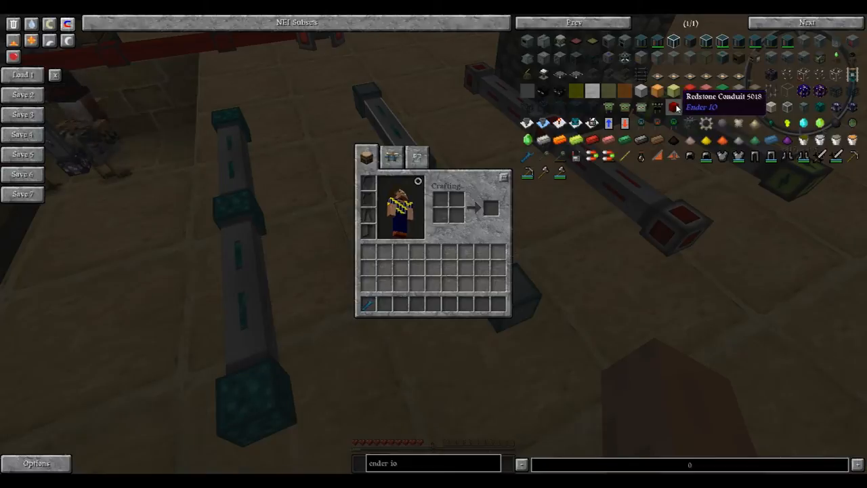
pyautogui.moveTo(690, 107)
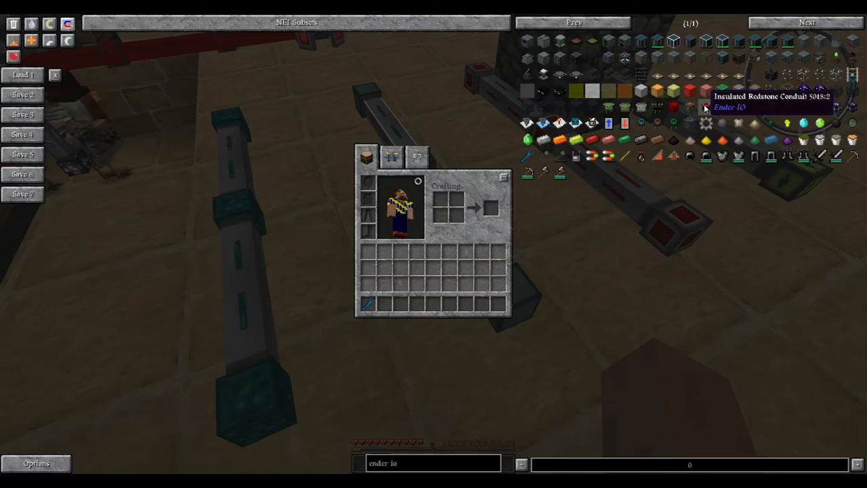
pyautogui.press('Escape')
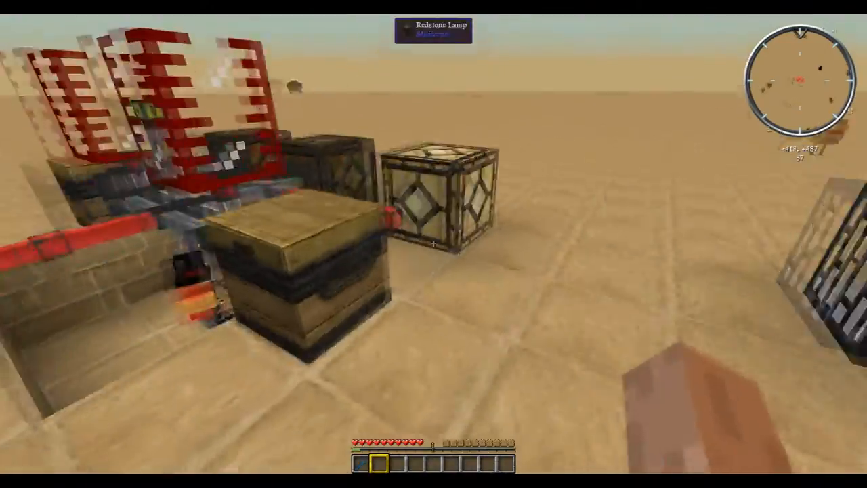
pyautogui.moveTo(434, 244)
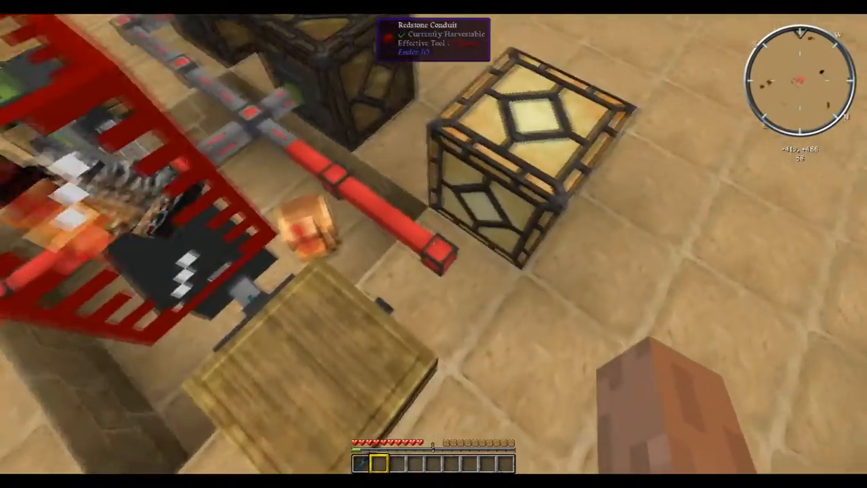
pyautogui.moveTo(434, 244)
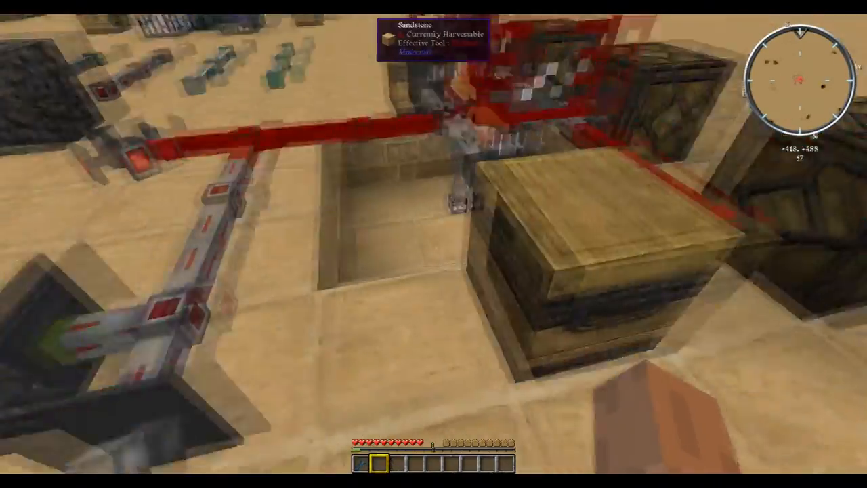
pyautogui.moveTo(434, 244)
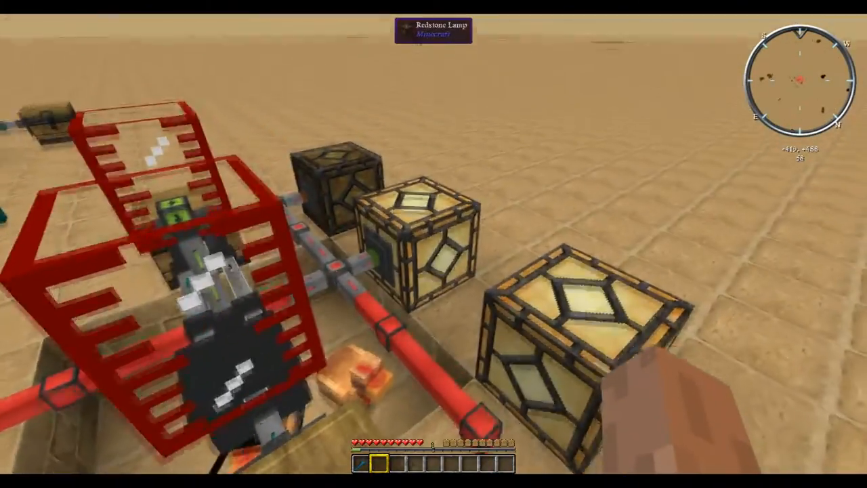
pyautogui.moveTo(434, 244)
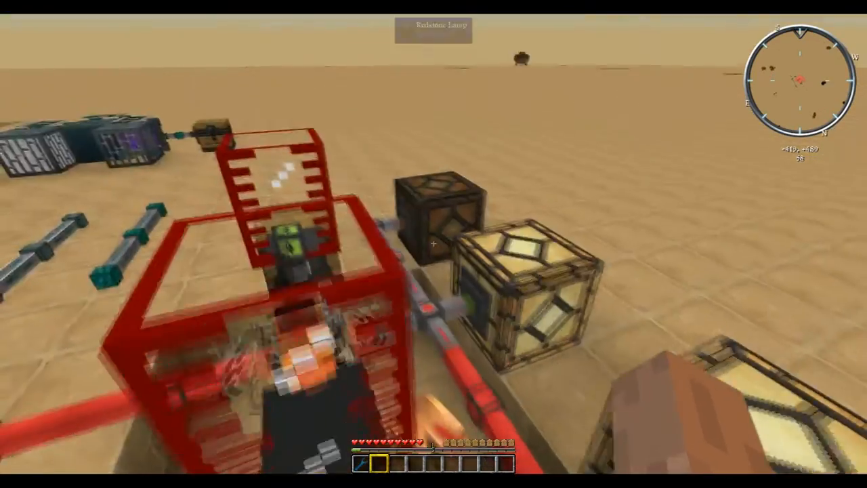
pyautogui.moveTo(434, 244)
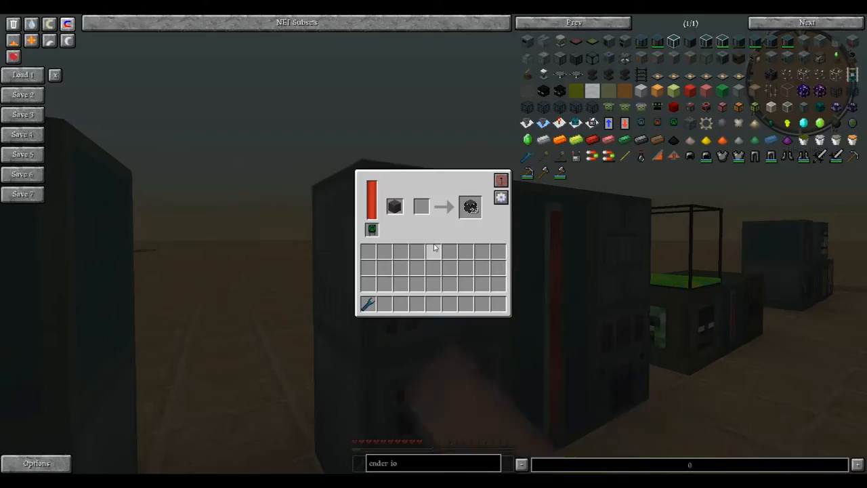
pyautogui.press('Escape')
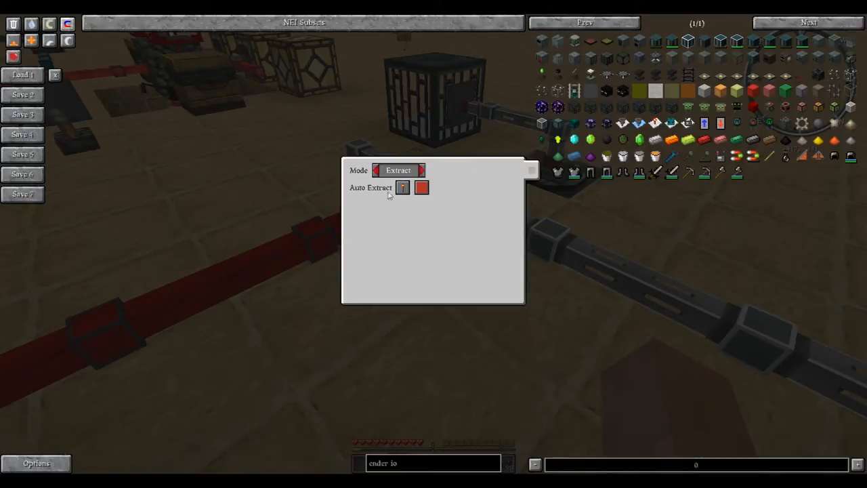
pyautogui.moveTo(403, 187)
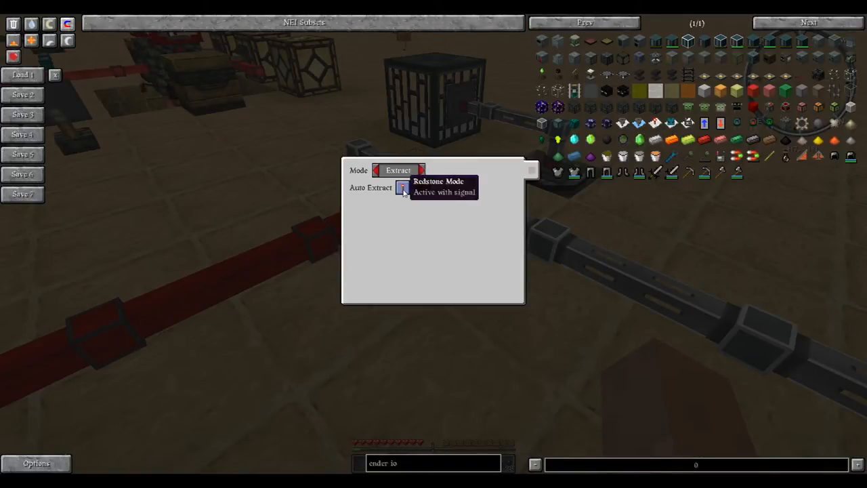
# Set the lava tank conduit's Auto Extract redstone mode to 'Active without signal'
pyautogui.press('Escape')
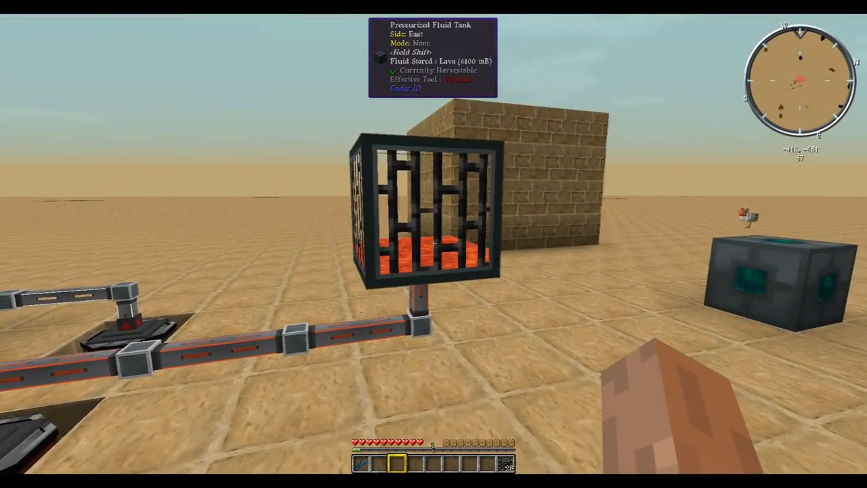
pyautogui.moveTo(434, 244)
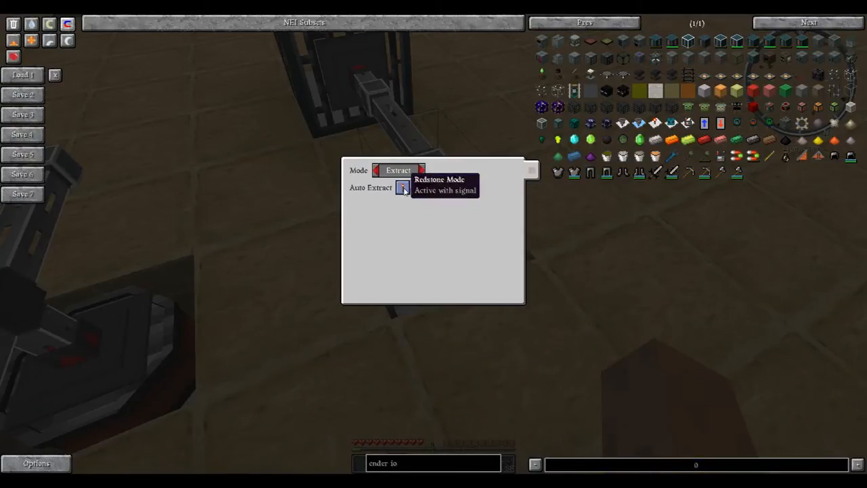
pyautogui.click(401, 187)
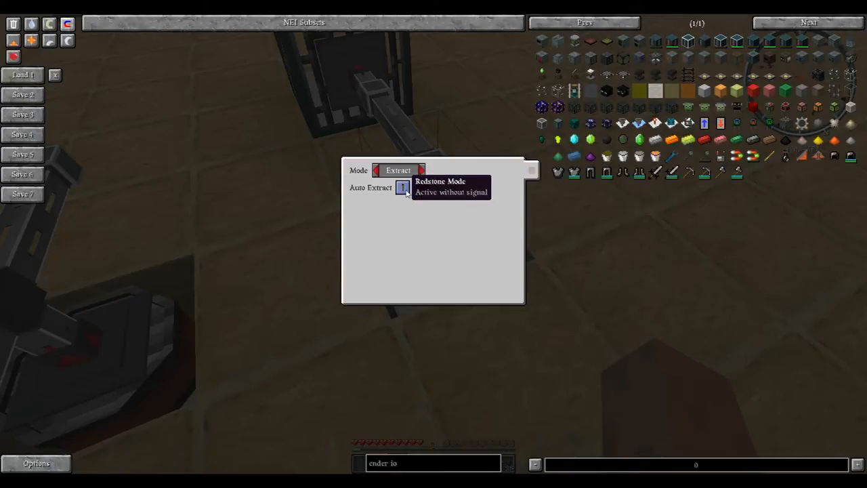
pyautogui.press('Escape')
pyautogui.write('c')
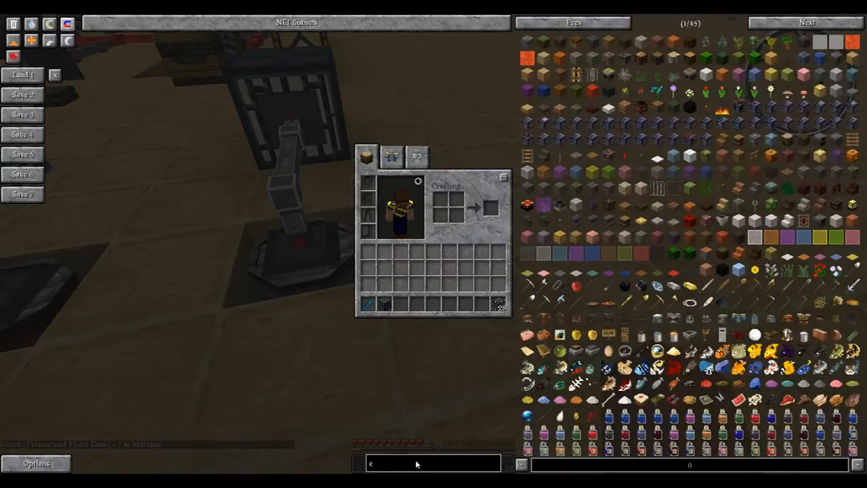
# Search 'lever' in NEI to take a lever for the extraction conduit connection
pyautogui.write('lever_')
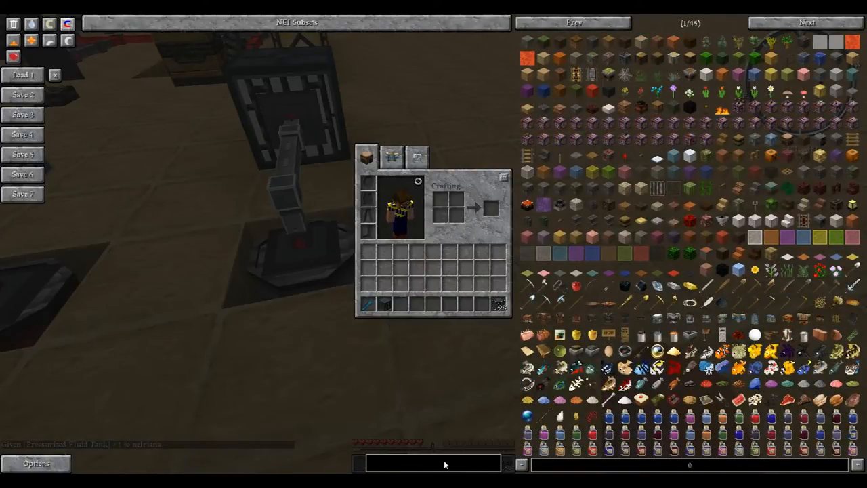
pyautogui.write('lever')
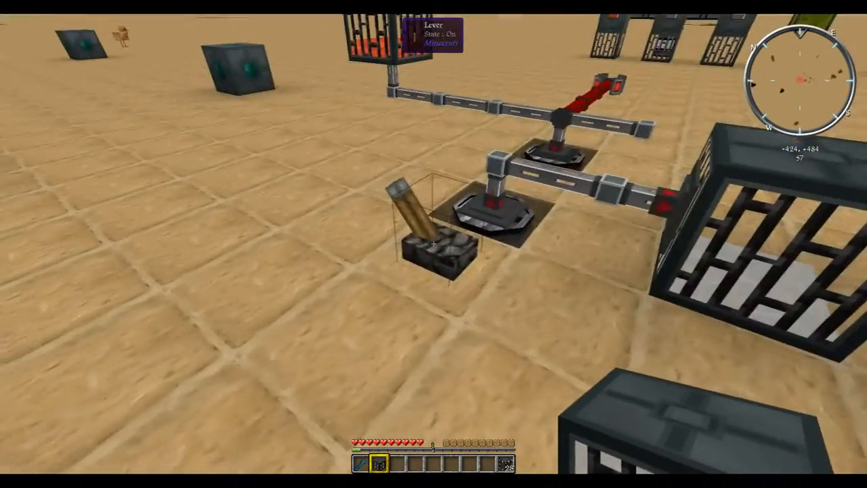
pyautogui.moveTo(434, 244)
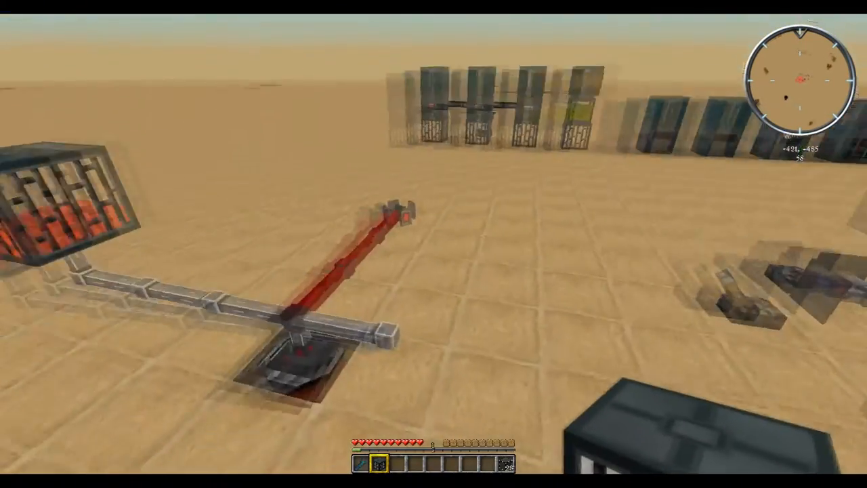
# Pick up the Staff of Traveling from the inventory before heading into the desert
pyautogui.press('e')
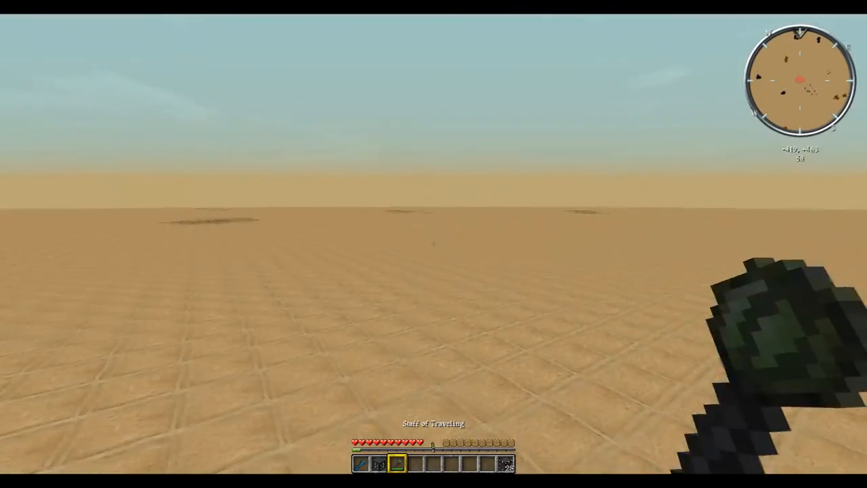
# Review the redstone conduit's signal settings, then change the item conduit connection out of insert mode
pyautogui.press('e')
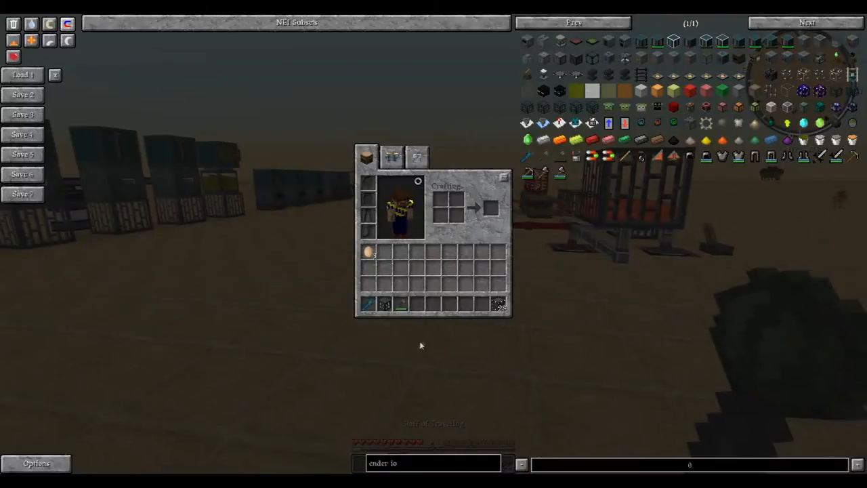
pyautogui.moveTo(385, 305)
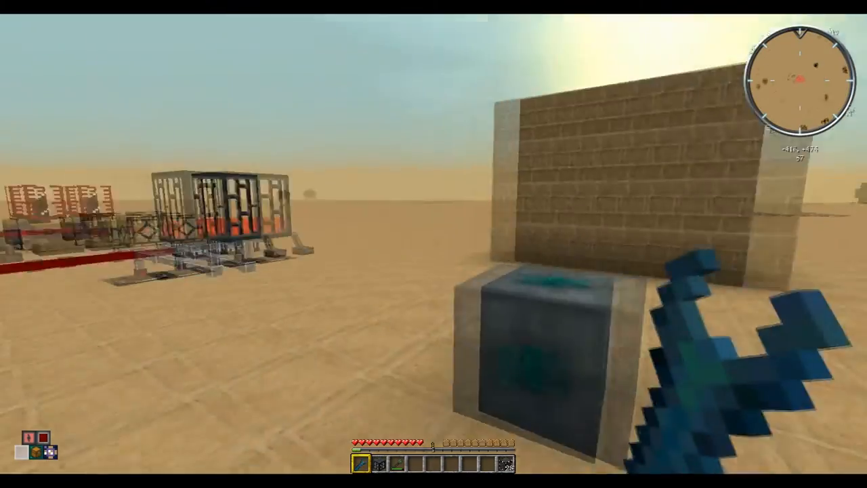
pyautogui.moveTo(434, 244)
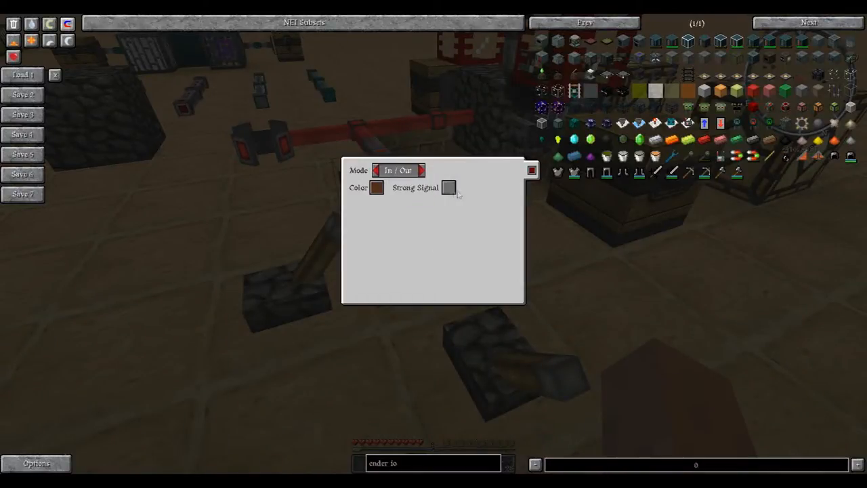
pyautogui.press('Escape')
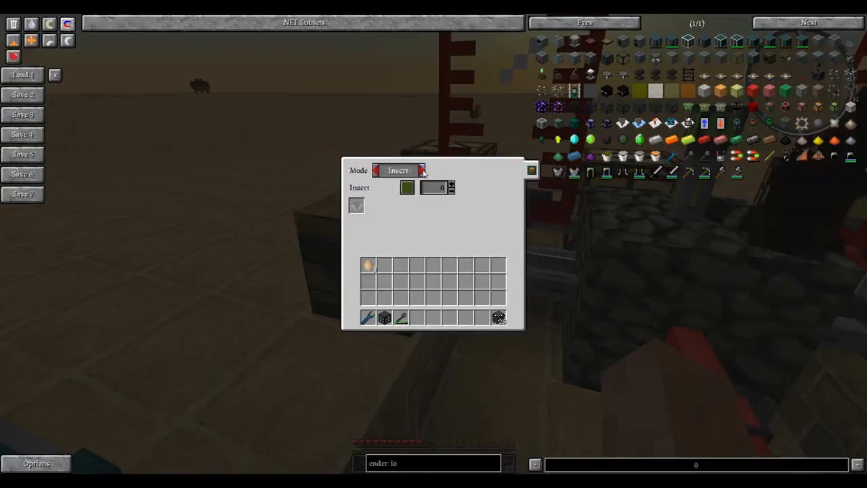
pyautogui.click(422, 171)
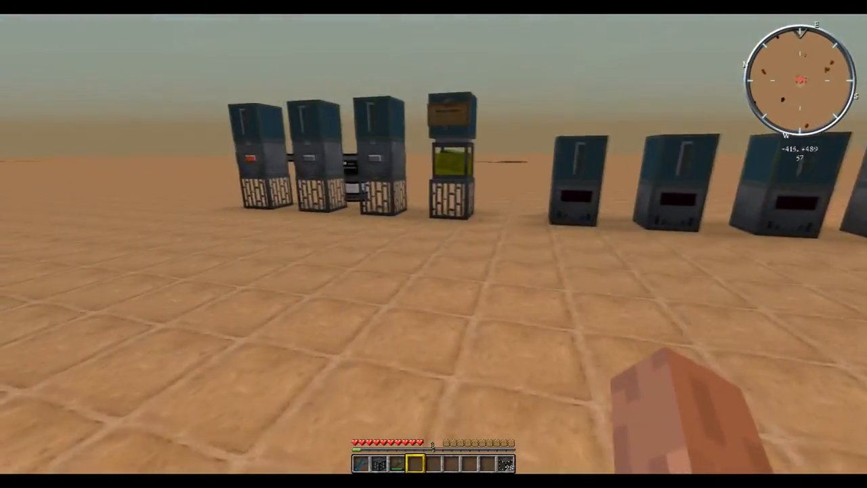
# Inspect the worn Dark Helm's upgrade tooltip in the inventory, then return to the world
pyautogui.press('e')
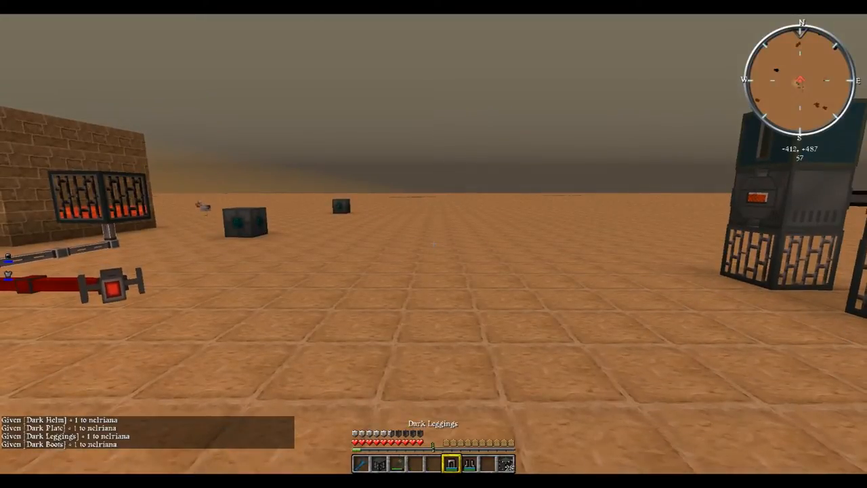
pyautogui.press('e')
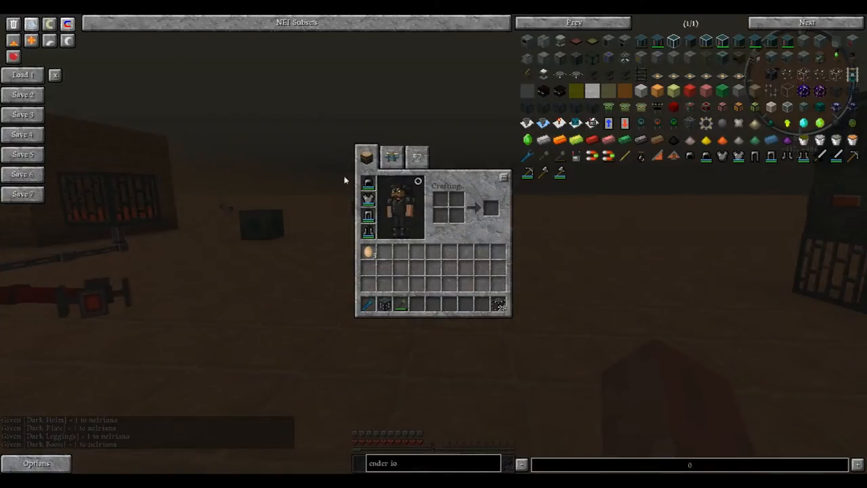
pyautogui.moveTo(369, 183)
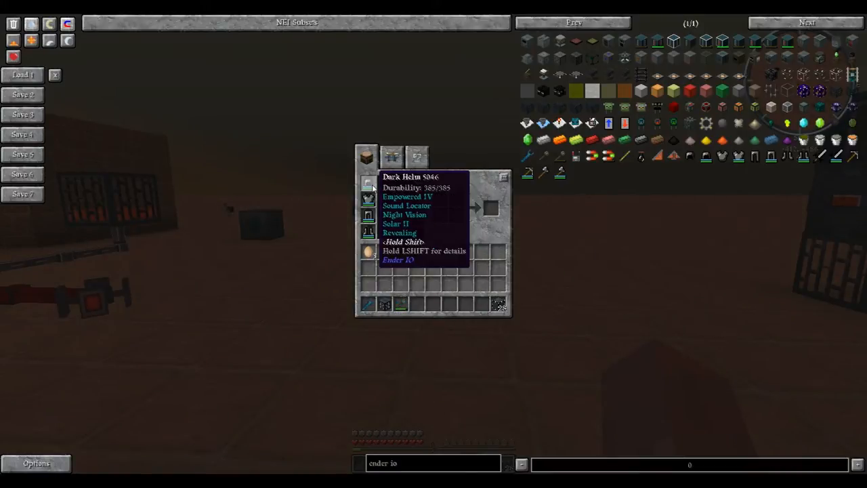
pyautogui.press('e')
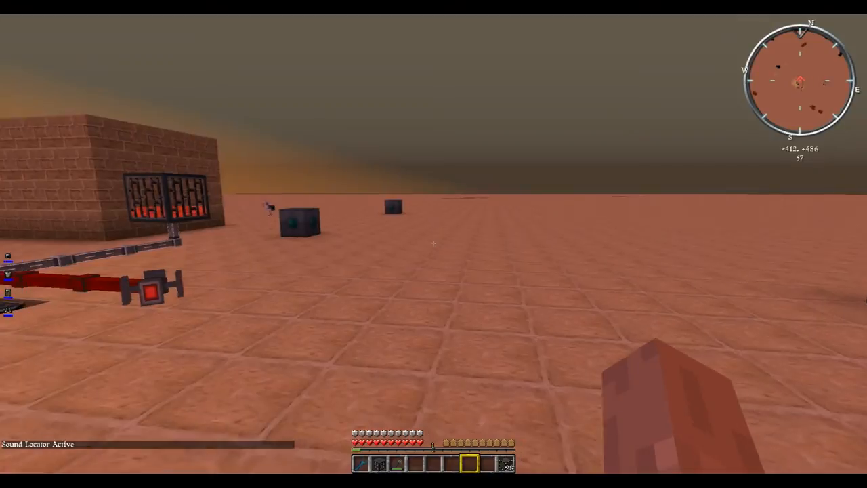
pyautogui.moveTo(433, 244)
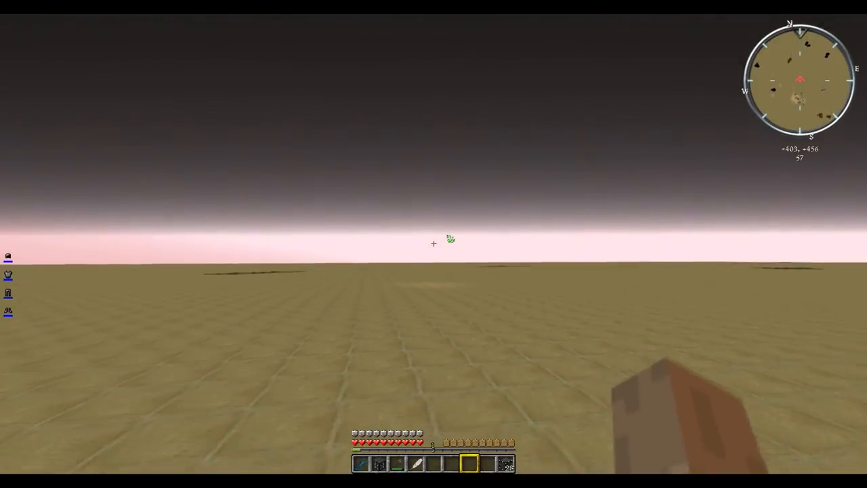
pyautogui.moveTo(434, 244)
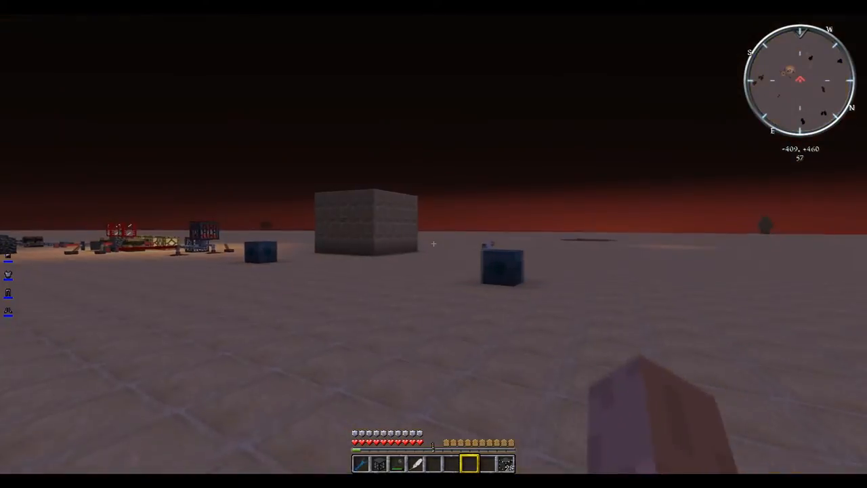
pyautogui.moveTo(434, 244)
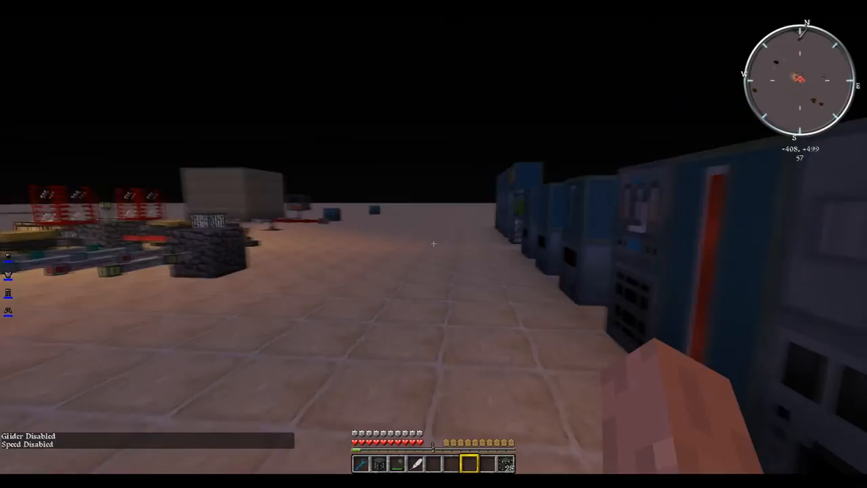
pyautogui.moveTo(434, 244)
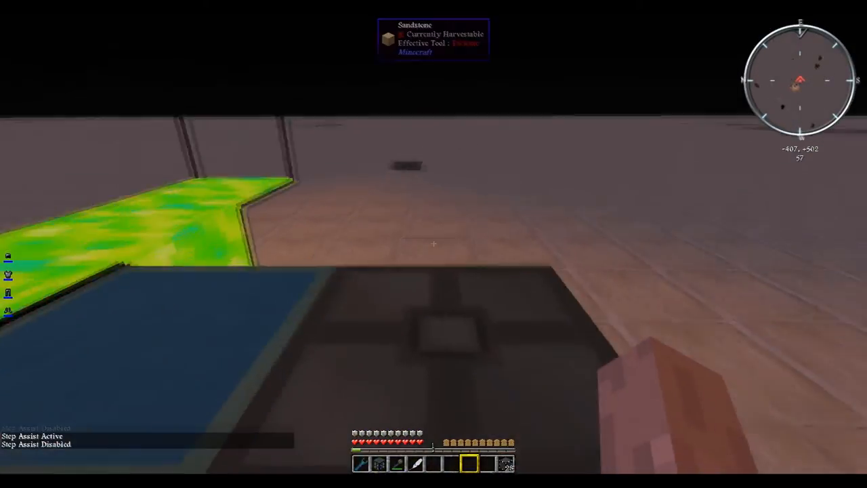
# Bring up the inventory to read the Dark Leggings' upgrades (Empowered IV, Speed III)
pyautogui.press('e')
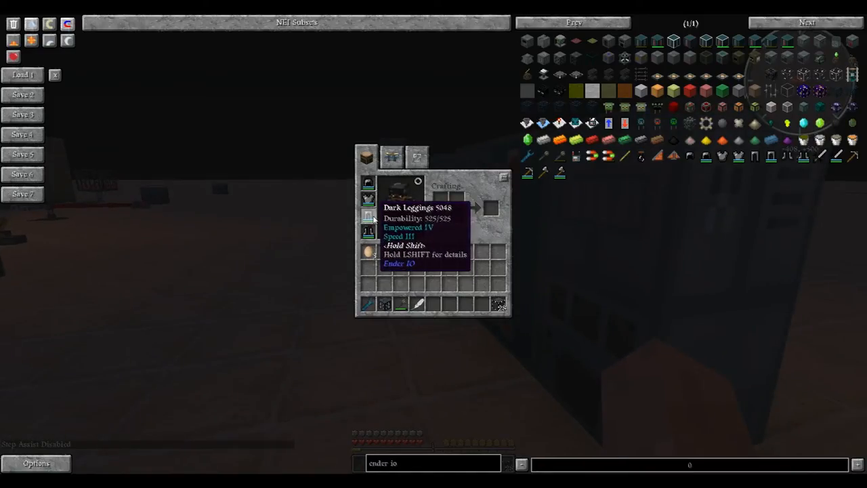
pyautogui.moveTo(368, 183)
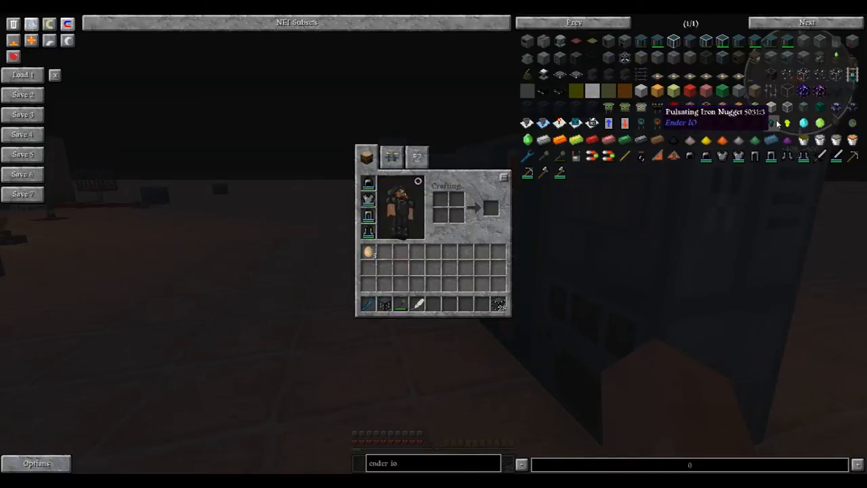
pyautogui.moveTo(729, 140)
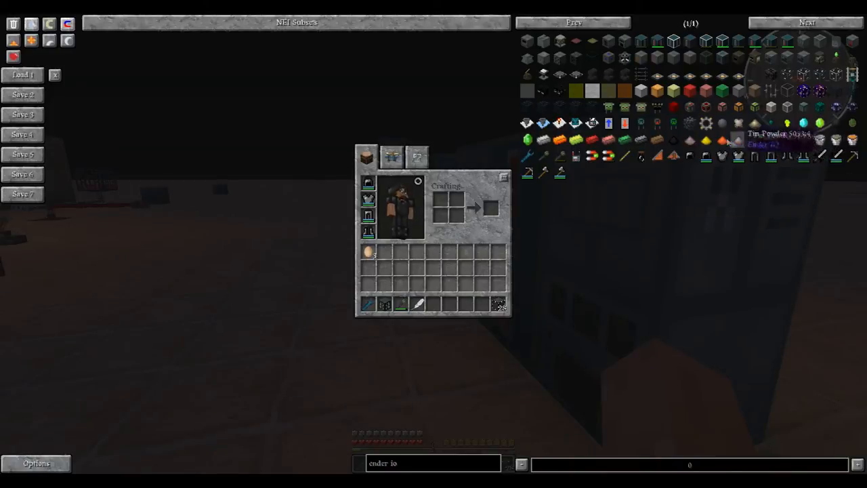
pyautogui.moveTo(572, 169)
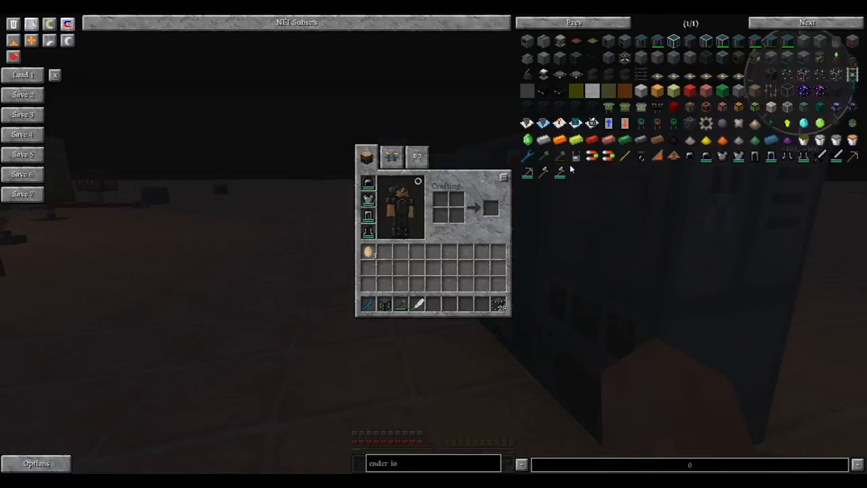
pyautogui.moveTo(702, 170)
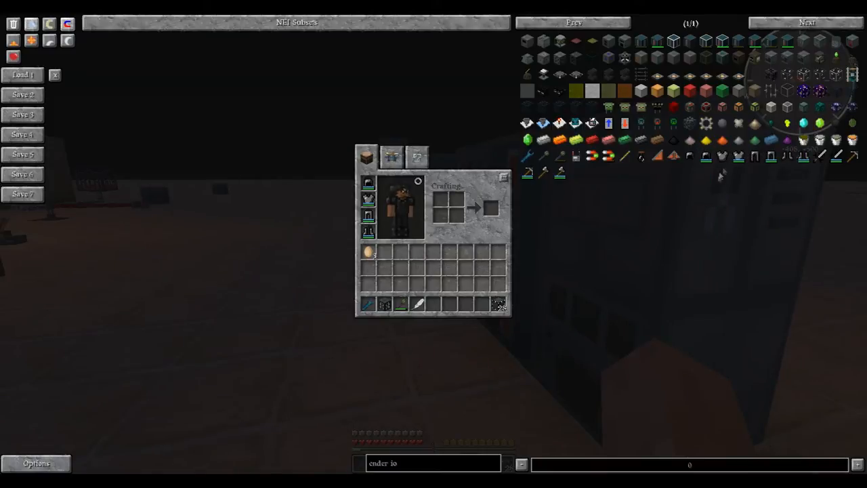
pyautogui.moveTo(594, 41)
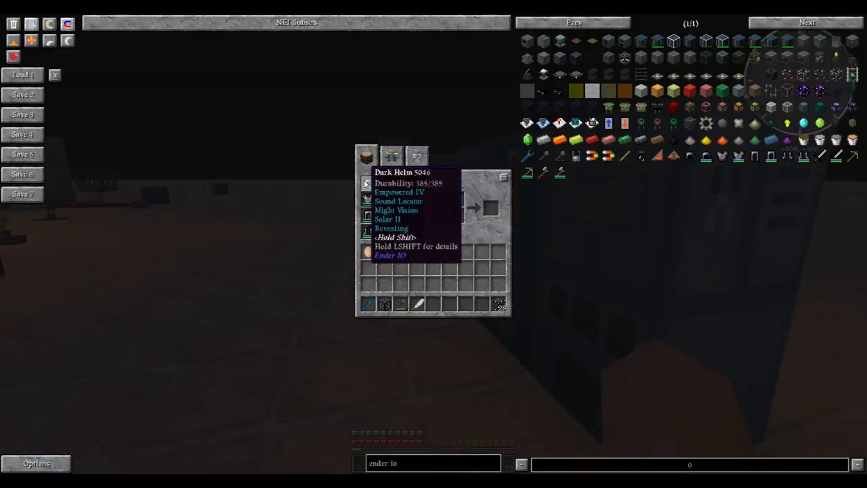
pyautogui.moveTo(594, 209)
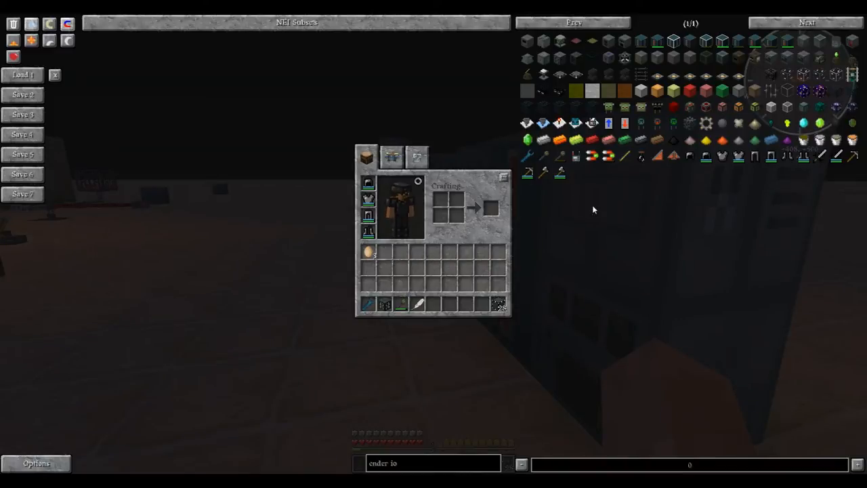
pyautogui.moveTo(617, 252)
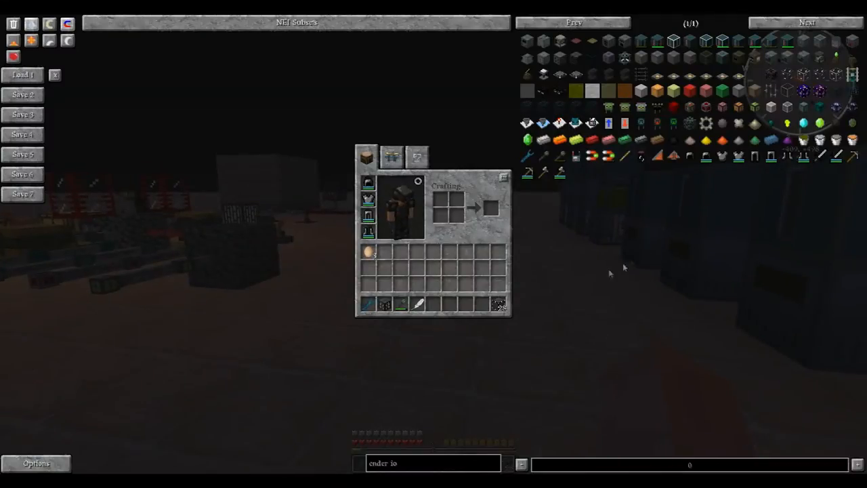
pyautogui.moveTo(651, 227)
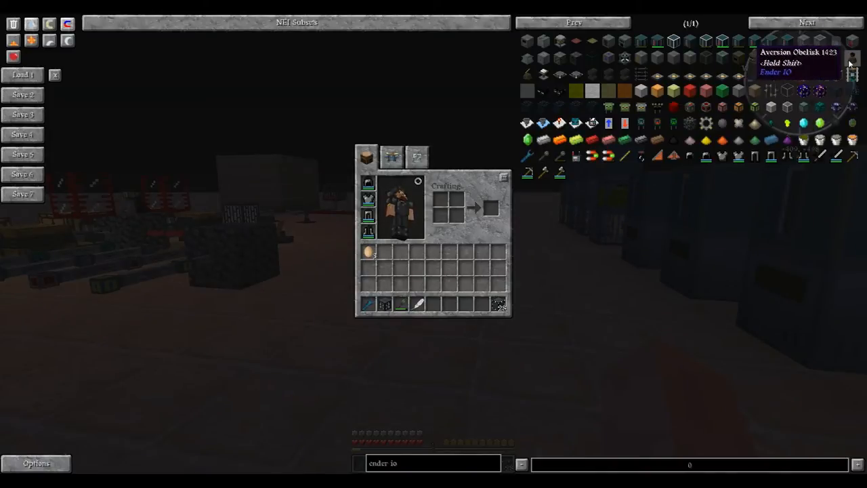
pyautogui.moveTo(523, 70)
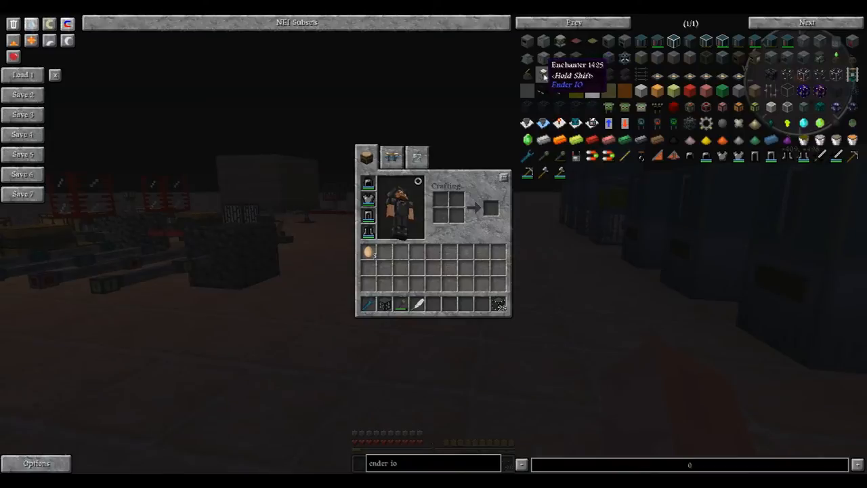
pyautogui.moveTo(838, 57)
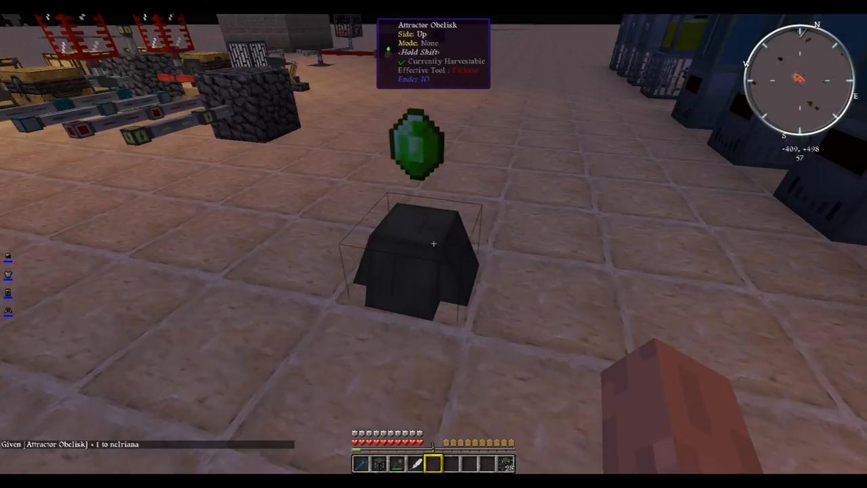
# Get the Attractor and Experience Obelisks from the item list to place near the machines
pyautogui.press('e')
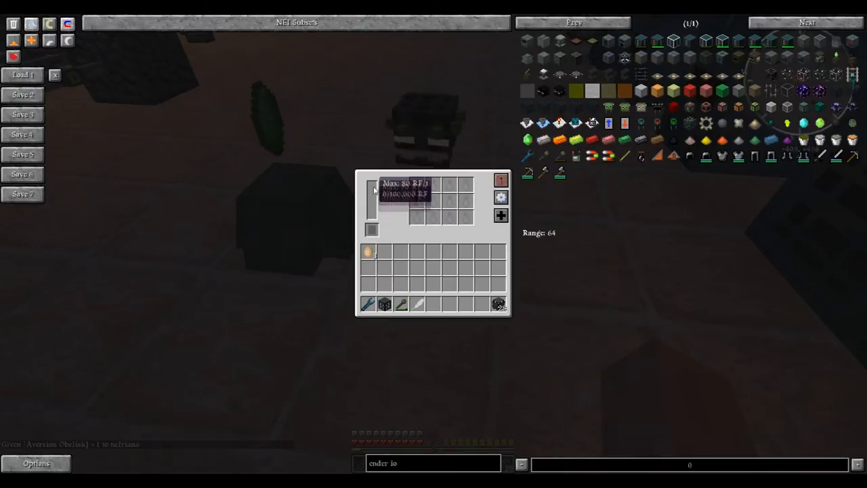
pyautogui.moveTo(400, 216)
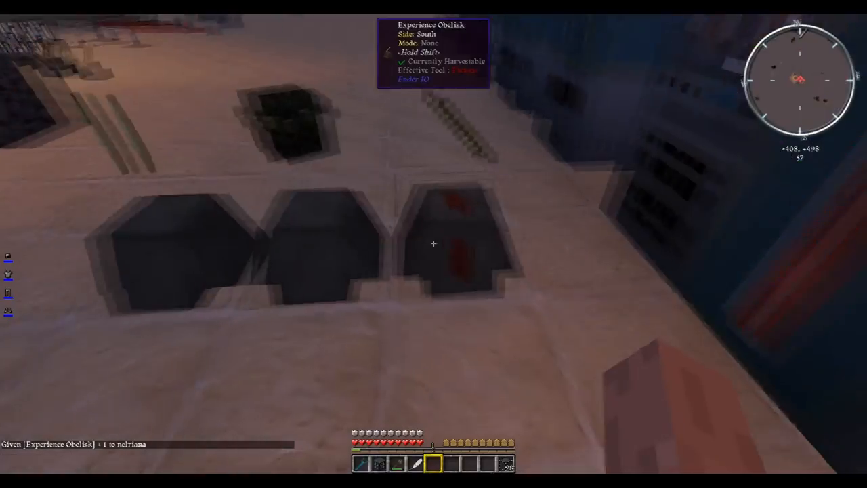
# Search the enchanted book and page through the Enchanter's recipes such as XP Boost and Silk Touch
pyautogui.press('e')
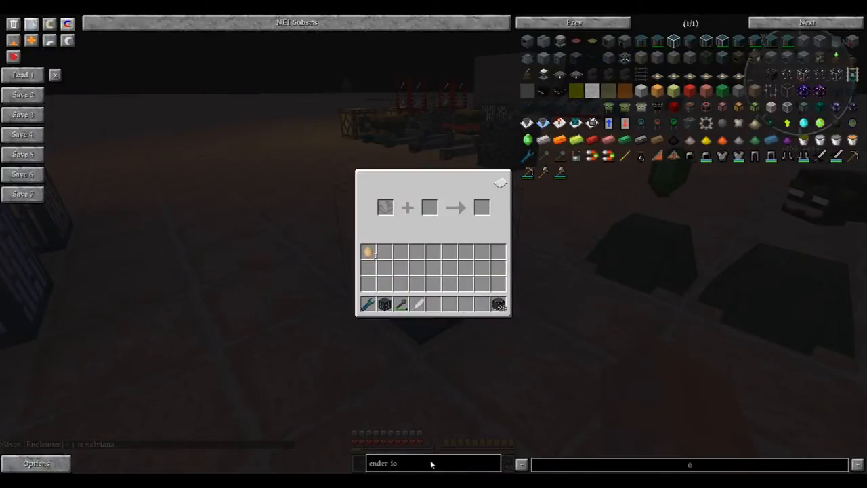
pyautogui.write('en')
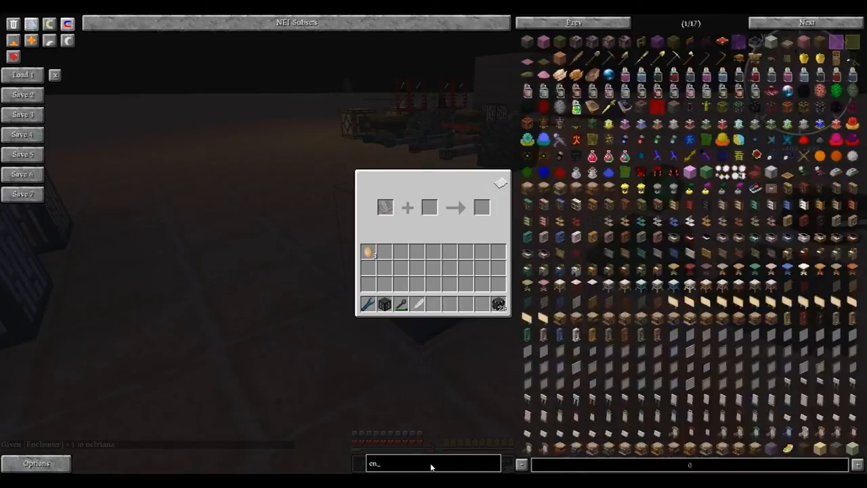
pyautogui.write('book')
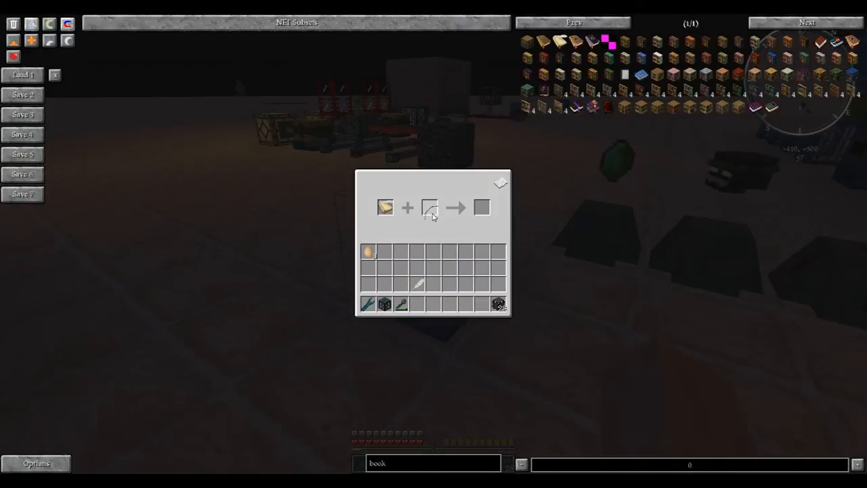
pyautogui.moveTo(500, 183)
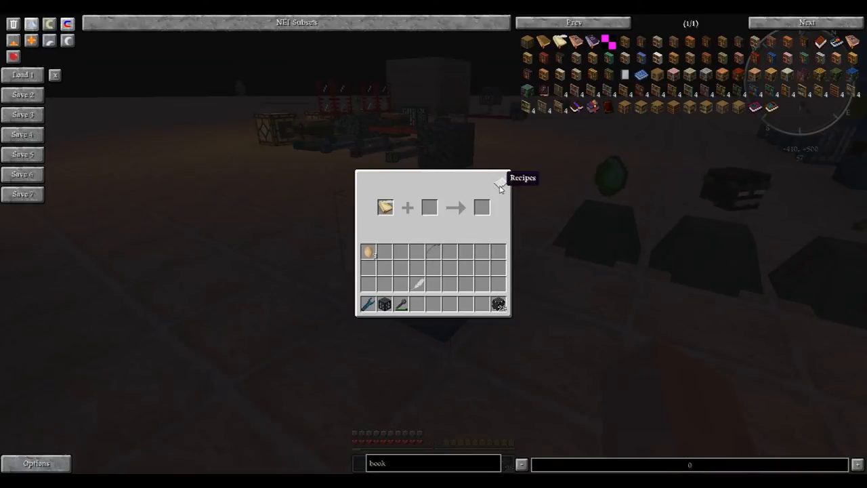
pyautogui.click(499, 186)
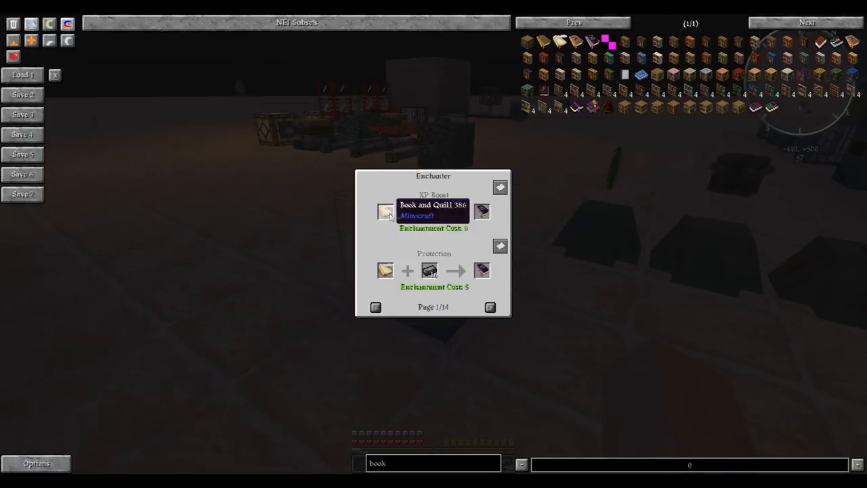
pyautogui.moveTo(431, 271)
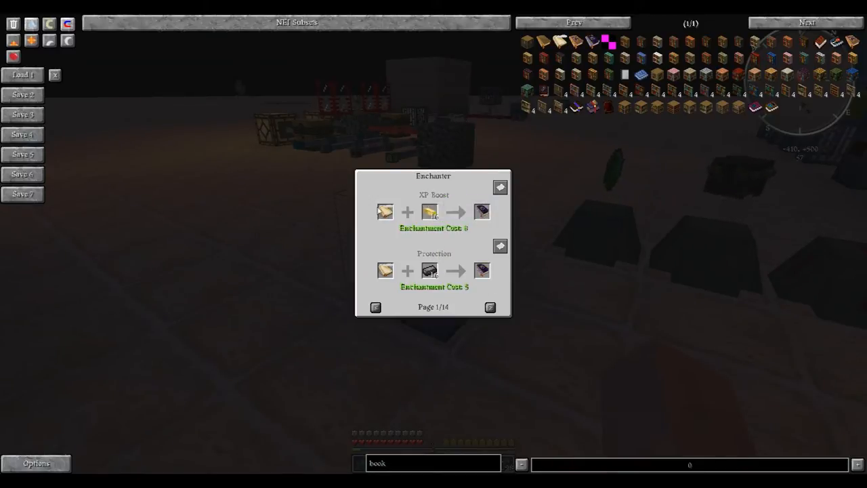
pyautogui.moveTo(430, 211)
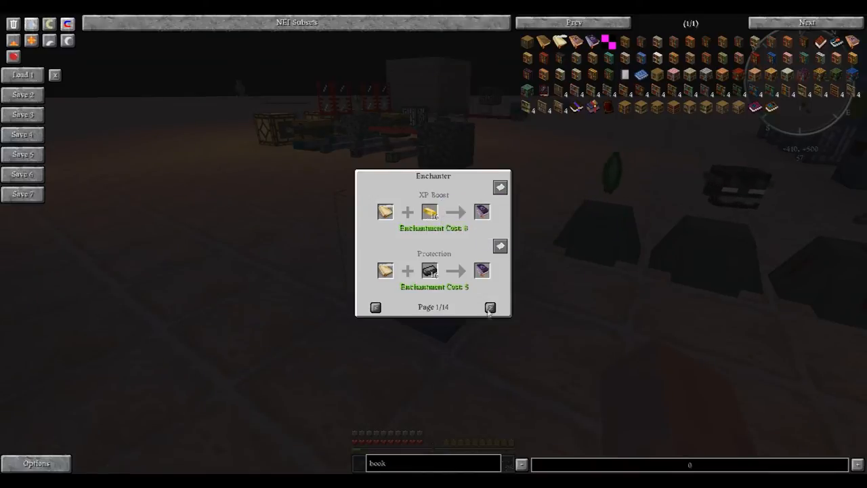
pyautogui.click(491, 306)
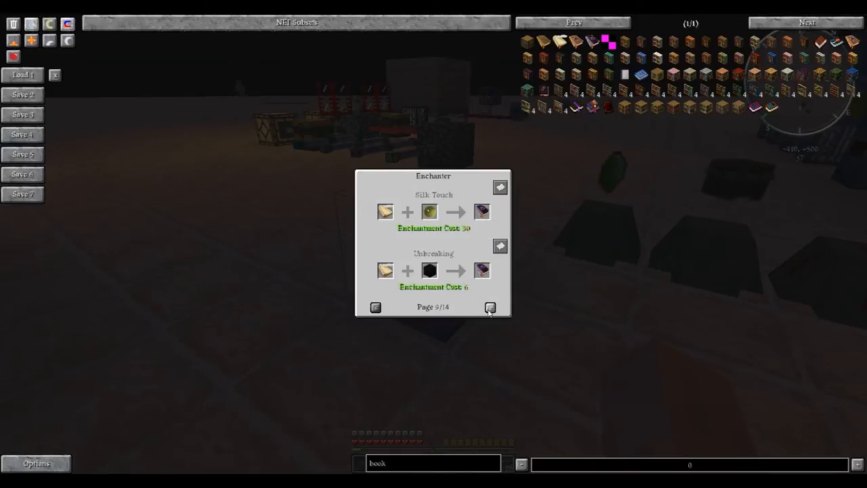
pyautogui.click(491, 307)
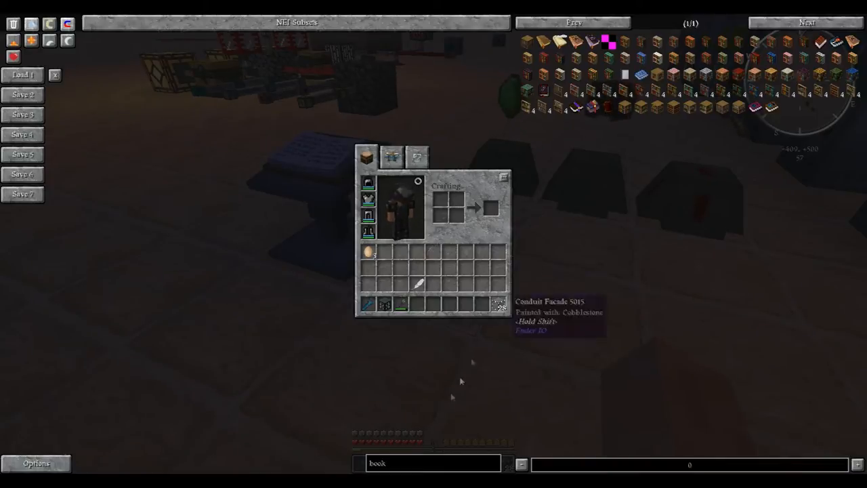
# Filter the NEI item list with 'ender' to browse Ender IO items, then leave the inventory
pyautogui.write('ender io')
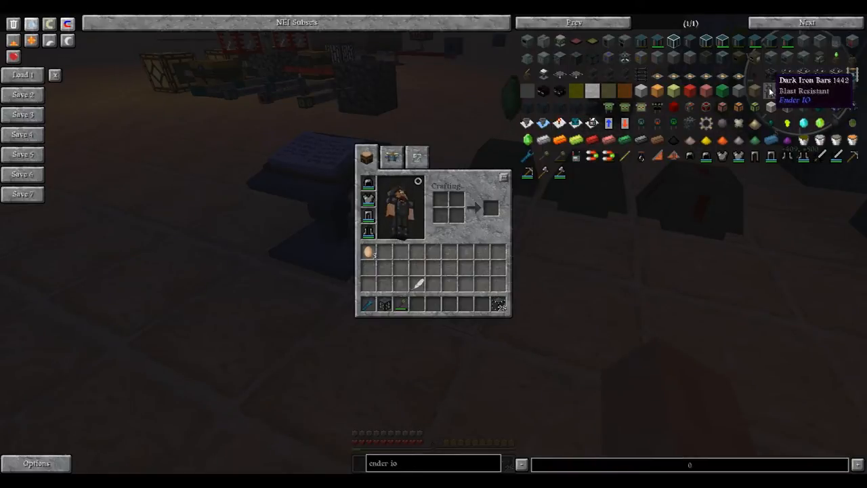
pyautogui.moveTo(642, 74)
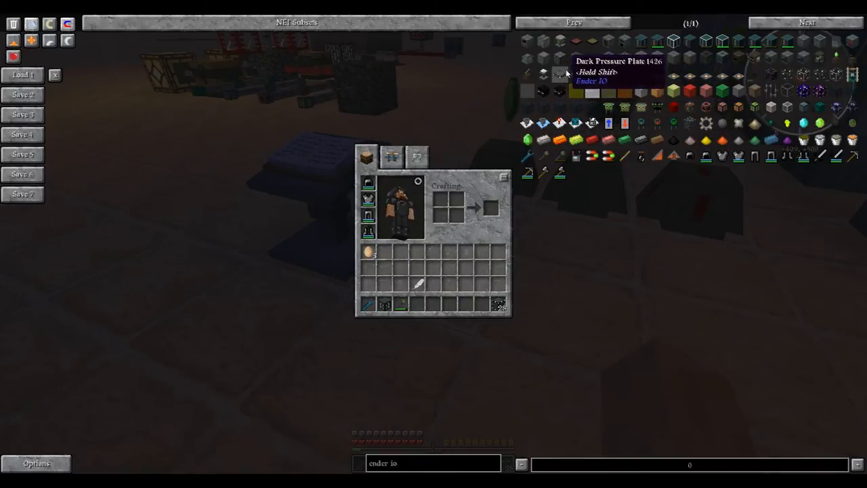
pyautogui.moveTo(591, 75)
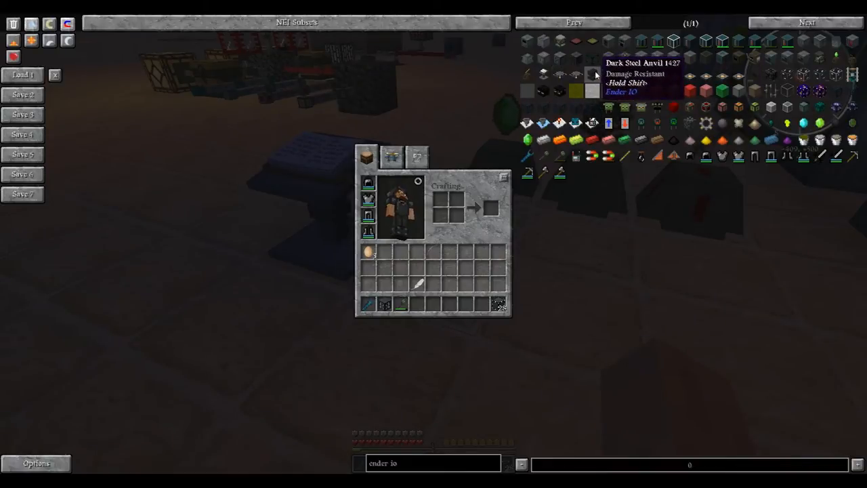
pyautogui.moveTo(609, 60)
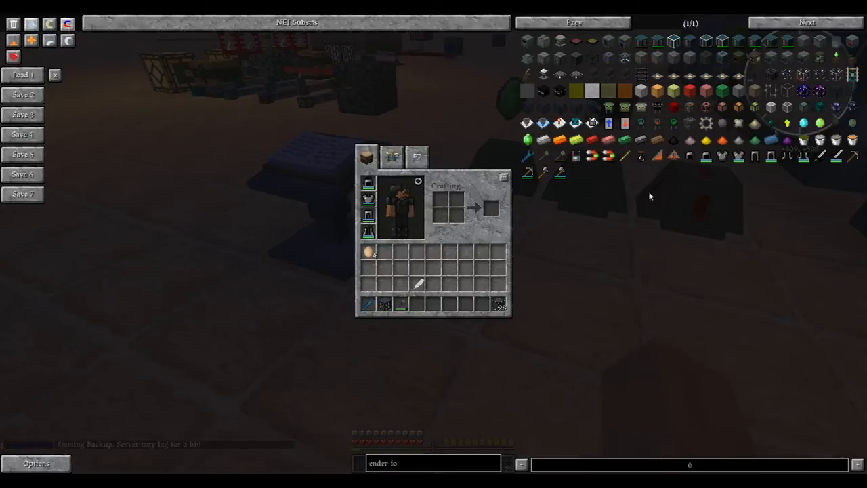
pyautogui.moveTo(626, 176)
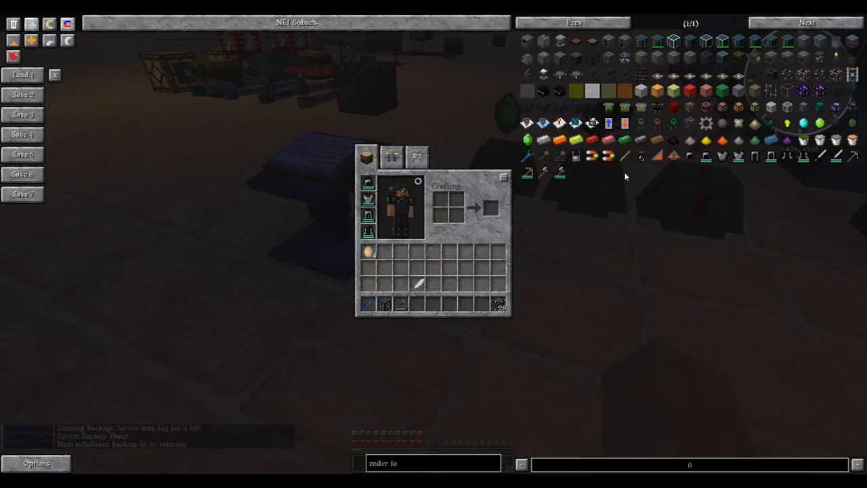
pyautogui.moveTo(788, 105)
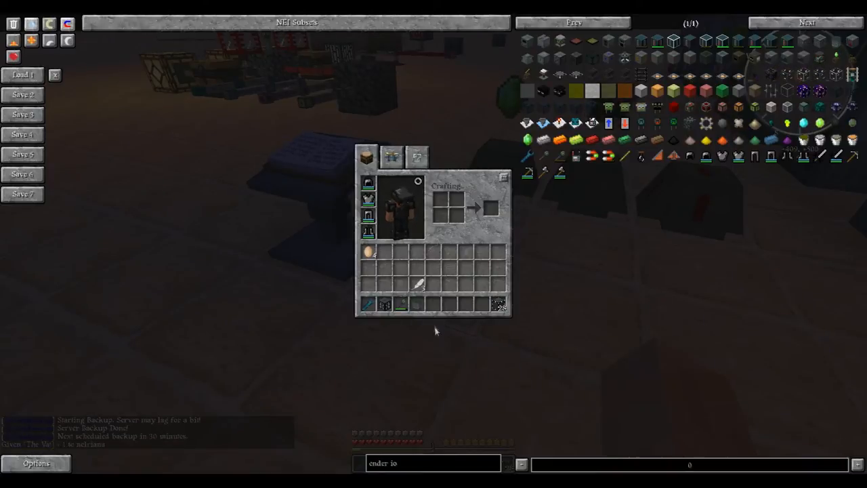
pyautogui.press('Escape')
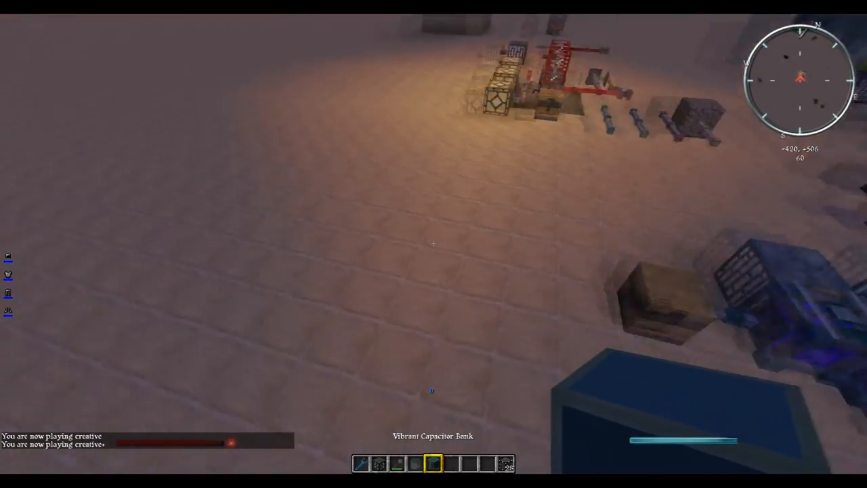
# Take a Vibrant Capacitor Bank from the inventory before heading to the Vat
pyautogui.press('e')
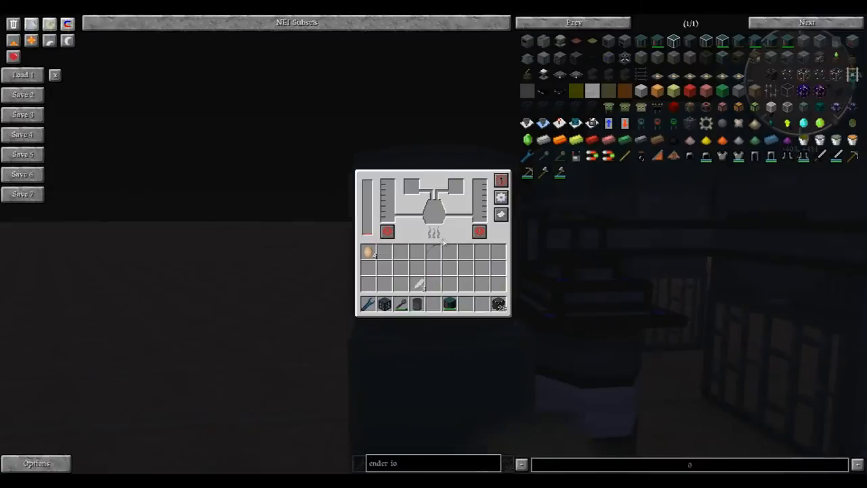
pyautogui.moveTo(369, 203)
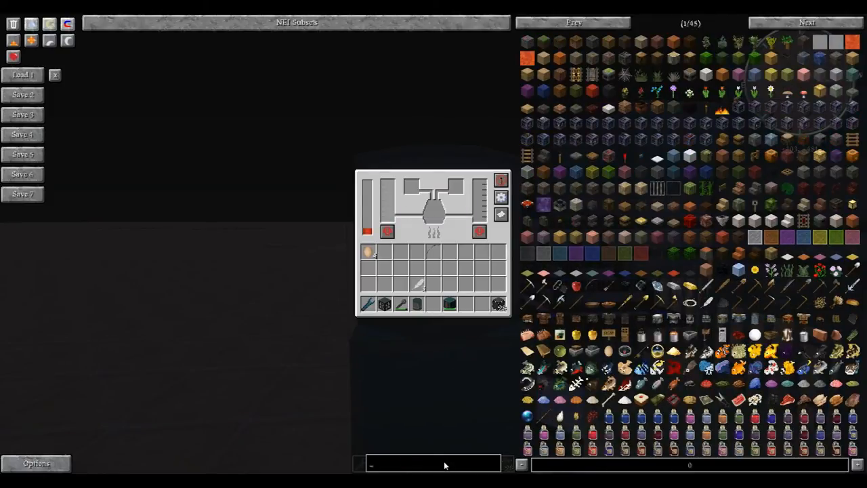
# Search 'sugar' in NEI and view the Vat's side input/output configuration
pyautogui.write('P')
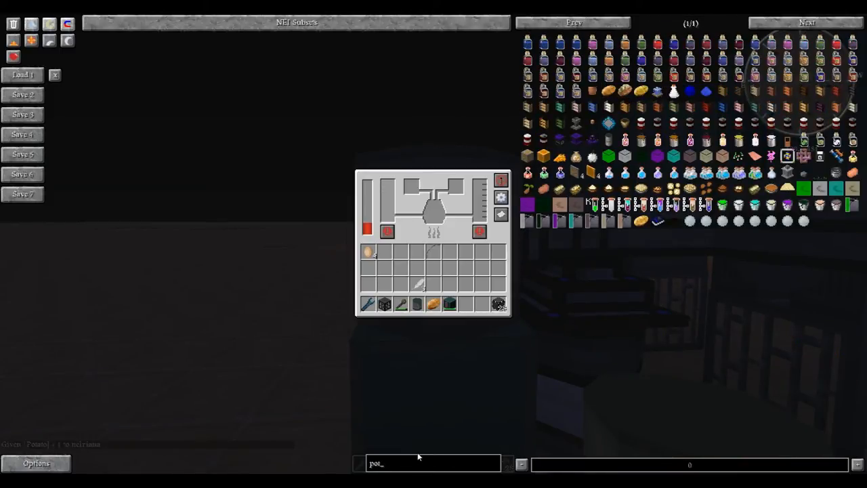
pyautogui.write('sugar')
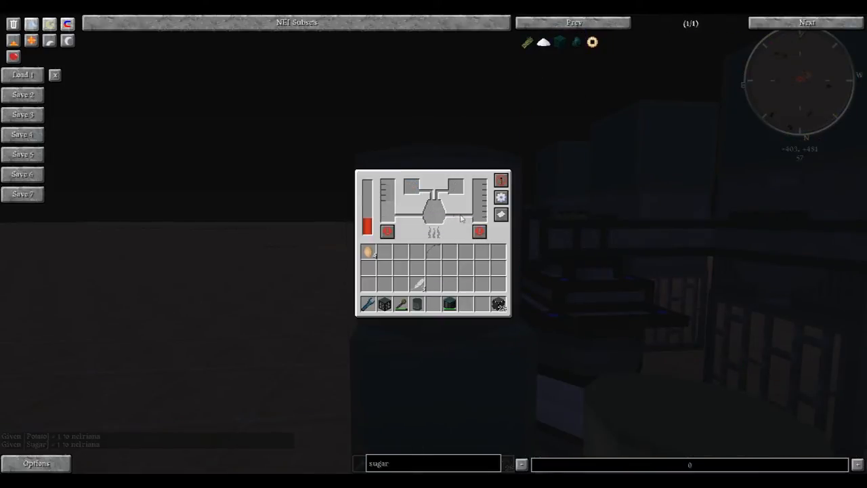
pyautogui.click(501, 198)
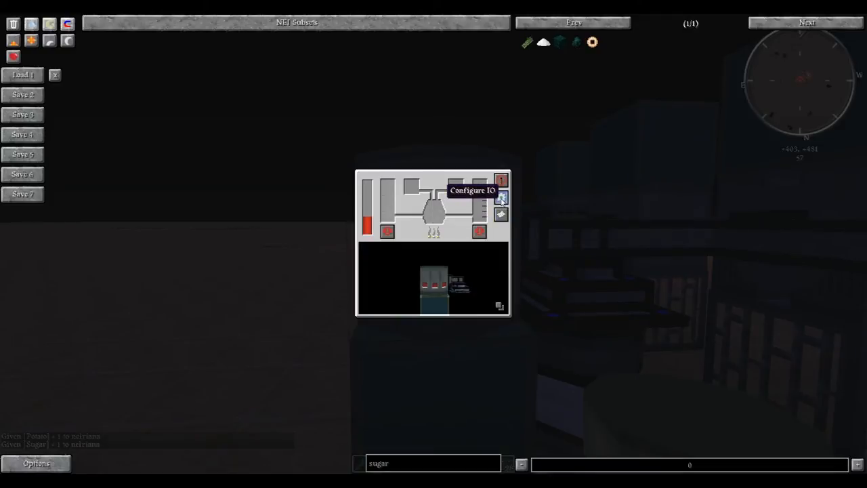
pyautogui.click(502, 215)
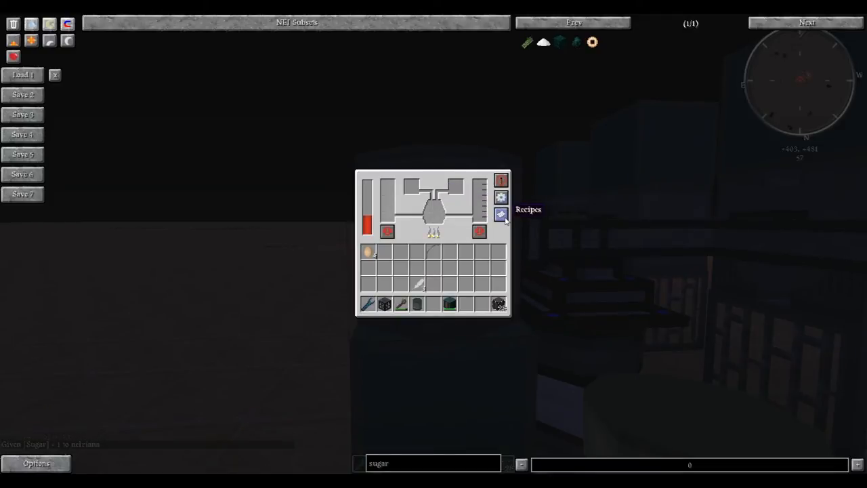
# Browse the Vat's fermenting recipes, then close the Vat and return to the world
pyautogui.click(501, 214)
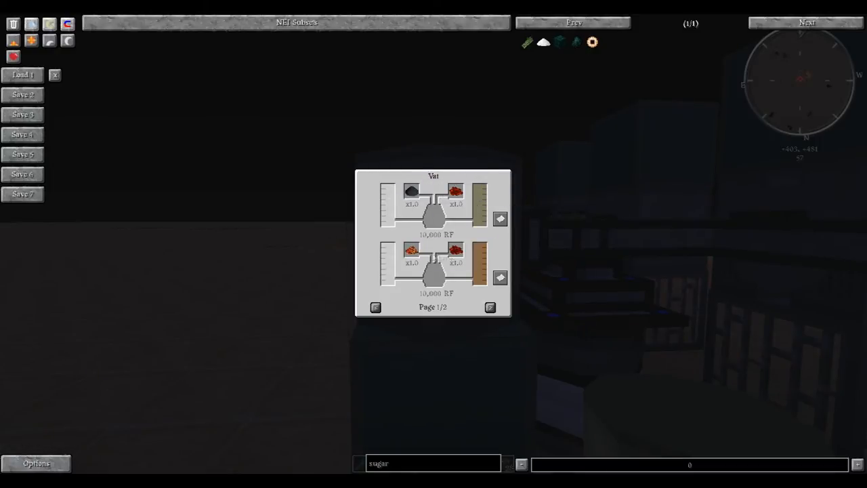
pyautogui.click(490, 306)
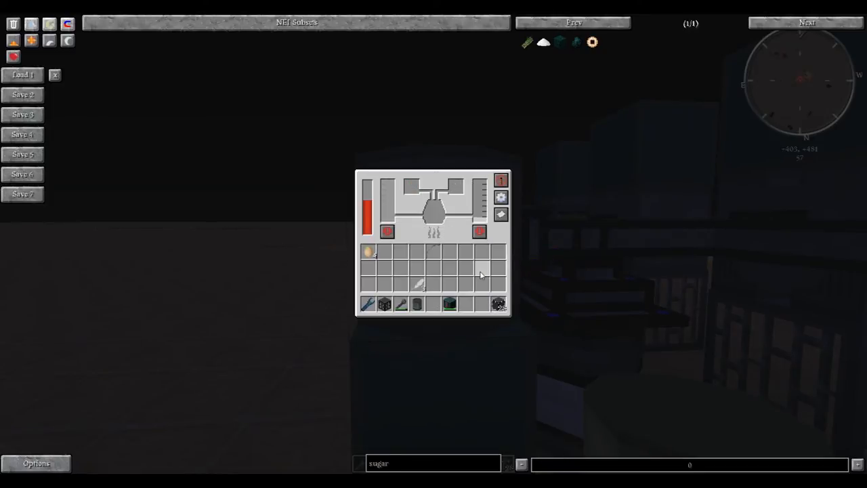
pyautogui.press('escape')
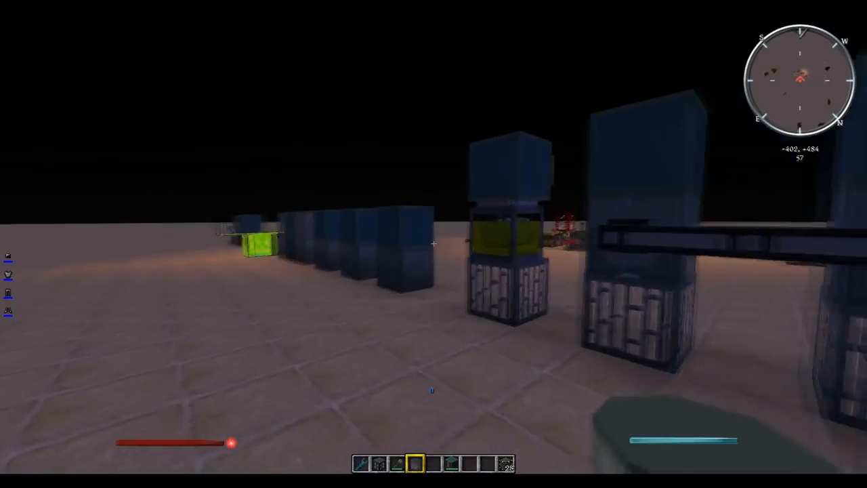
pyautogui.moveTo(434, 244)
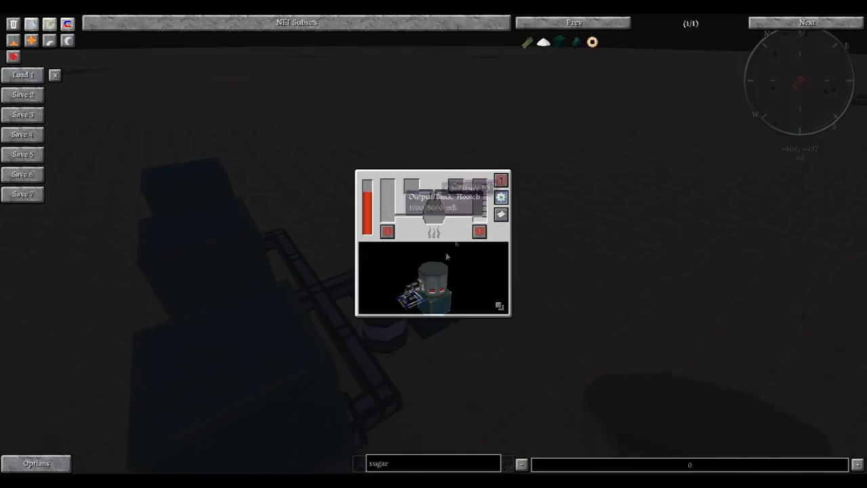
pyautogui.moveTo(469, 283)
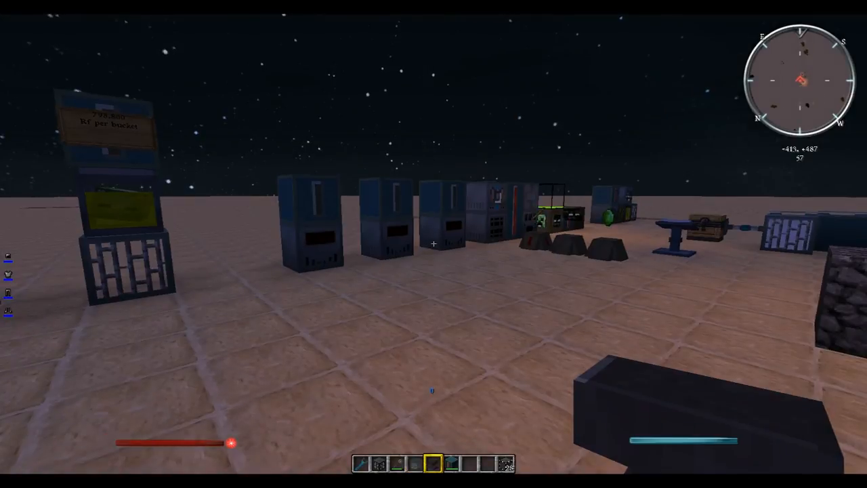
pyautogui.moveTo(434, 244)
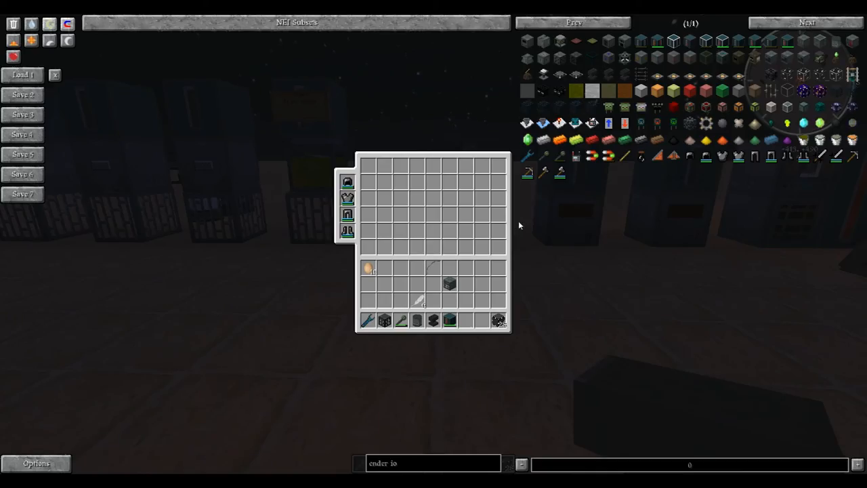
pyautogui.moveTo(639, 124)
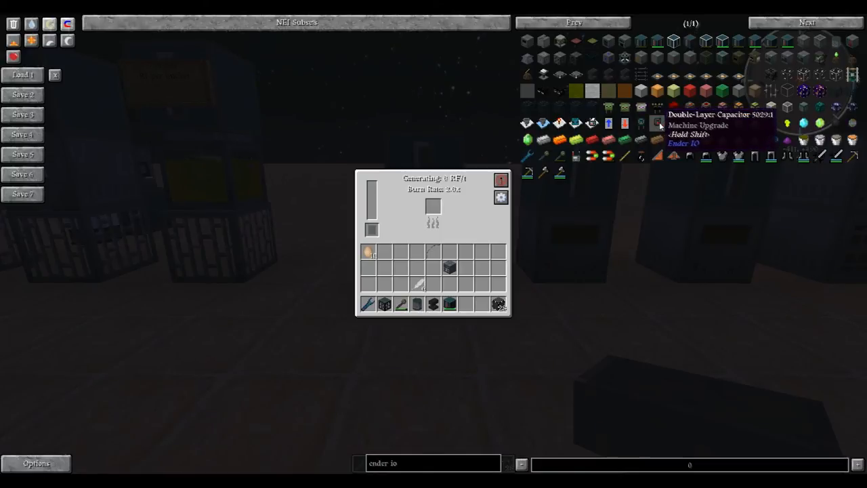
pyautogui.moveTo(673, 122)
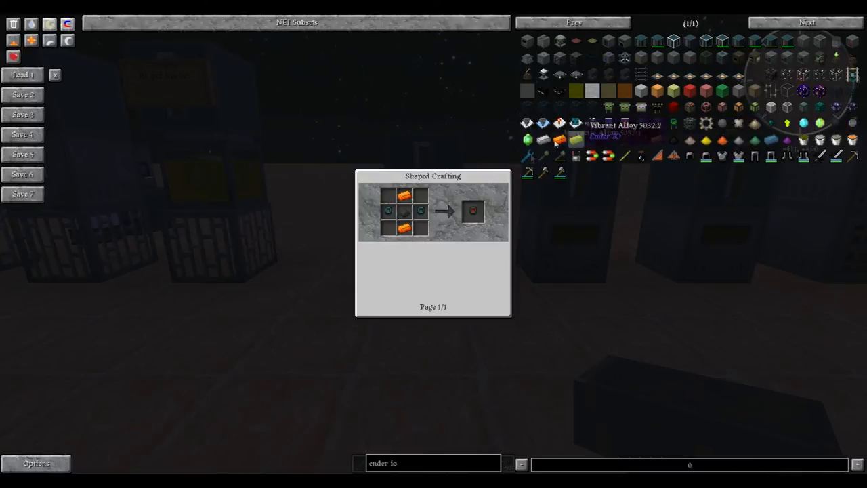
# Leave the capacitor crafting recipe view and close the SAG Mill interface
pyautogui.press('Escape')
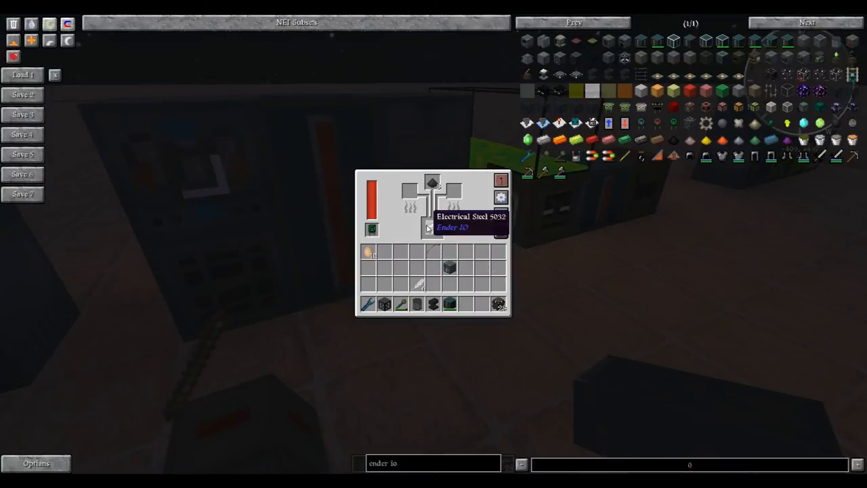
pyautogui.press('Escape')
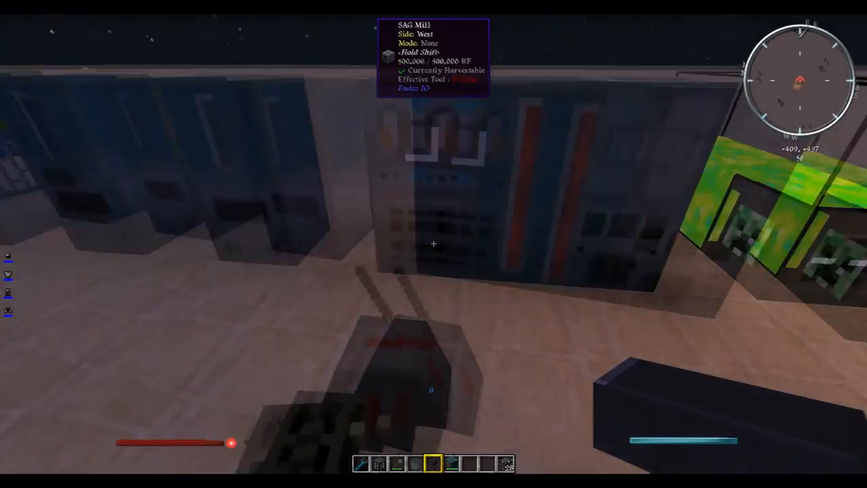